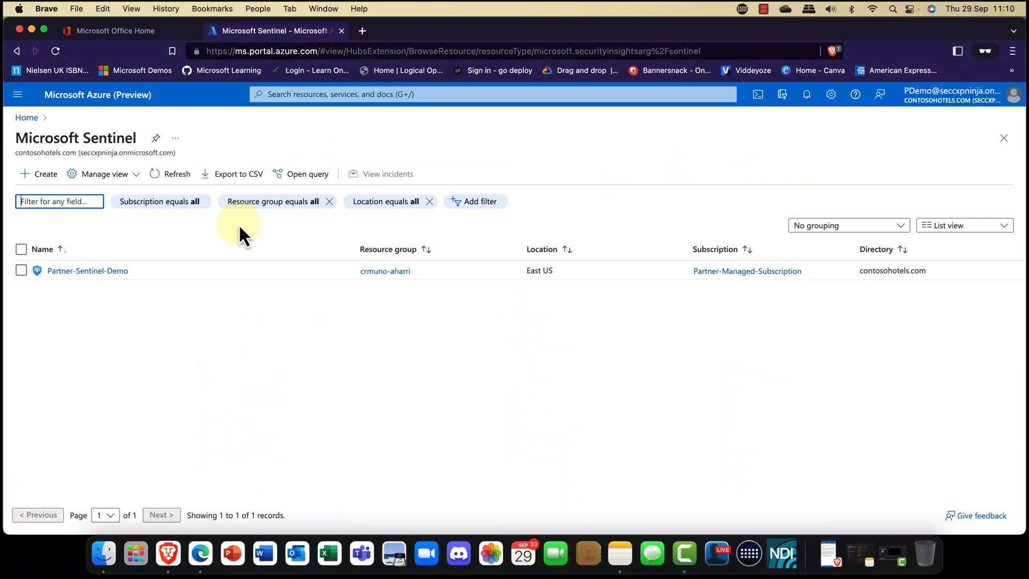
- Open the Partner-Sentinel-Demo workspace from the Sentinel workspace list
left_click(86, 270)
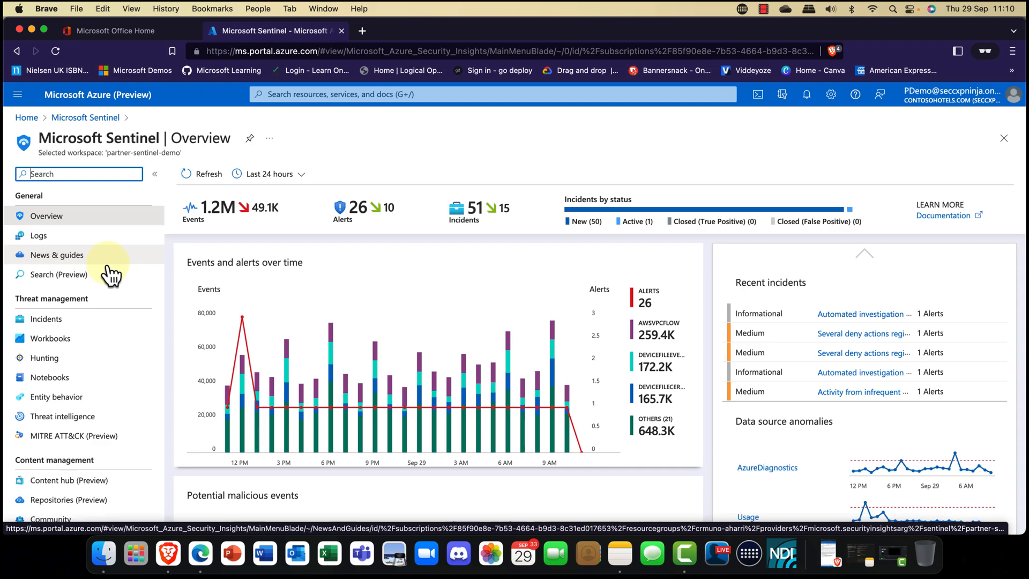
mouse_move(223, 226)
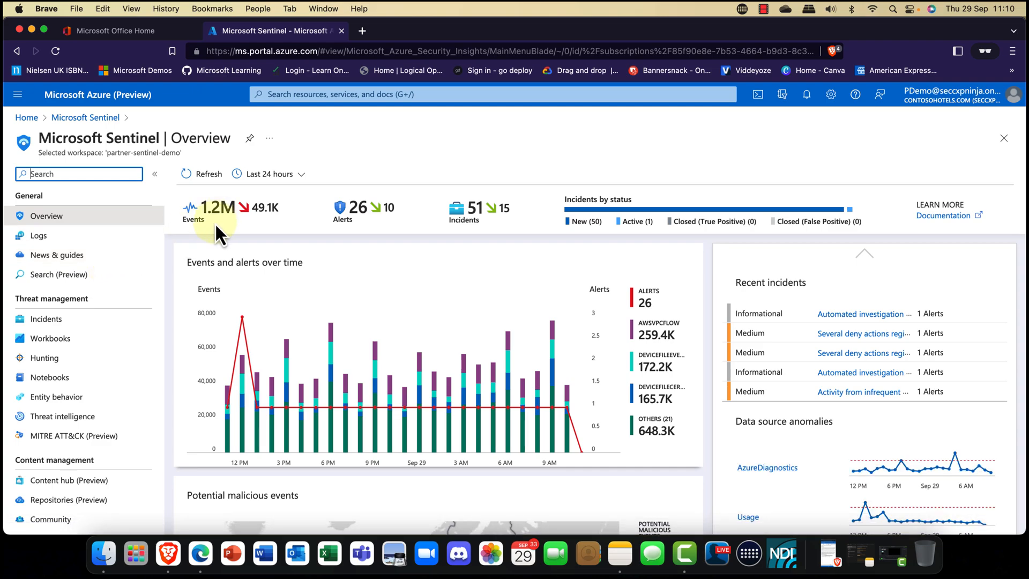
mouse_move(374, 233)
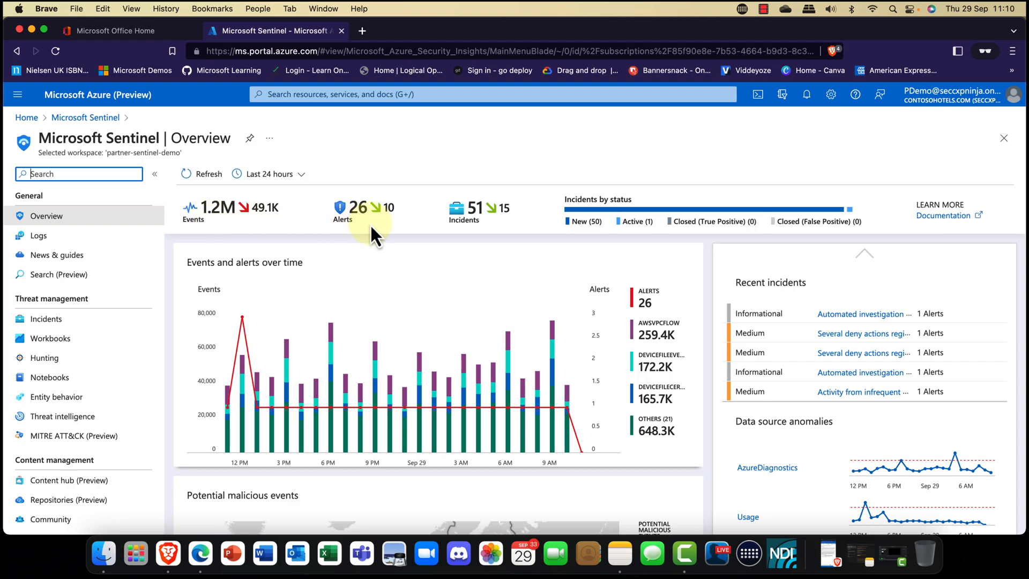
mouse_move(346, 239)
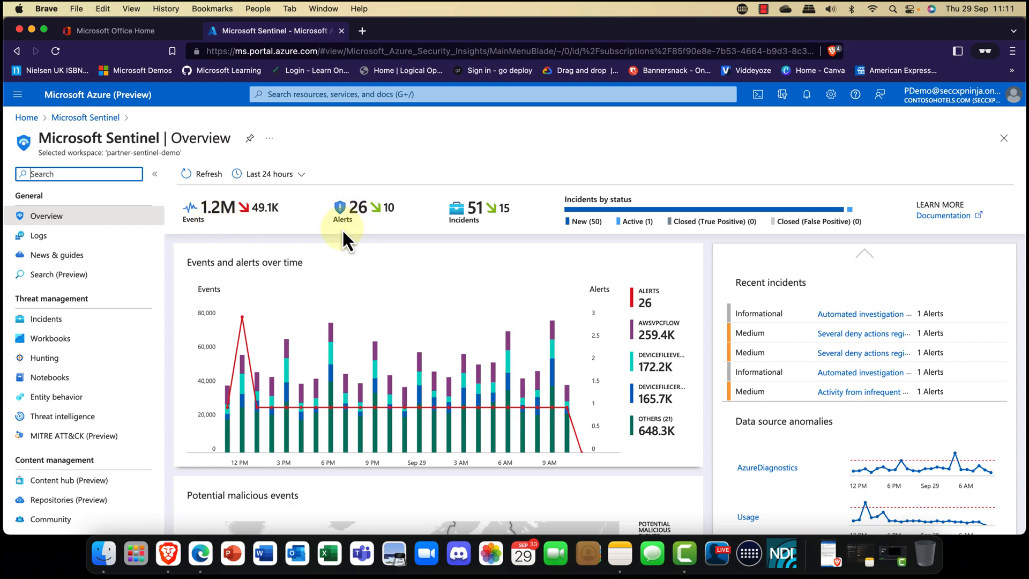
mouse_move(465, 235)
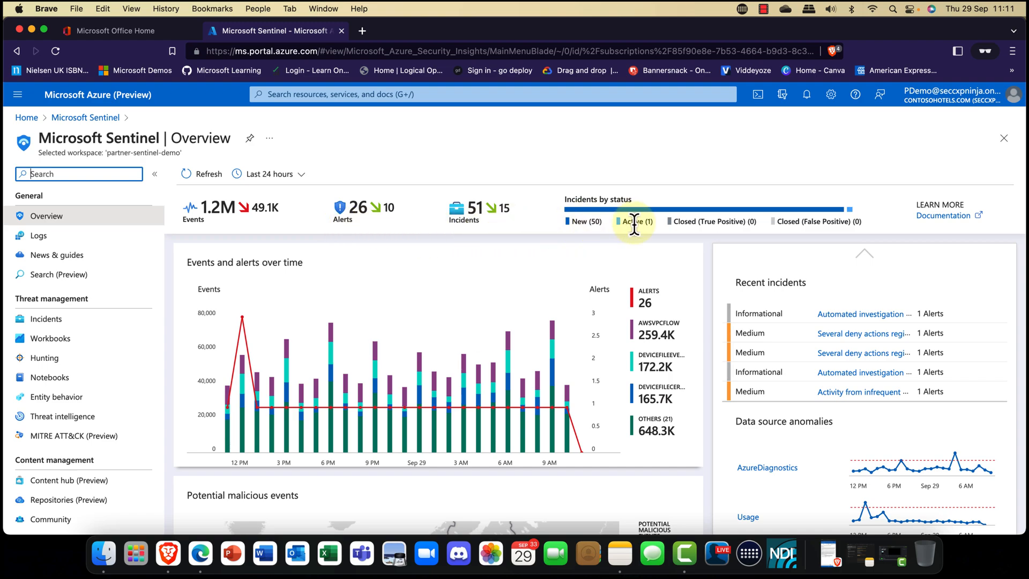
scroll("down", 3)
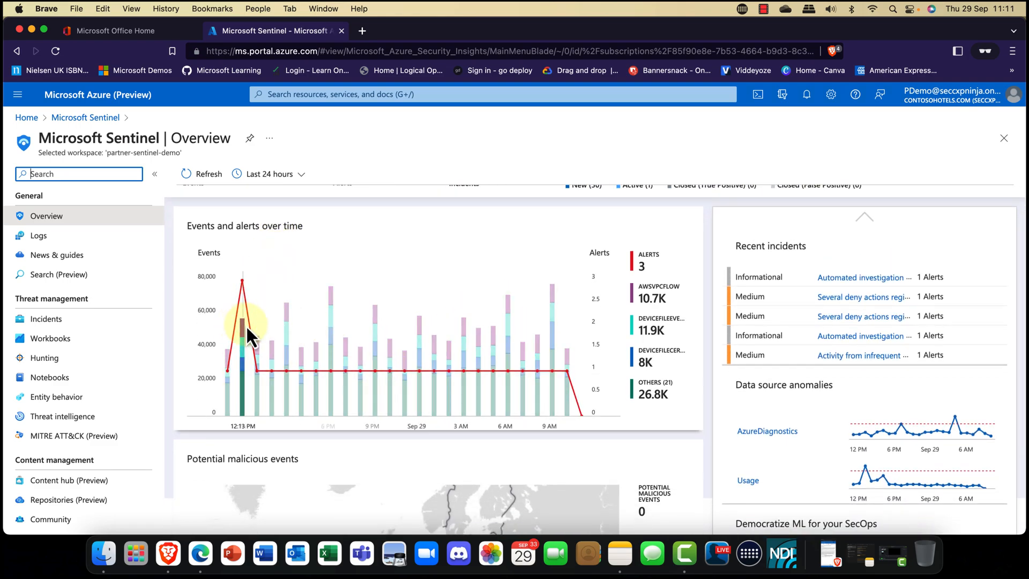
mouse_move(244, 297)
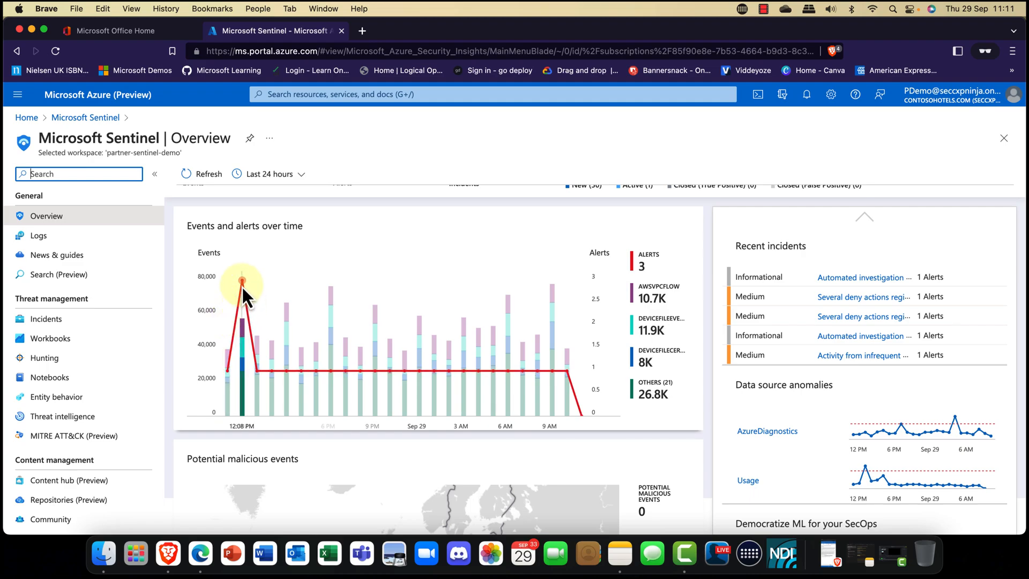
mouse_move(243, 288)
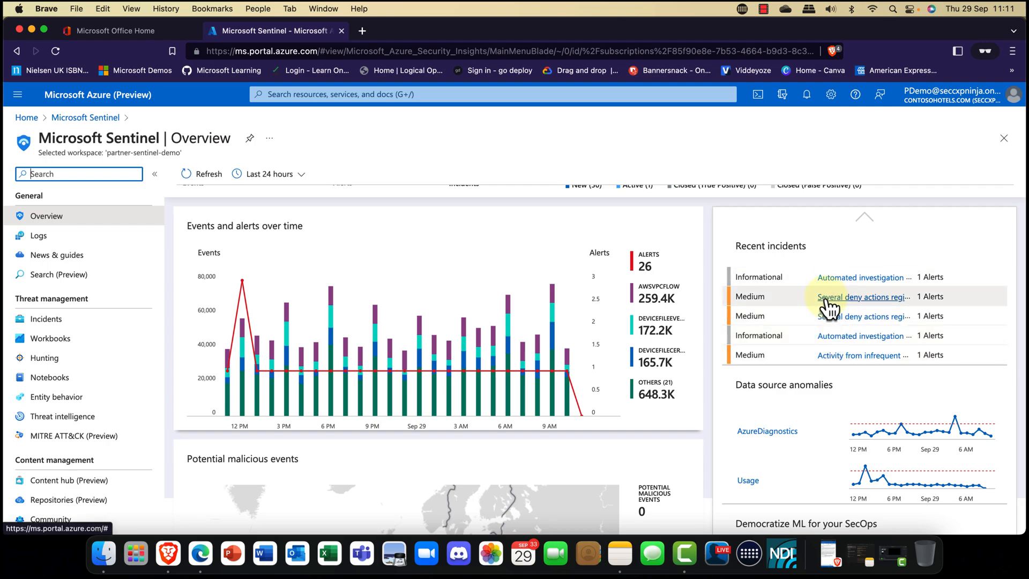
mouse_move(830, 309)
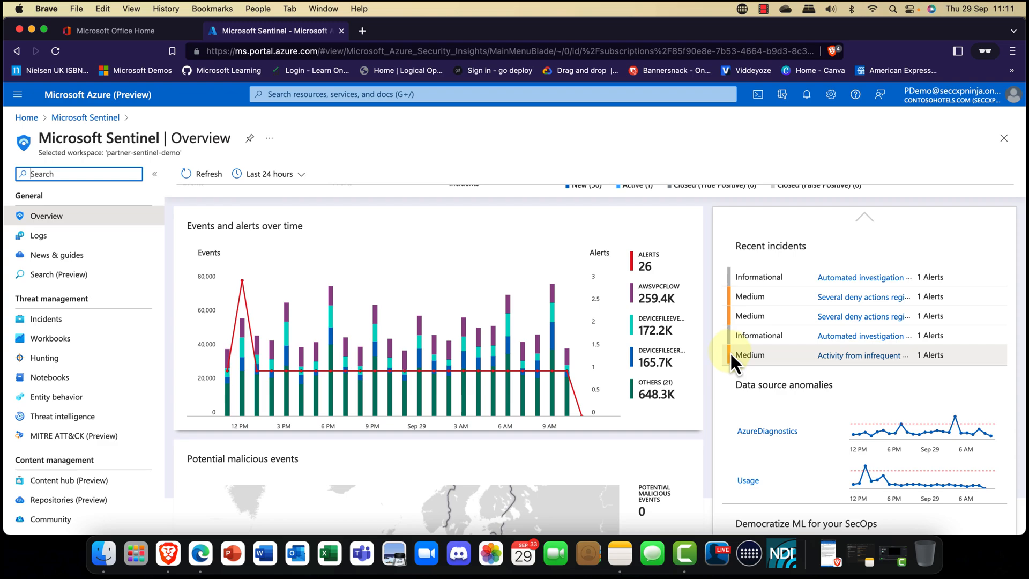
scroll("down", 3)
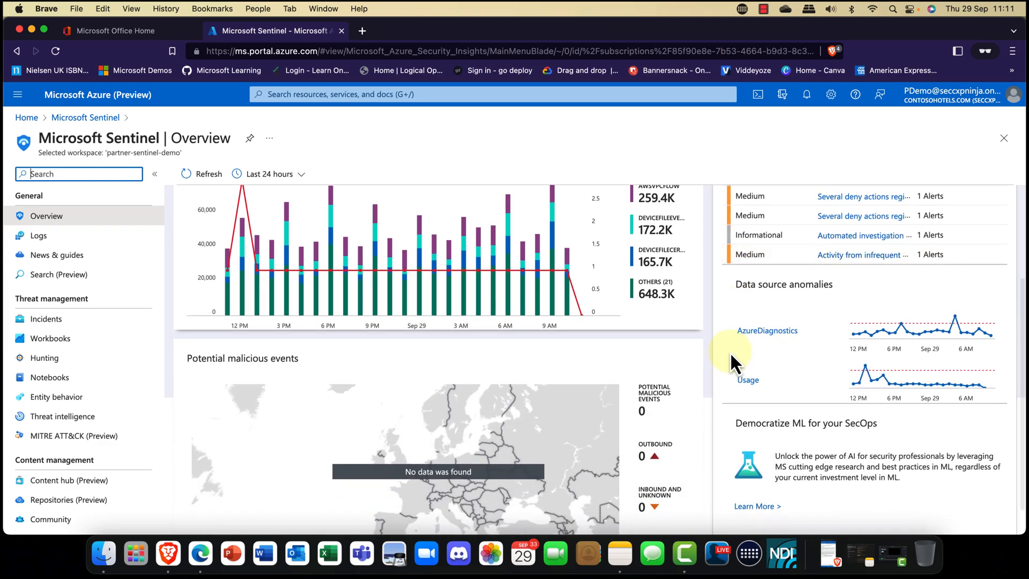
scroll("down", 3)
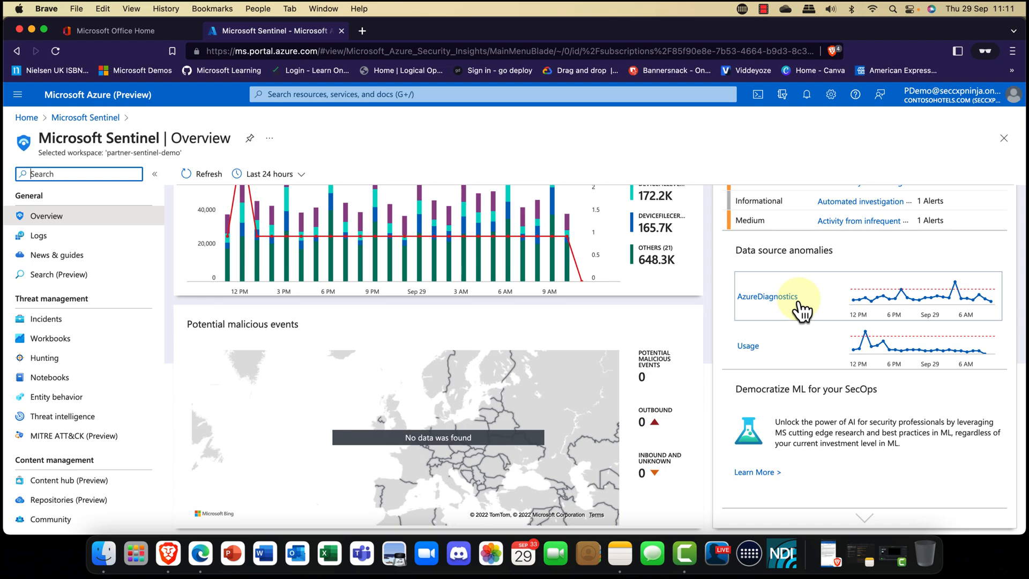
mouse_move(798, 318)
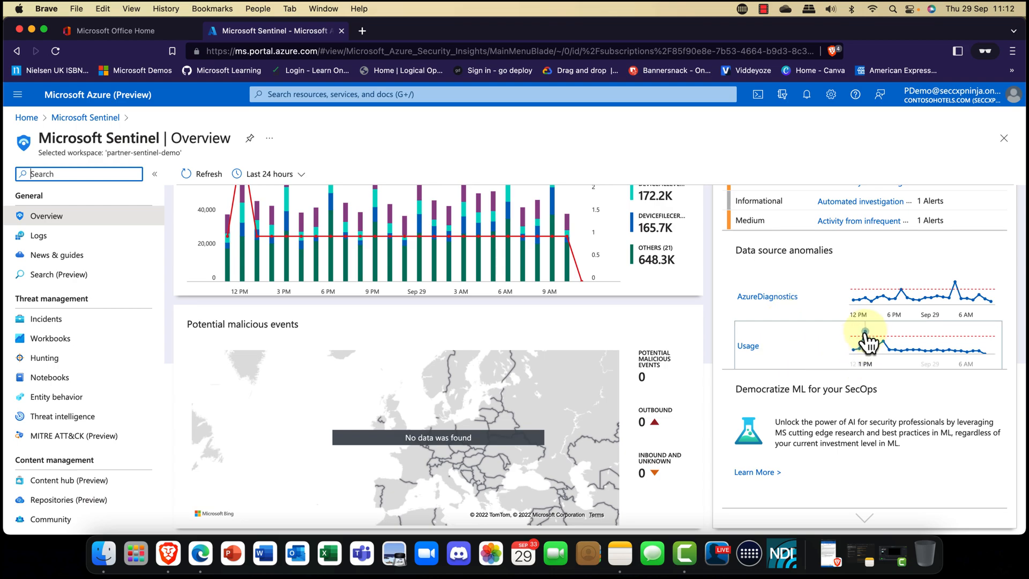
mouse_move(866, 338)
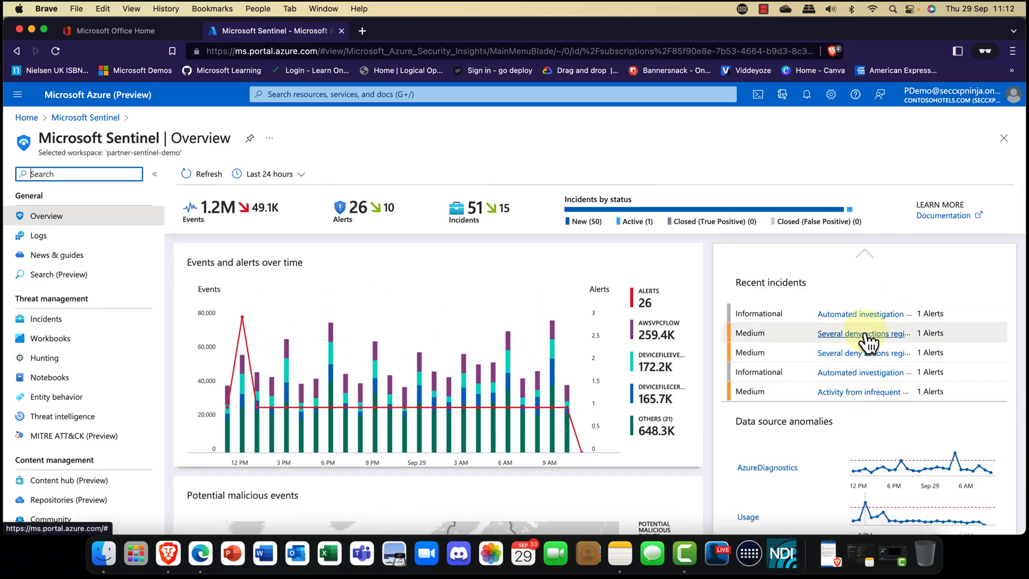
mouse_move(864, 333)
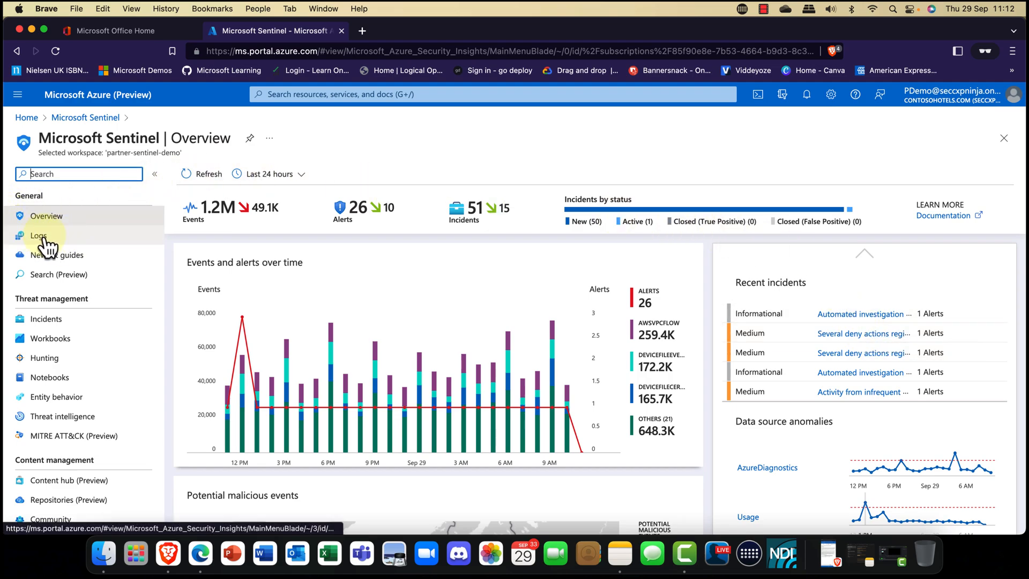
- Review the News & guides What's new list, then go to the Search (Preview) page
left_click(57, 256)
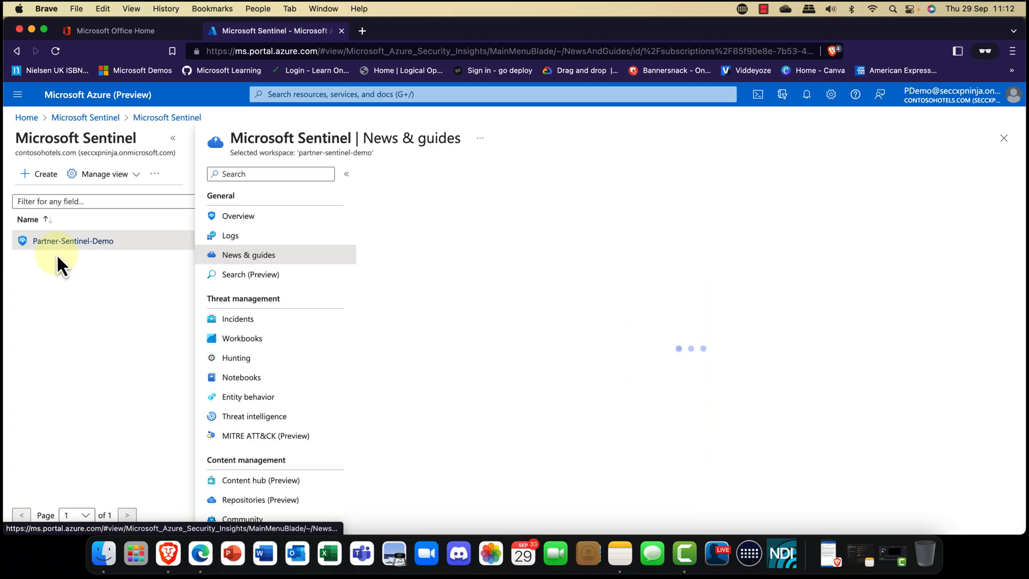
left_click(249, 255)
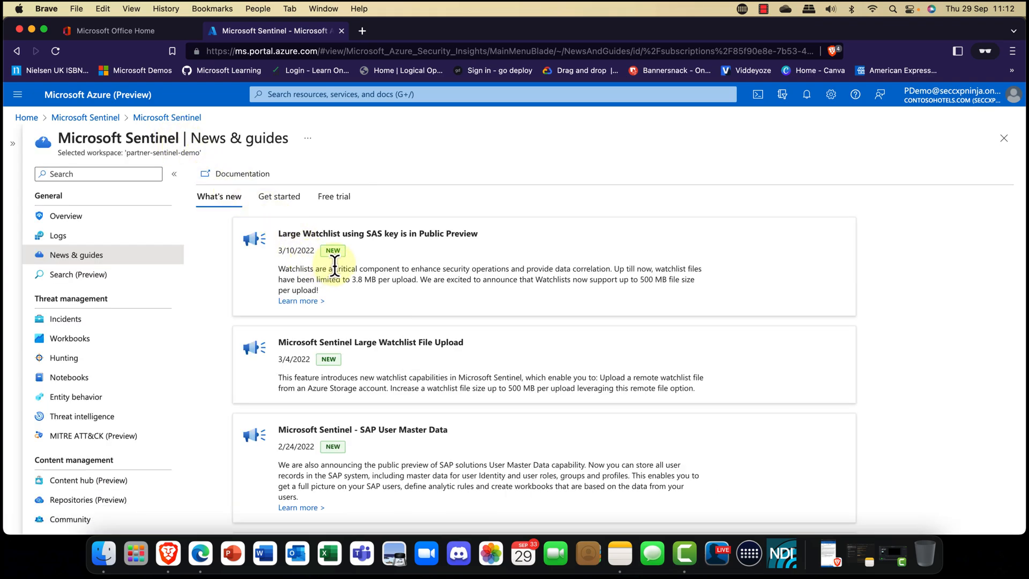
scroll("down", 3)
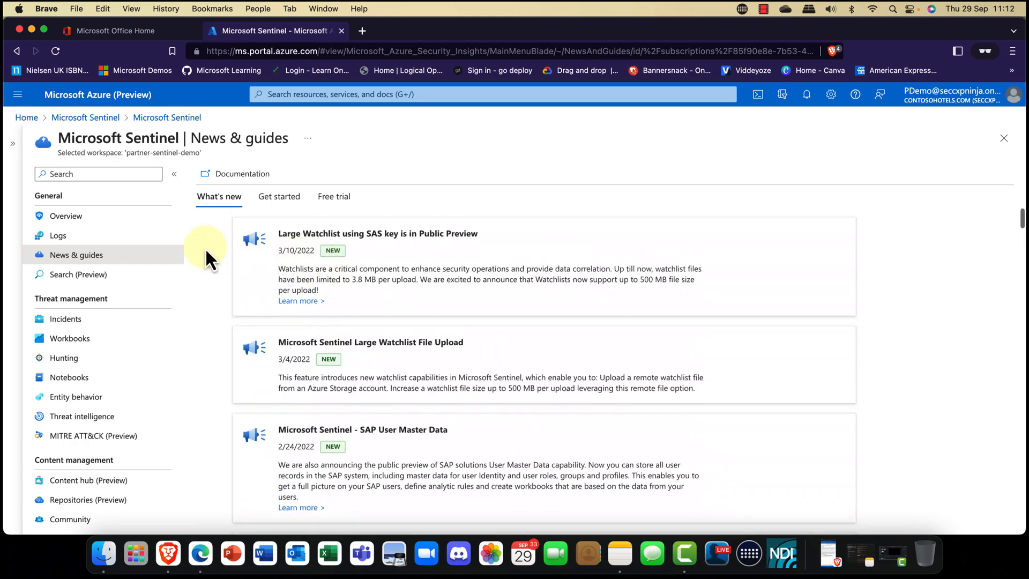
left_click(78, 274)
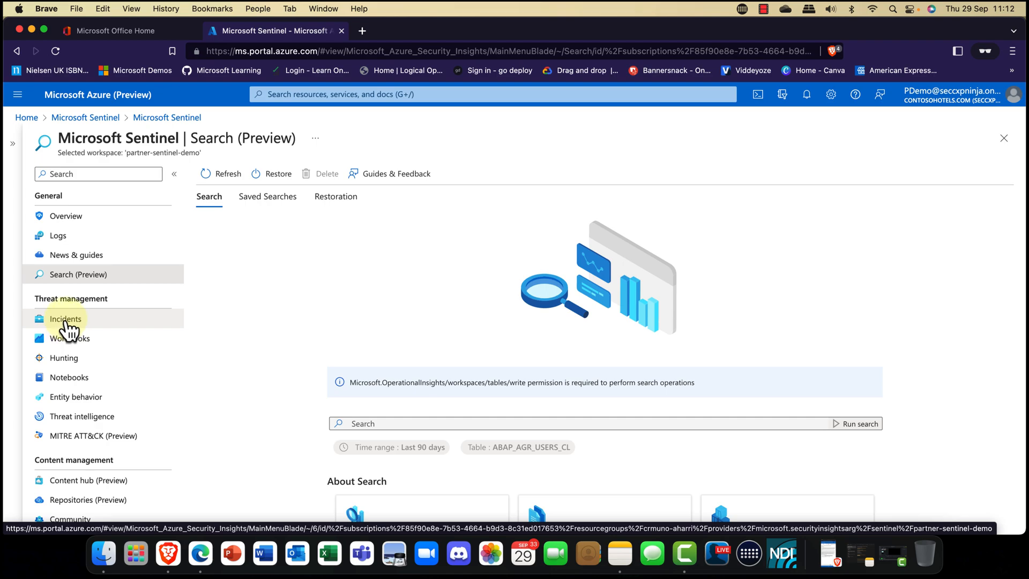
- Show the Incidents page under Threat management and browse the 51 open incidents
left_click(65, 318)
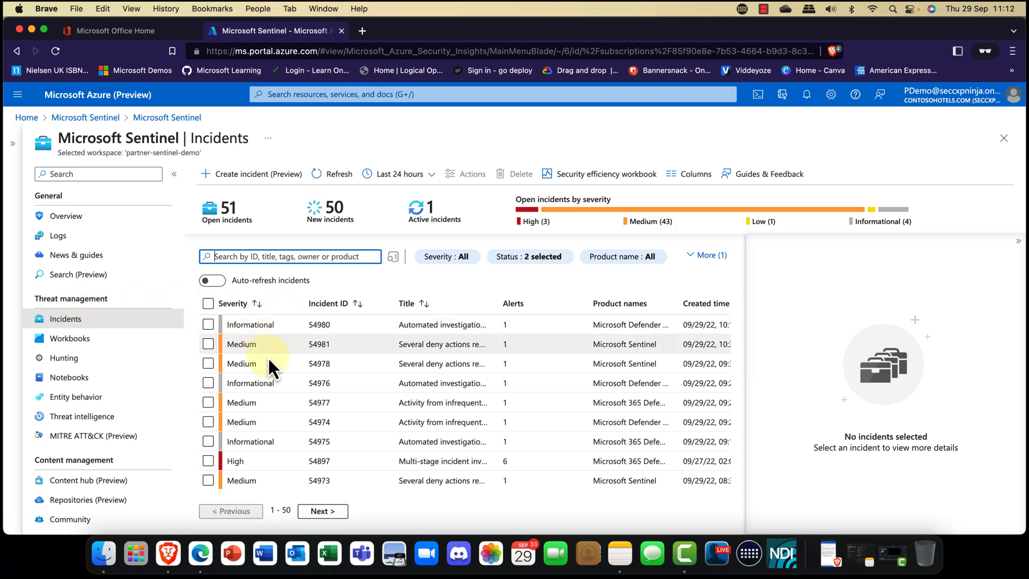
mouse_move(285, 402)
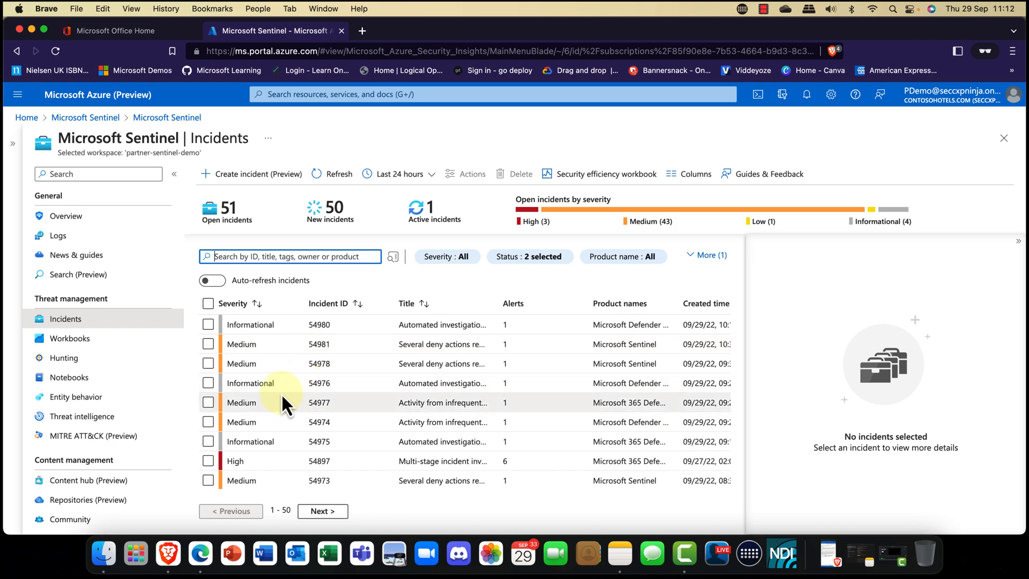
scroll("down", 3)
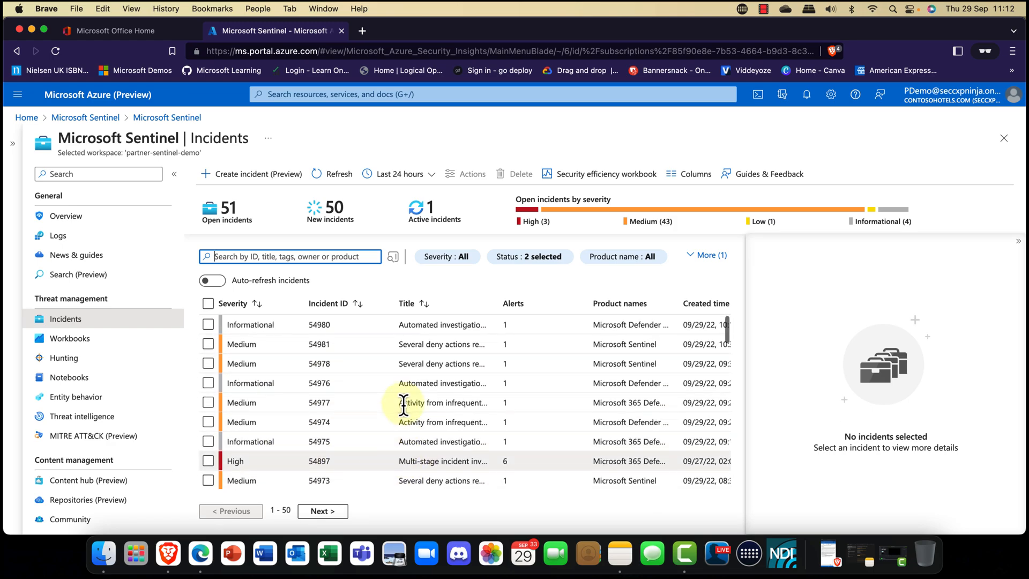
scroll("down", 3)
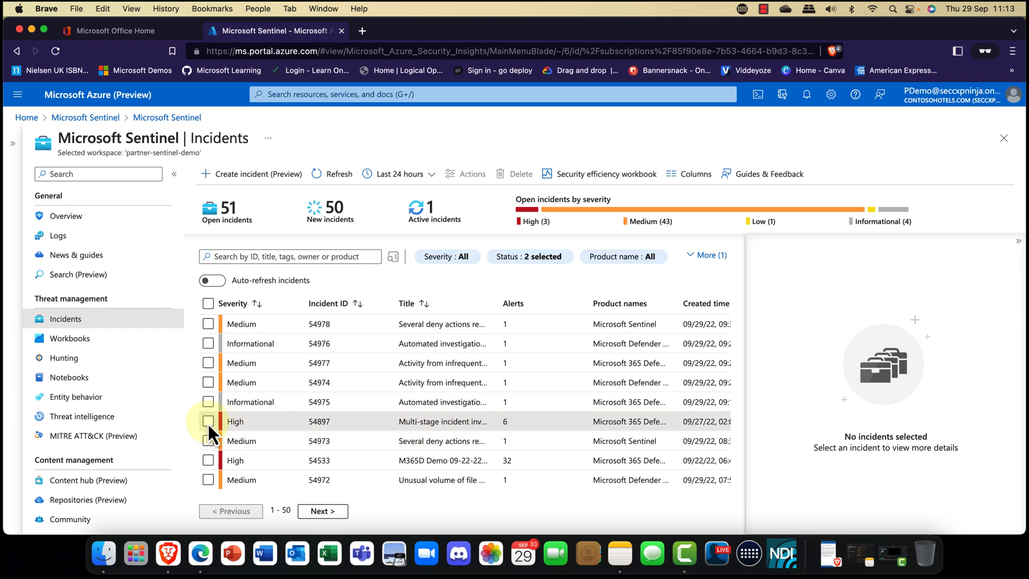
- Select incident 54897 to show its summary pane with owner, status, evidence and entities
left_click(209, 421)
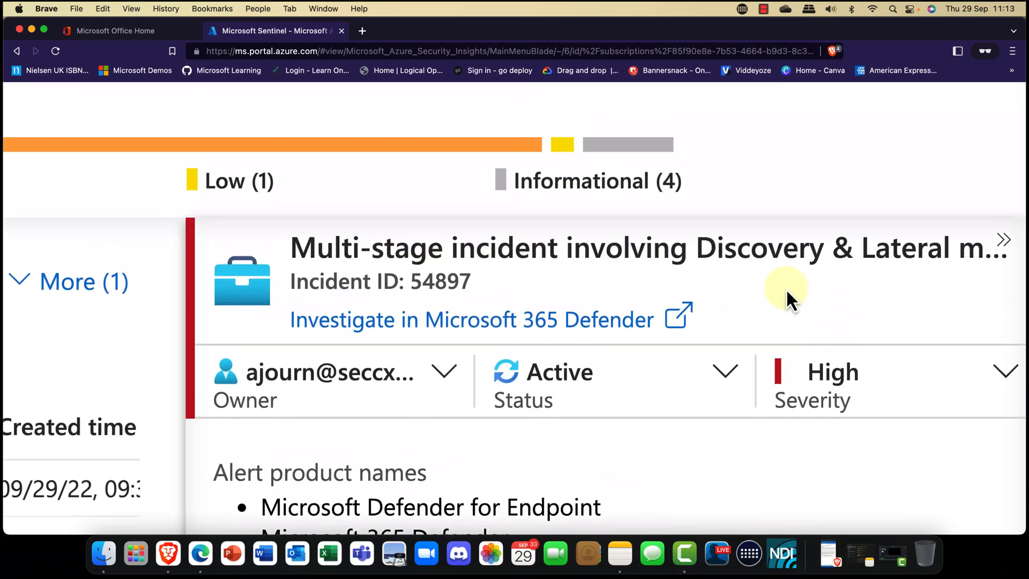
mouse_move(380, 256)
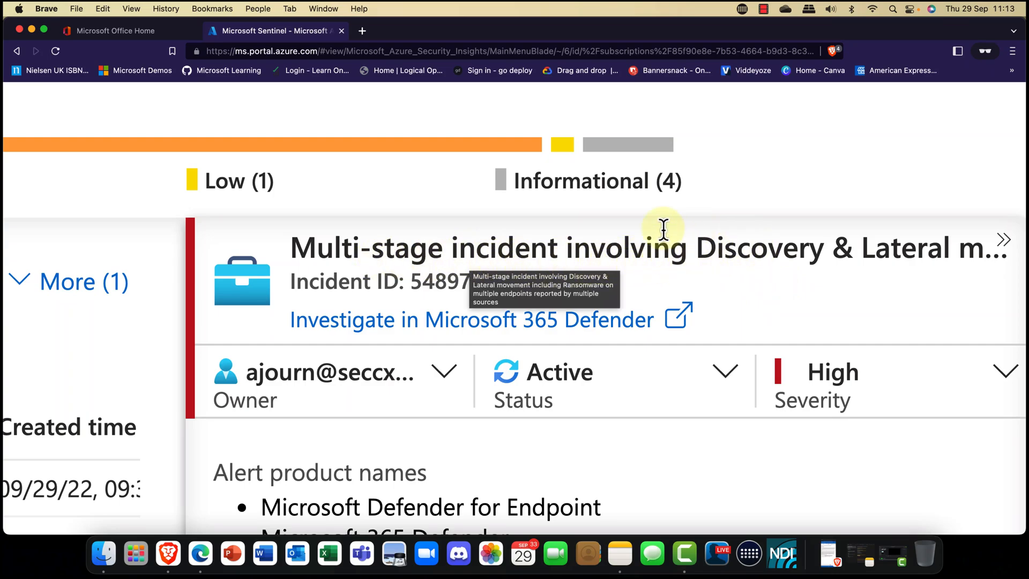
mouse_move(730, 282)
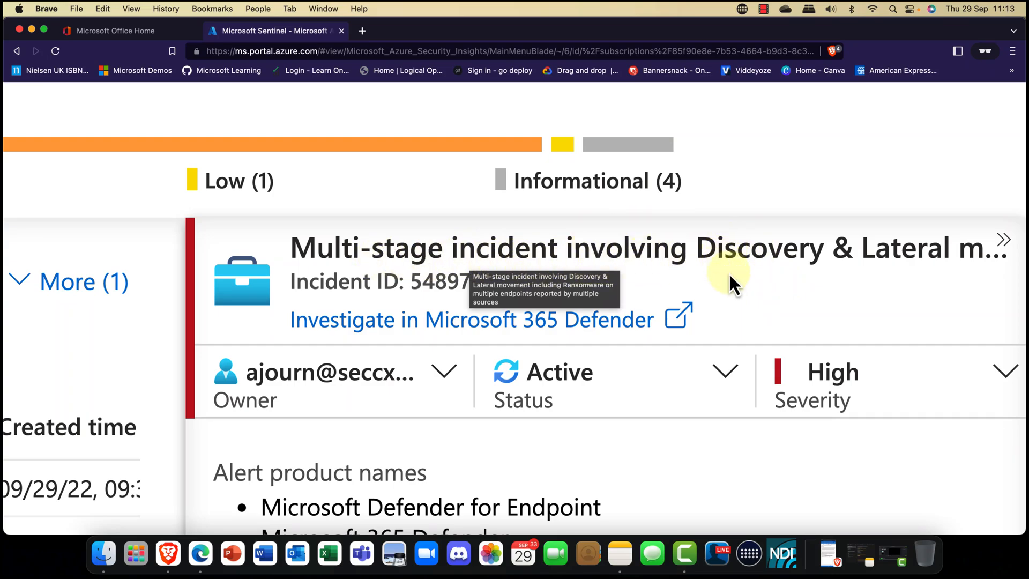
left_click(1004, 239)
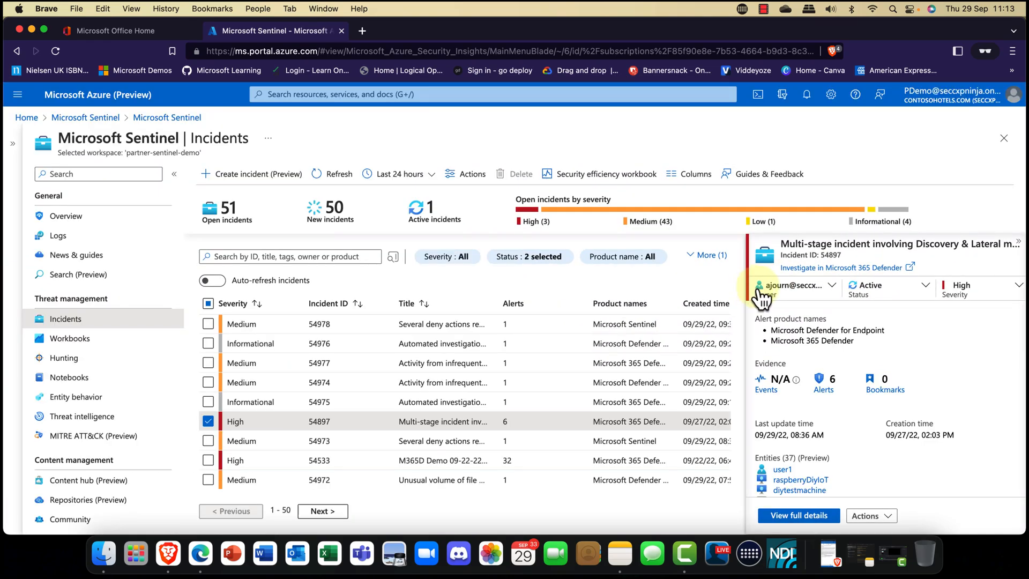
mouse_move(742, 380)
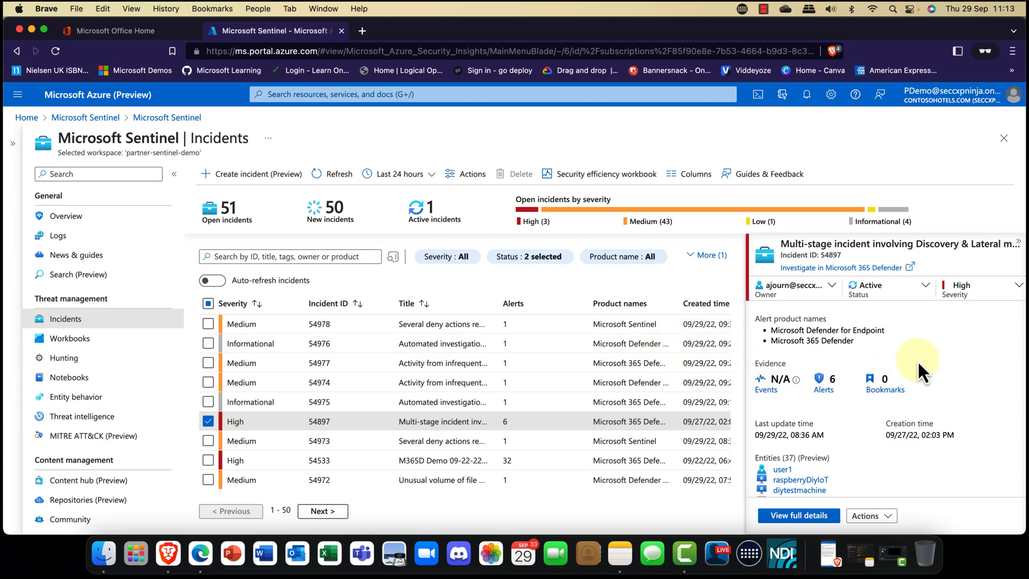
mouse_move(918, 373)
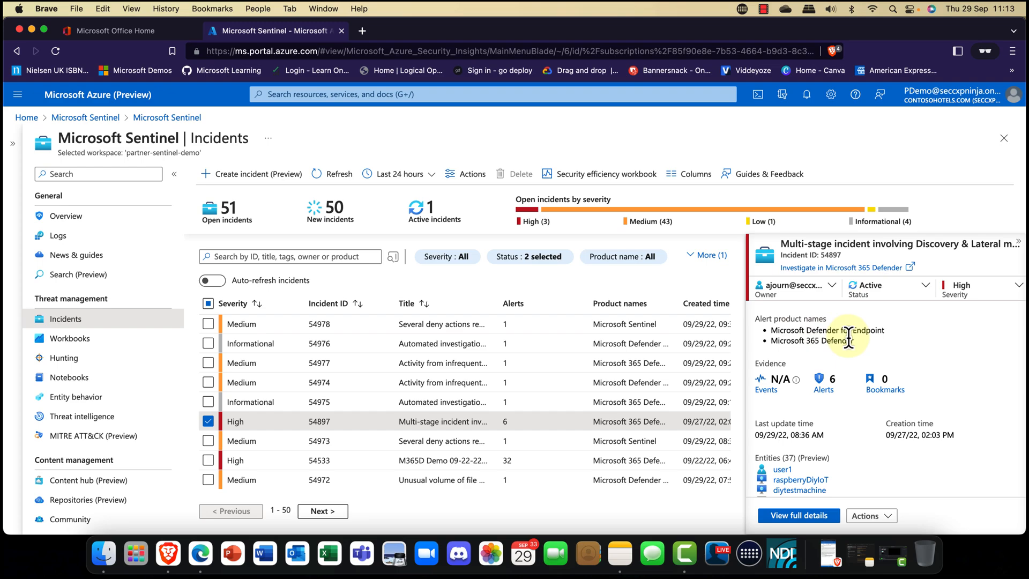
scroll("down", 3)
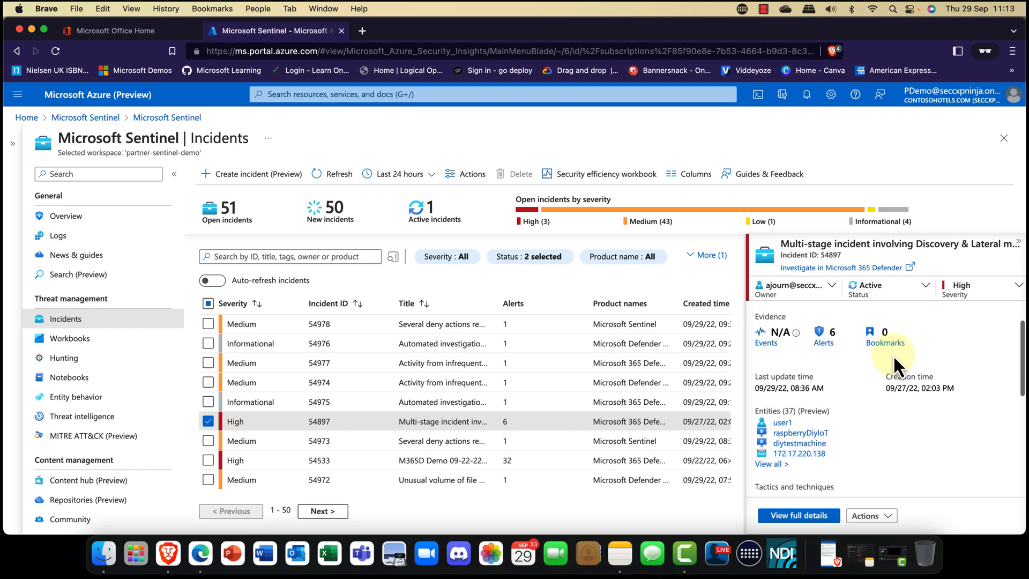
scroll("down", 3)
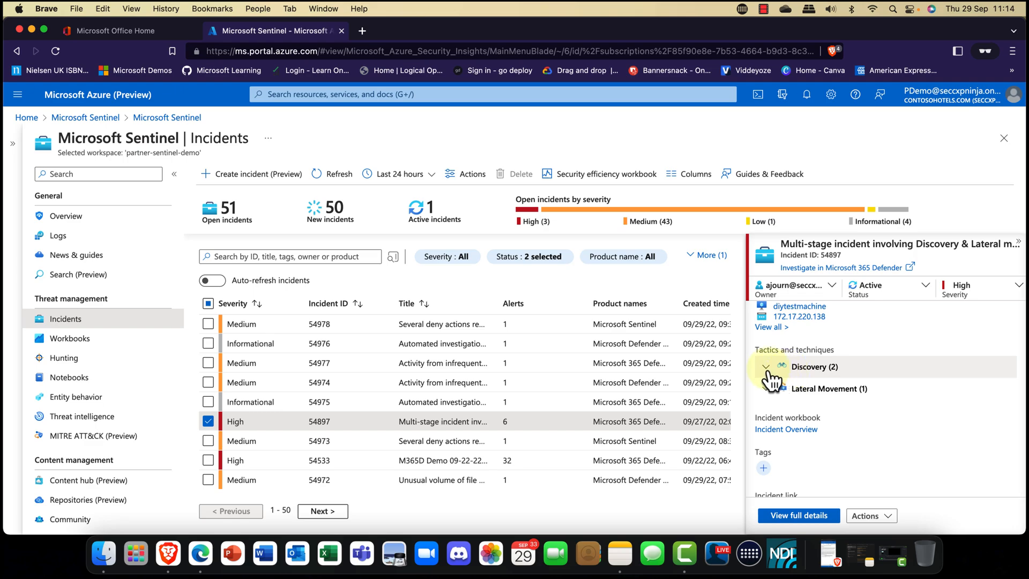
left_click(766, 367)
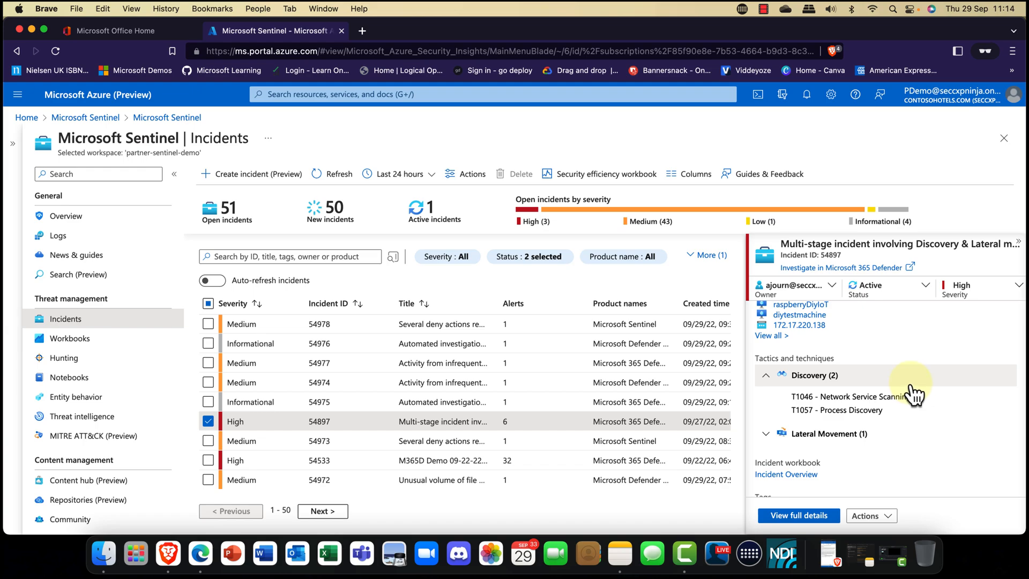
mouse_move(850, 427)
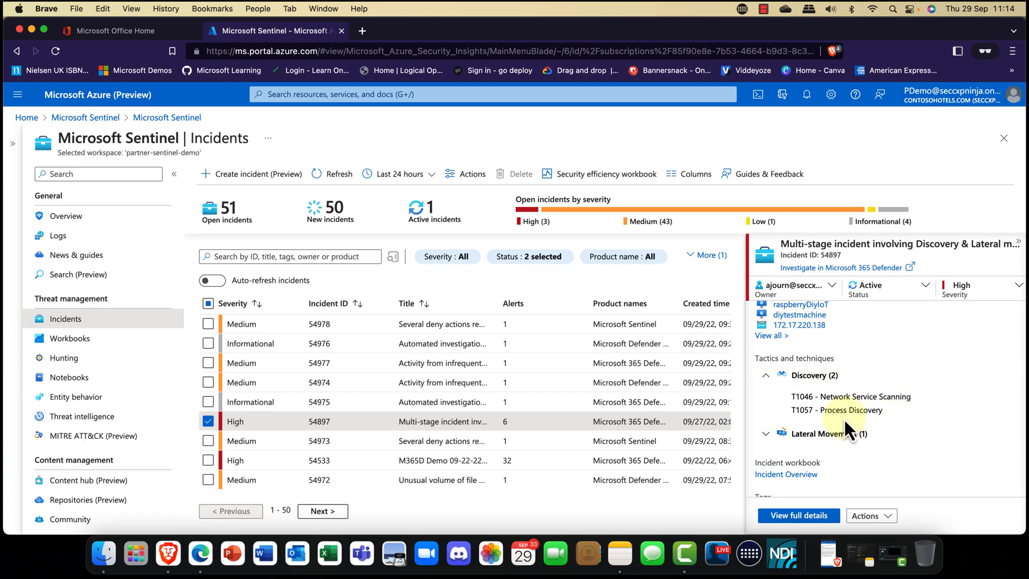
mouse_move(796, 397)
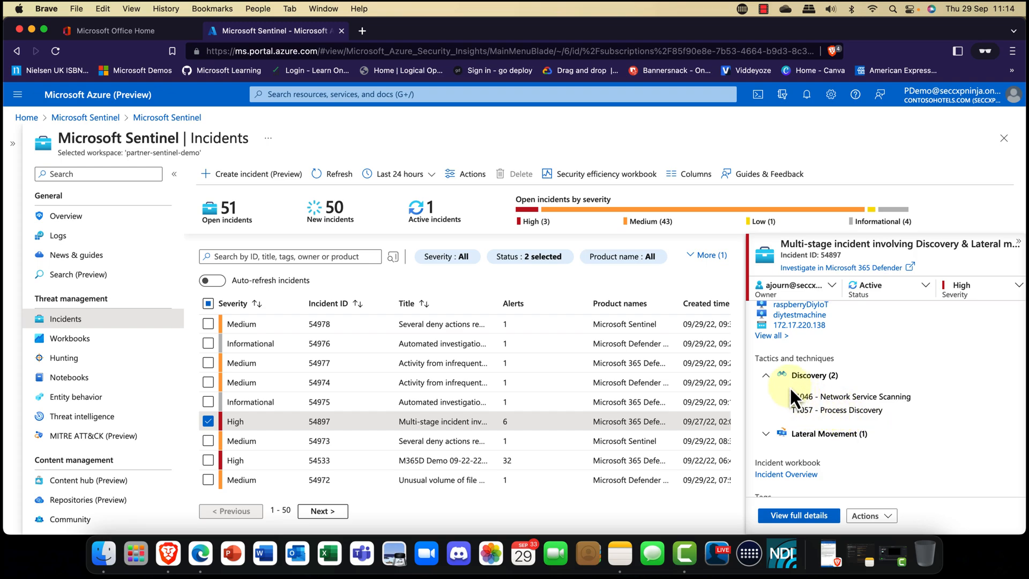
left_click(766, 375)
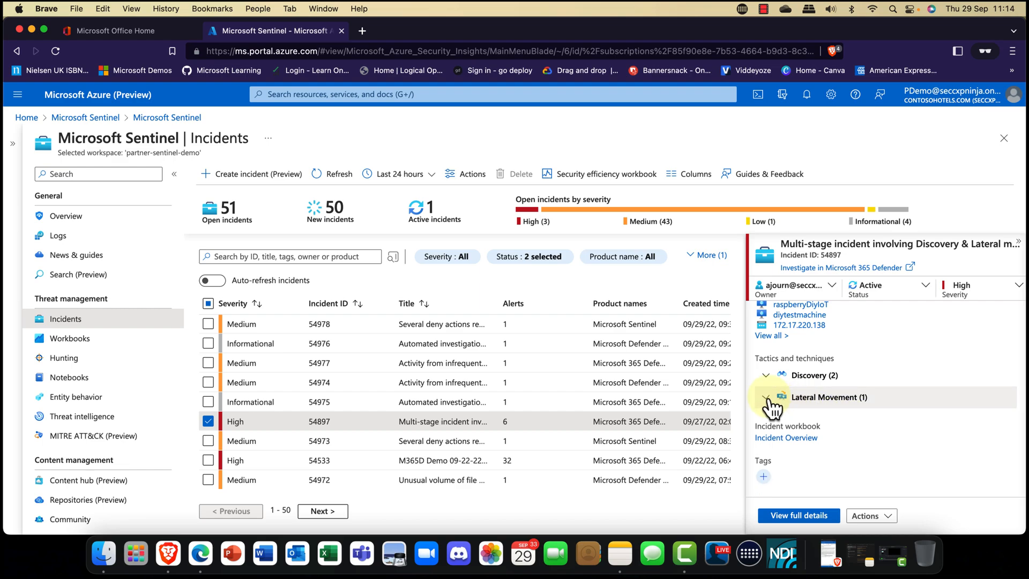
scroll("down", 3)
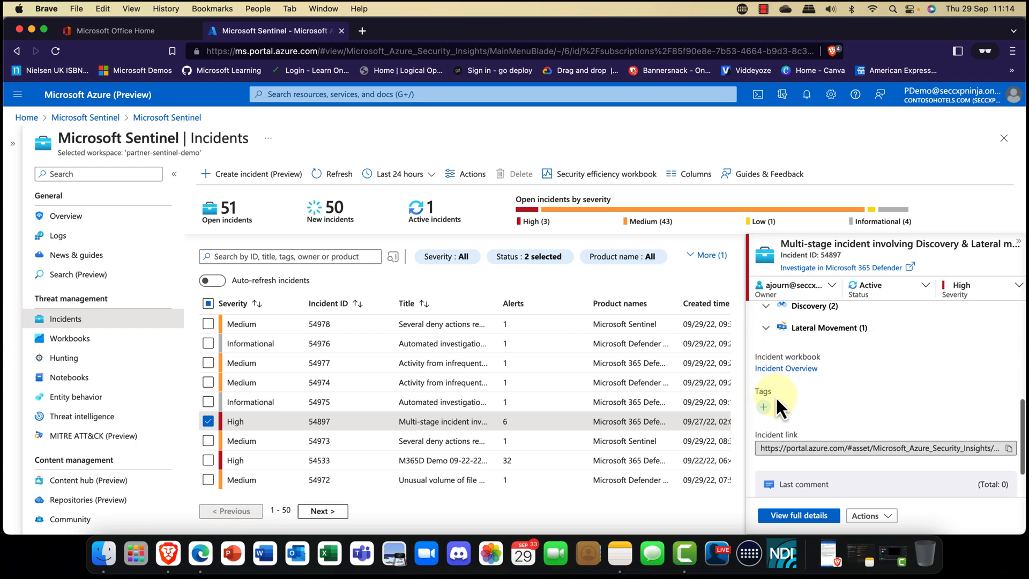
mouse_move(786, 368)
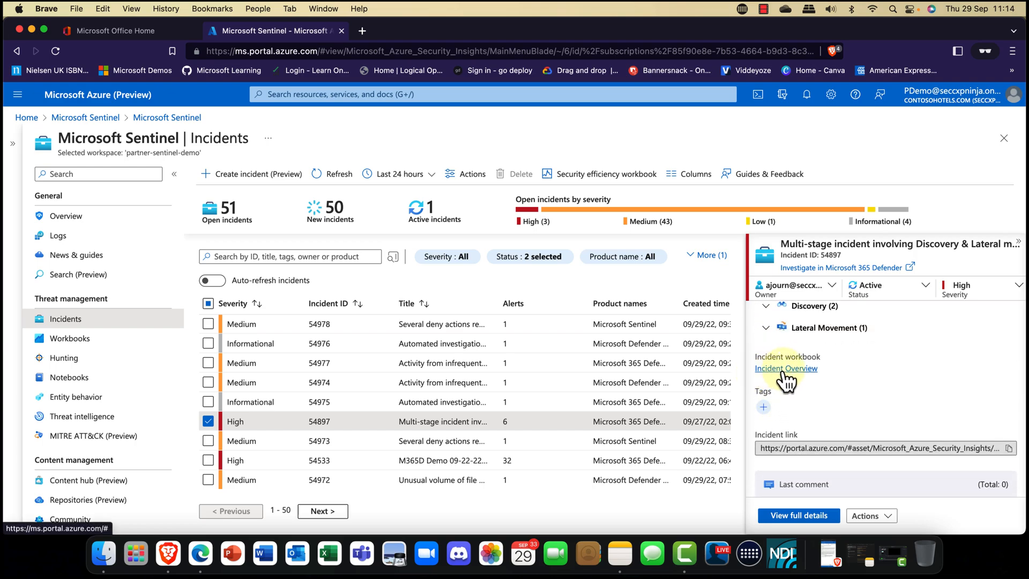
mouse_move(786, 367)
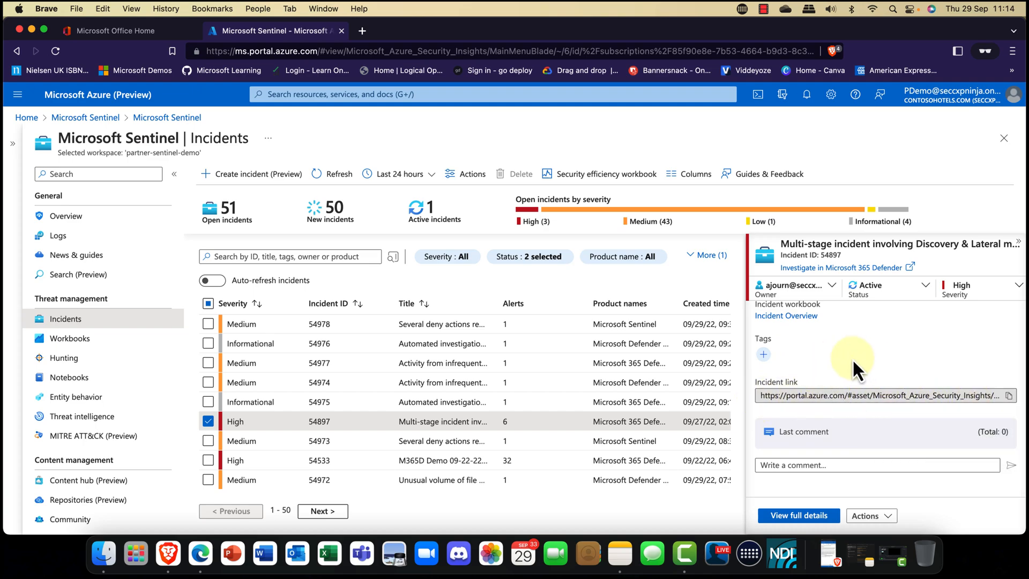
mouse_move(847, 380)
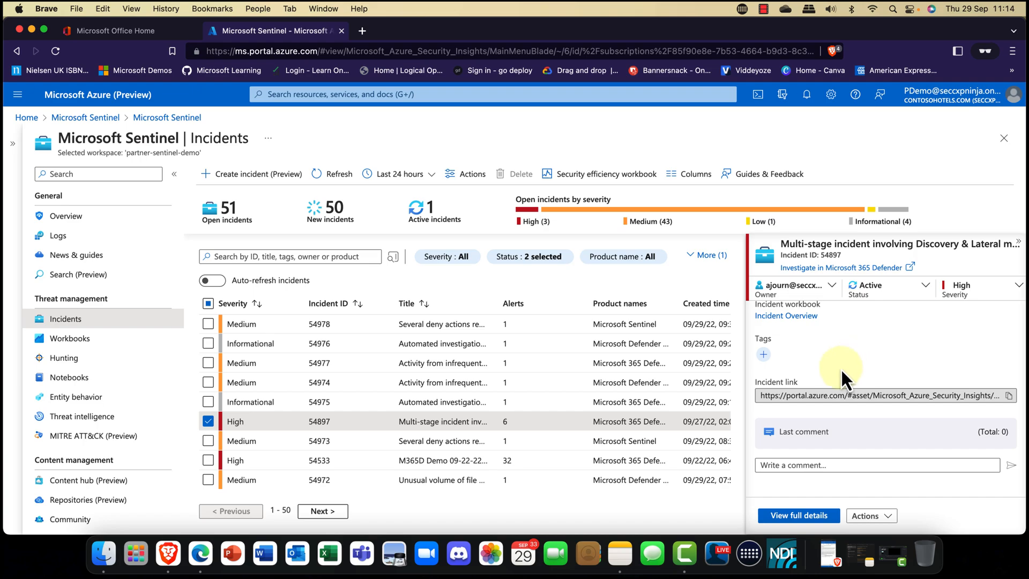
mouse_move(843, 489)
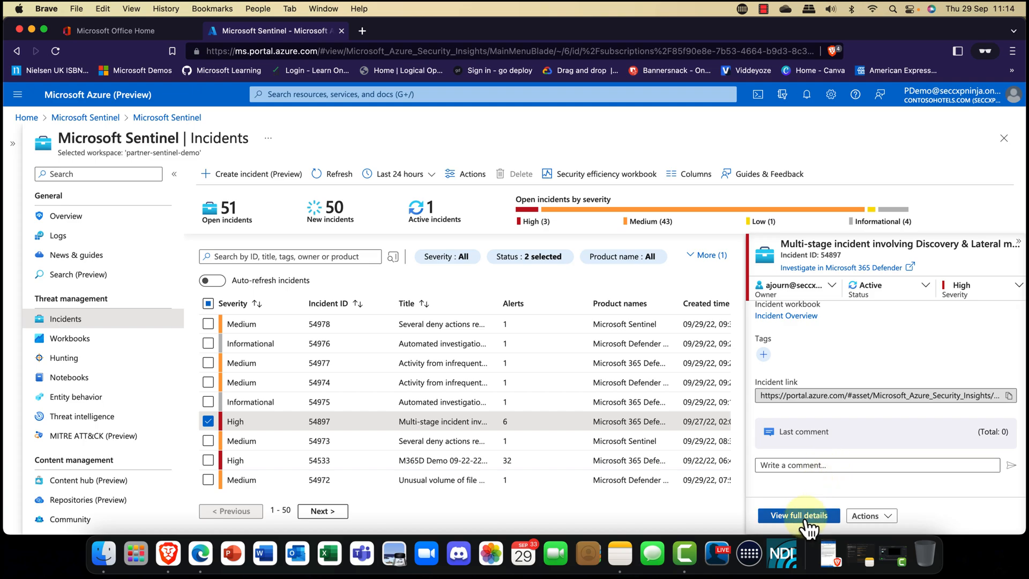
mouse_move(799, 516)
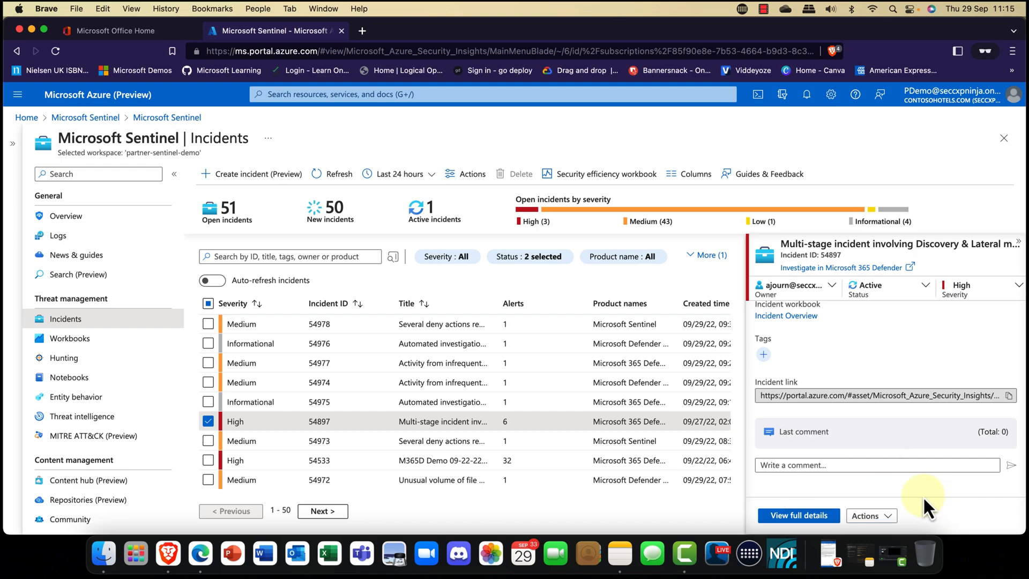
- Check the incident's Actions menu, then go to View full details for incident 54897
left_click(866, 516)
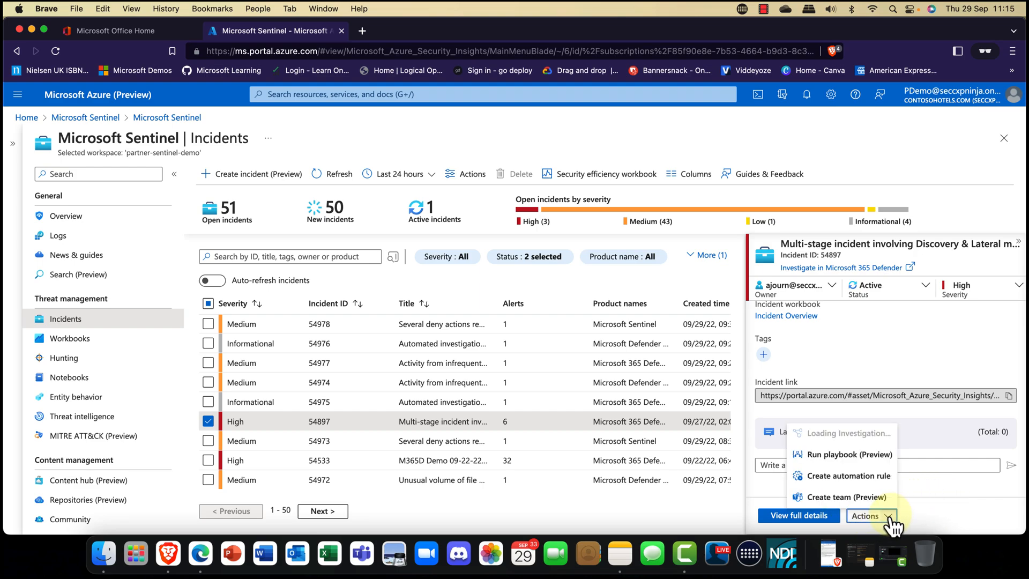
mouse_move(847, 497)
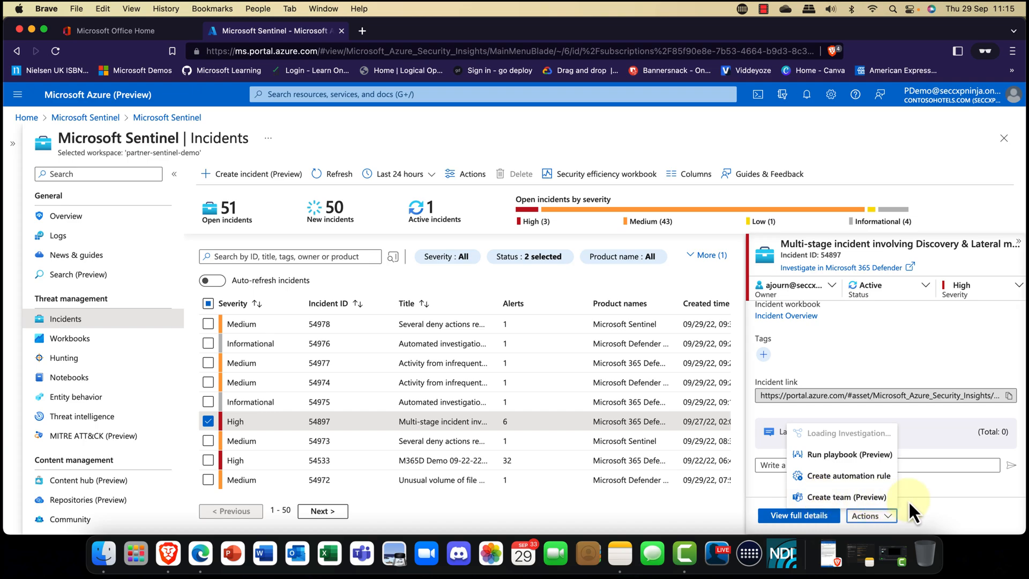
left_click(867, 516)
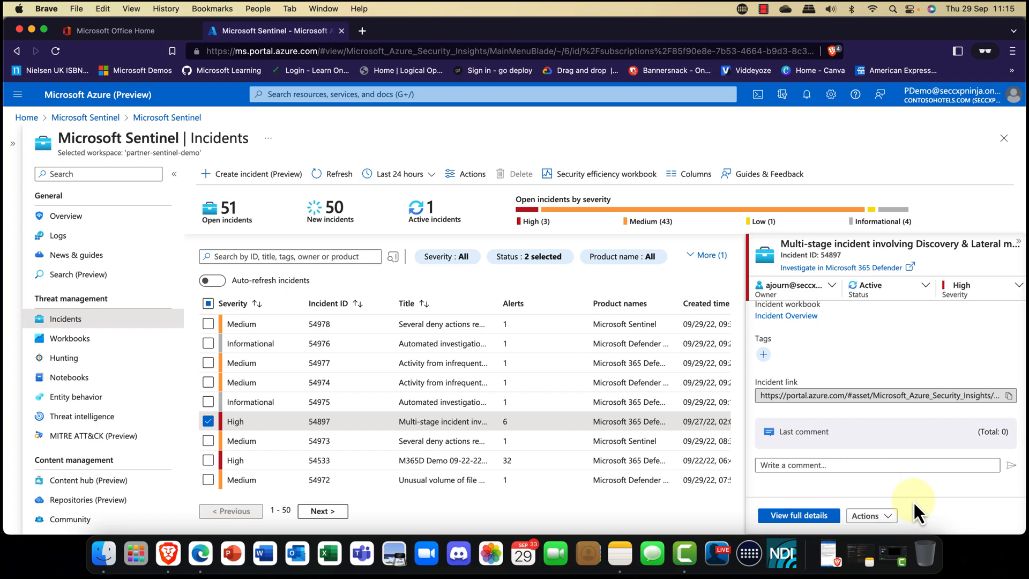
left_click(798, 516)
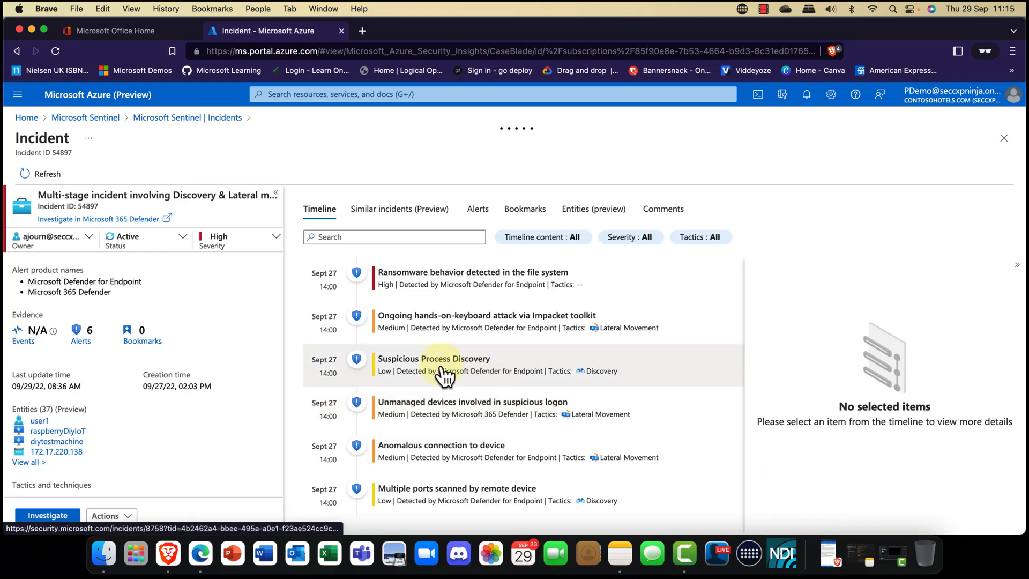
- Show the Similar incidents (Preview) list with similarity reasons and last owners
left_click(433, 364)
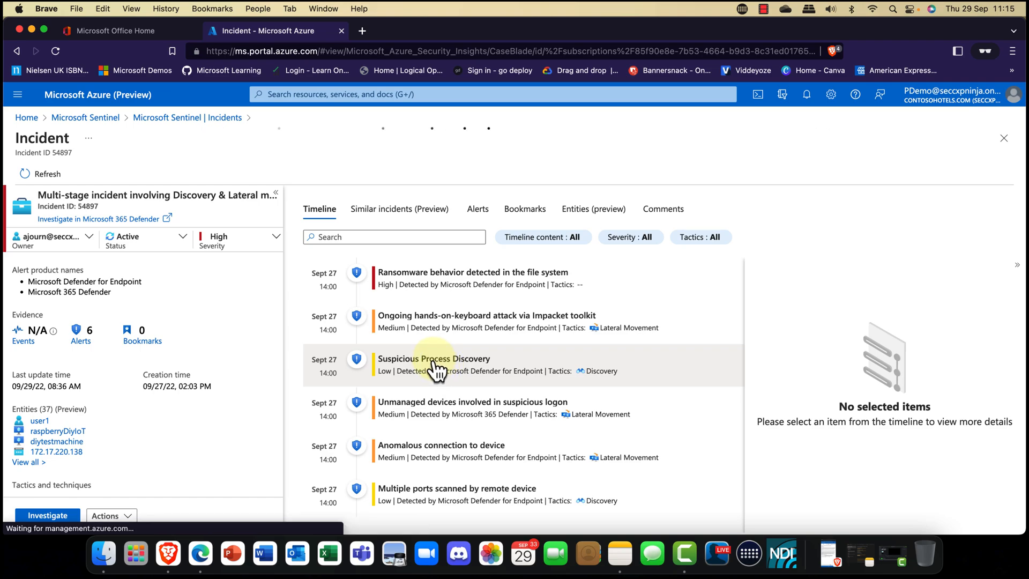
mouse_move(501, 279)
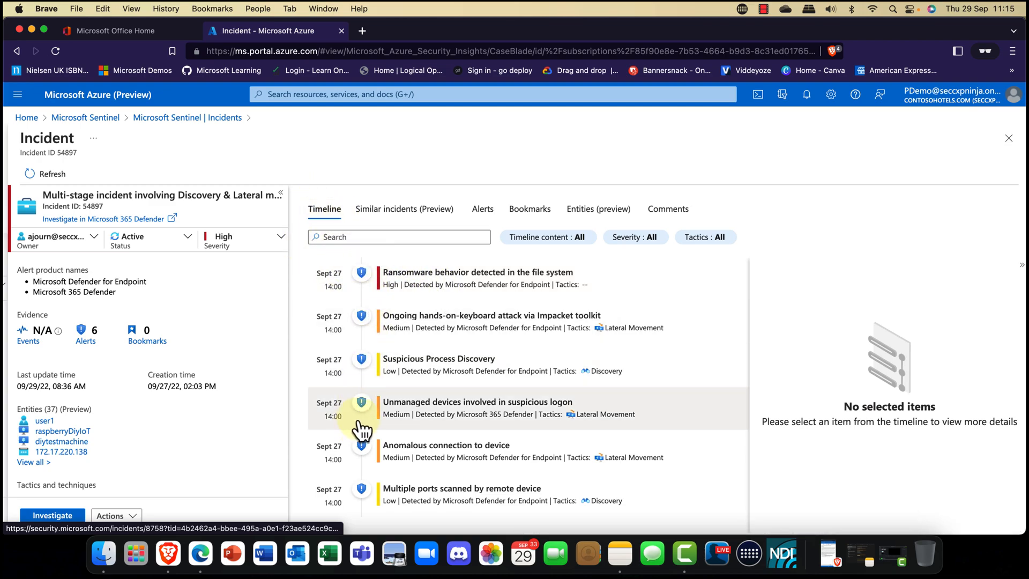
mouse_move(417, 463)
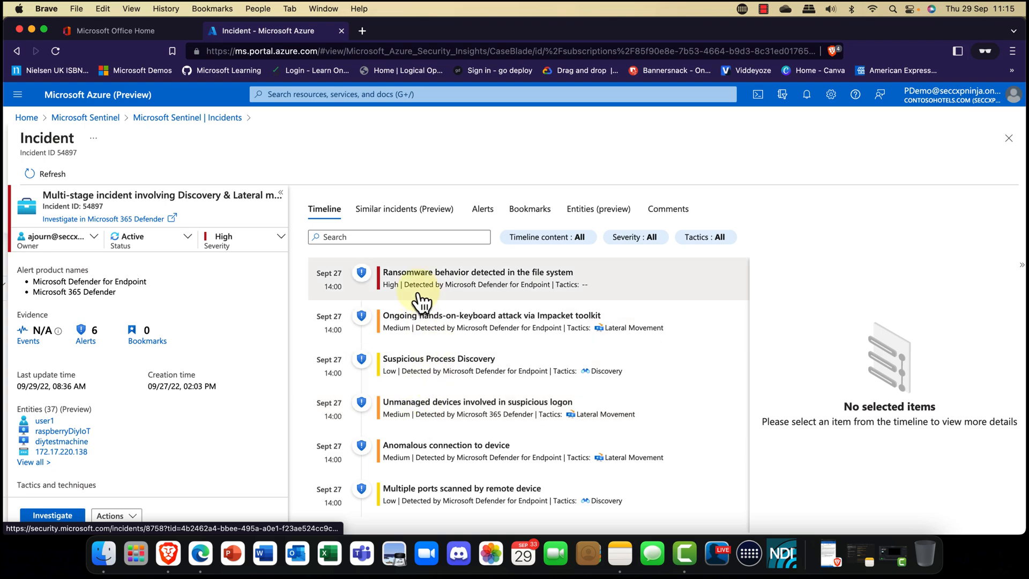
left_click(405, 209)
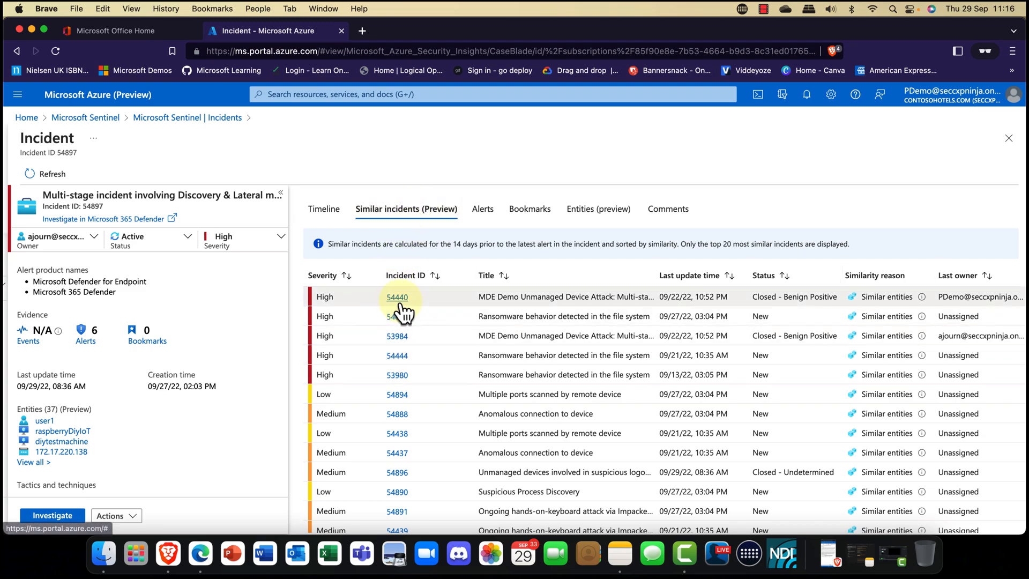
mouse_move(512, 262)
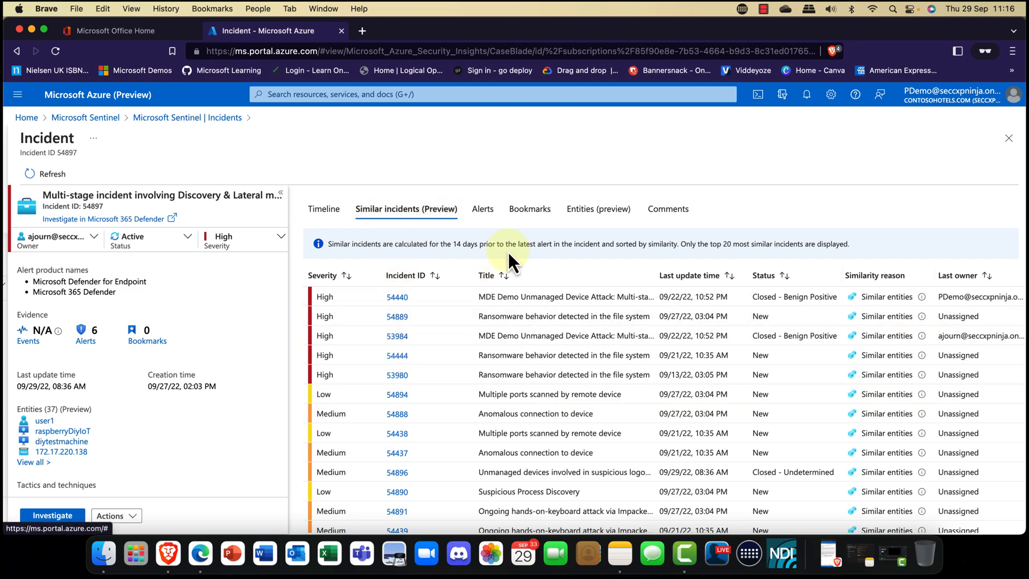
- Review the incident's Alerts and Bookmarks, then list its Entities (accounts, hosts, IPs, files)
left_click(482, 209)
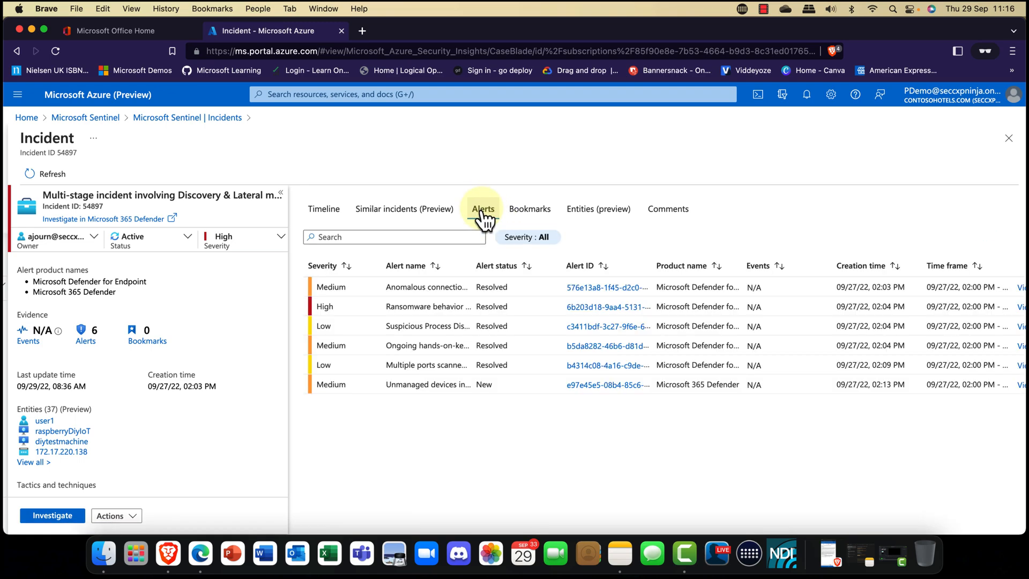
left_click(530, 209)
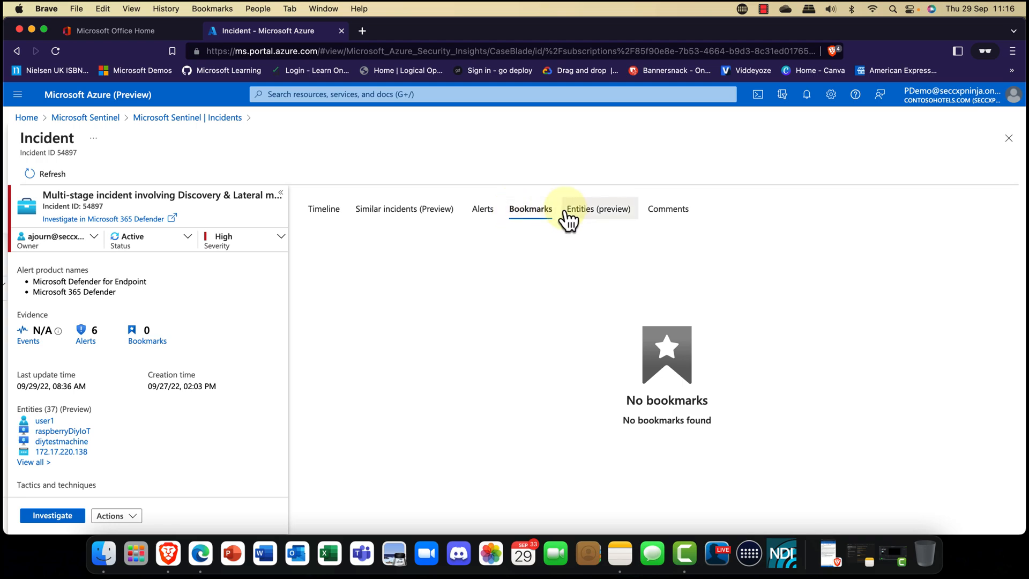
left_click(598, 209)
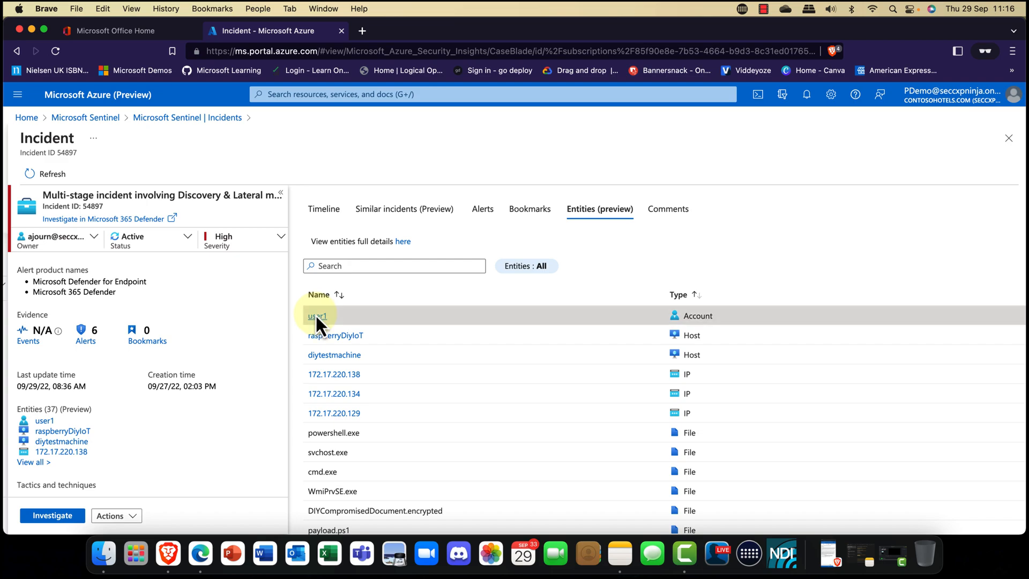
- Inspect the user1 account entity page with its alerts-over-time chart, then return to the incident
left_click(314, 315)
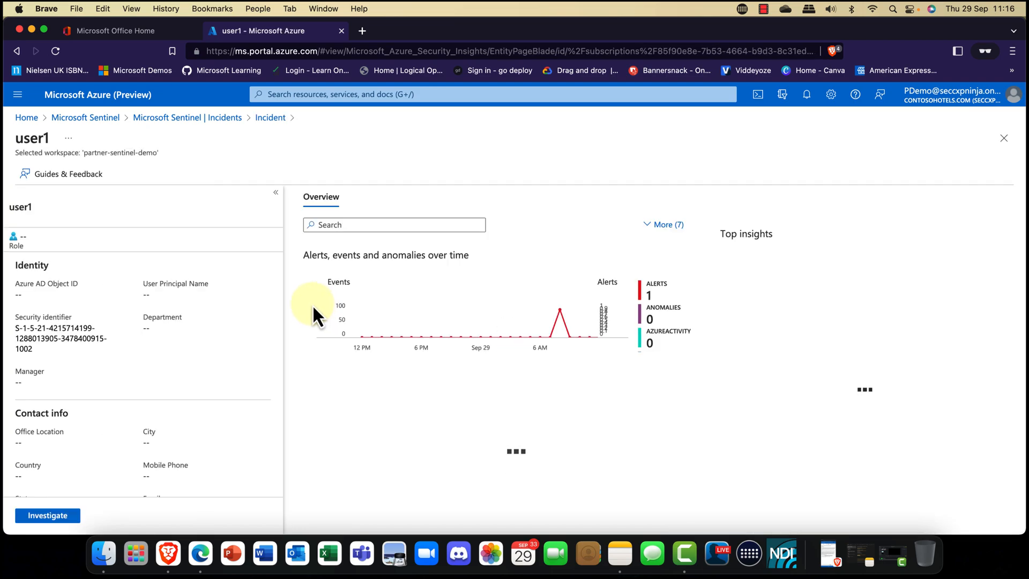
mouse_move(327, 294)
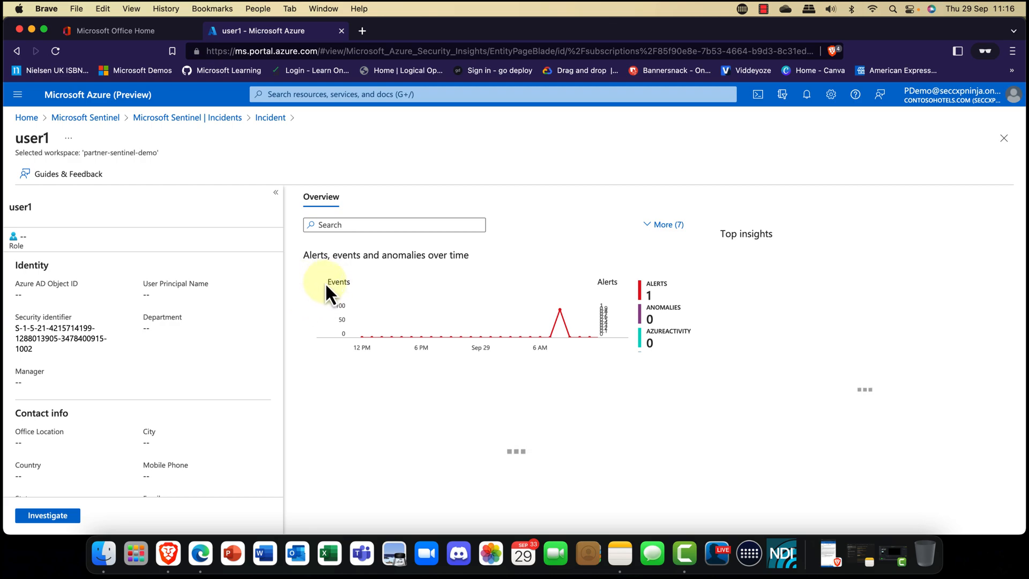
mouse_move(323, 288)
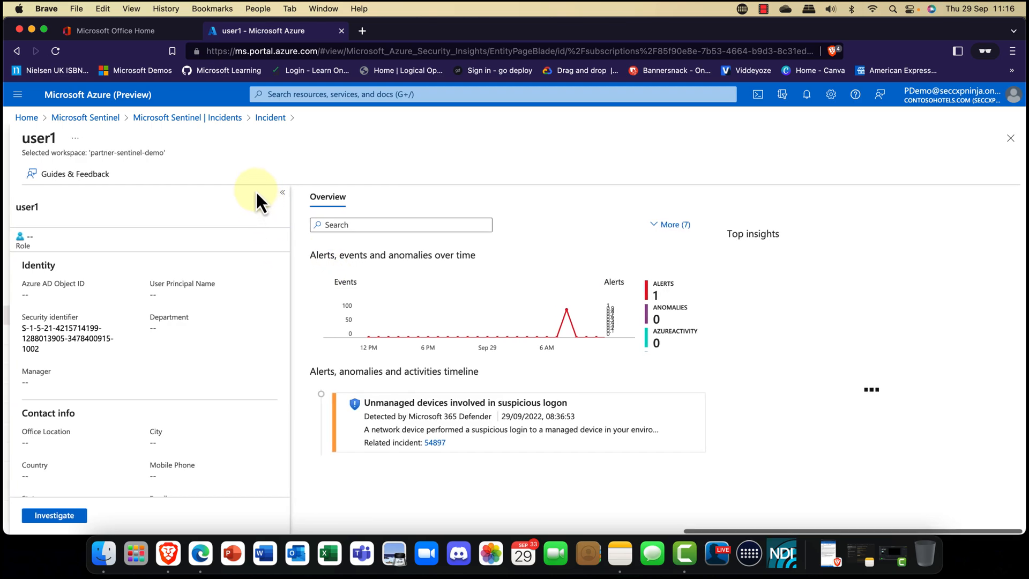
left_click(16, 52)
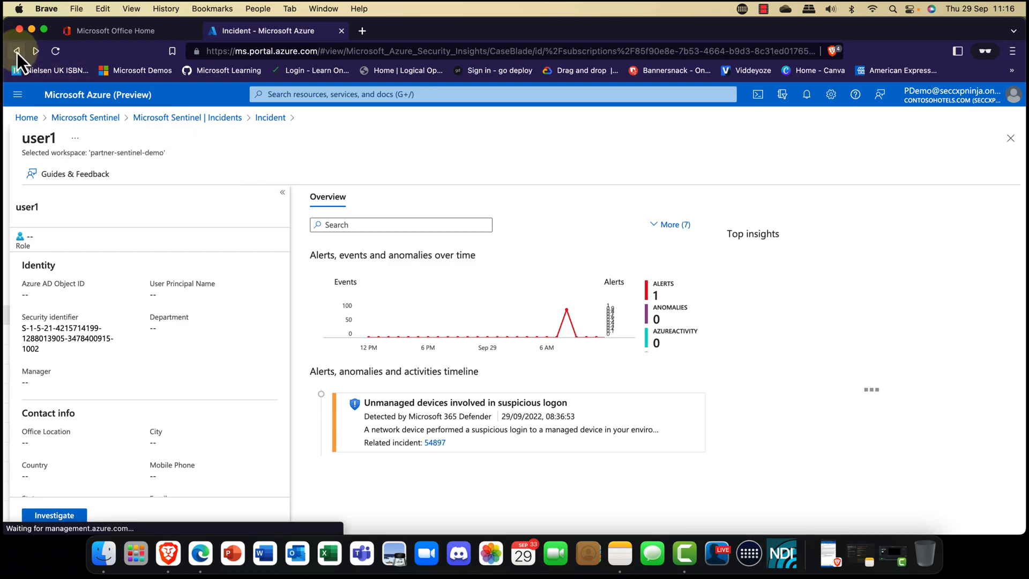
- Show the 'Ransomware behavior detected in the file system' alert and highlight its Remediation steps
left_click(434, 443)
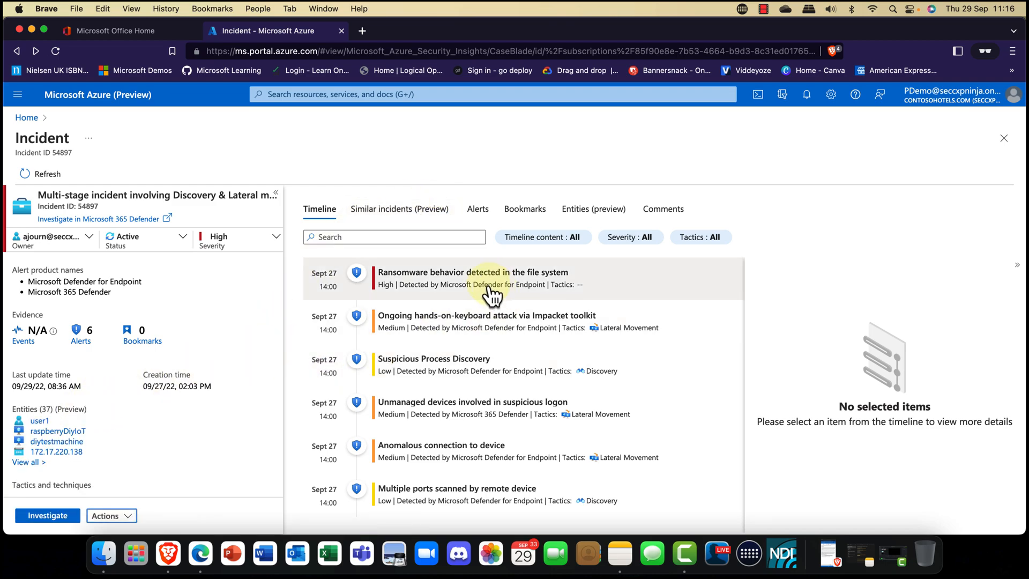
mouse_move(427, 322)
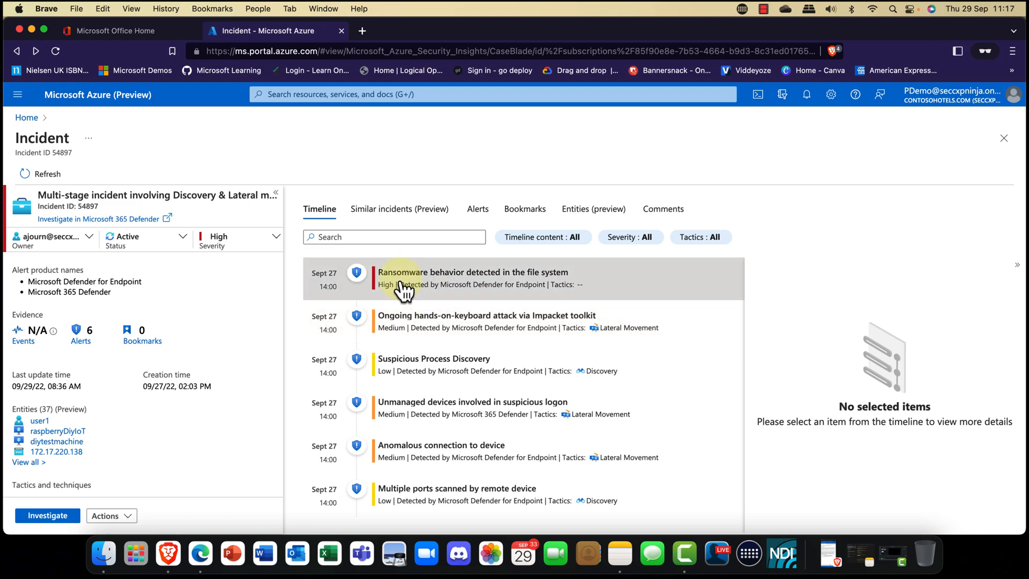
left_click(473, 279)
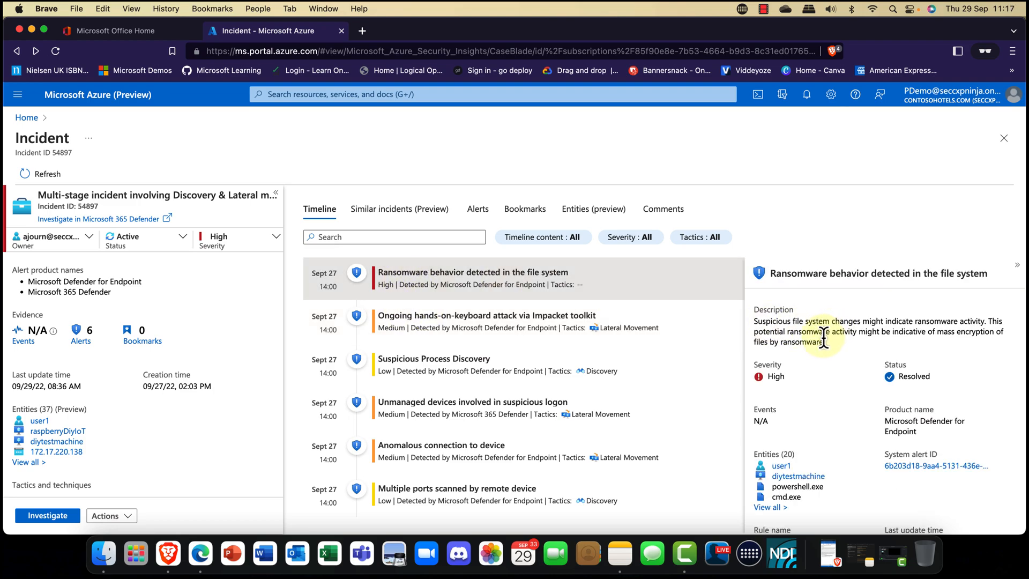
scroll("down", 3)
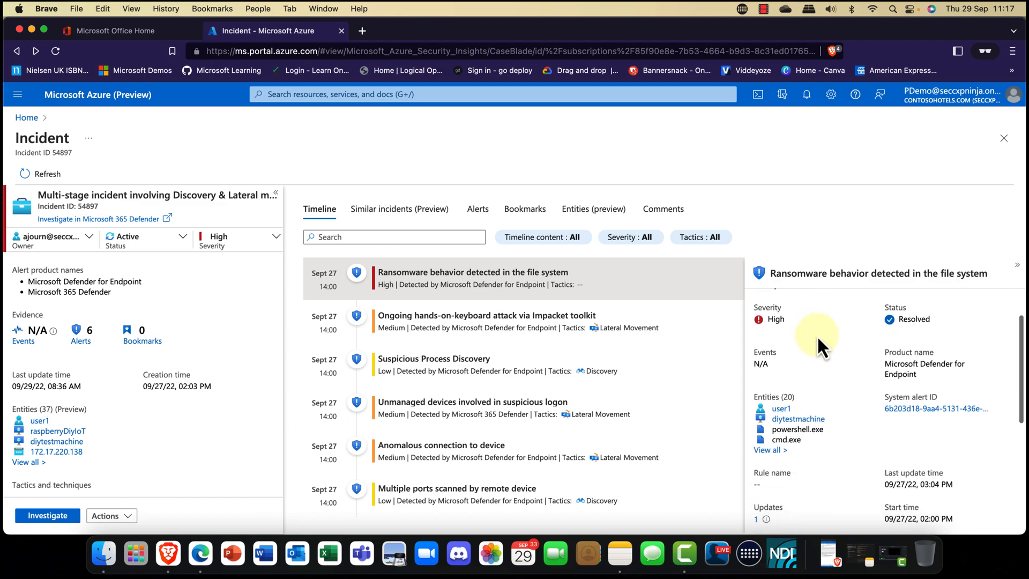
scroll("down", 3)
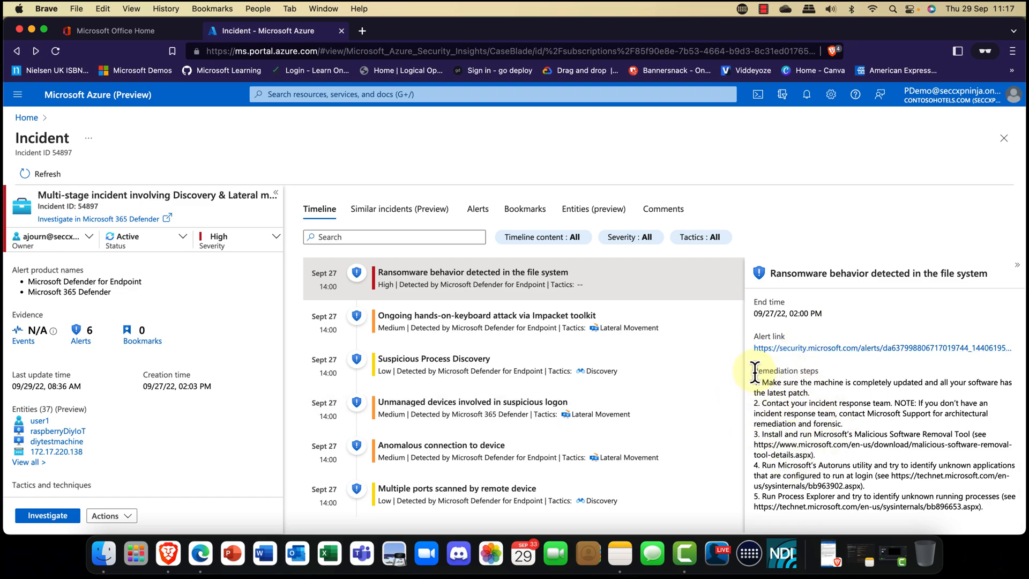
left_click_drag(755, 370, 893, 460)
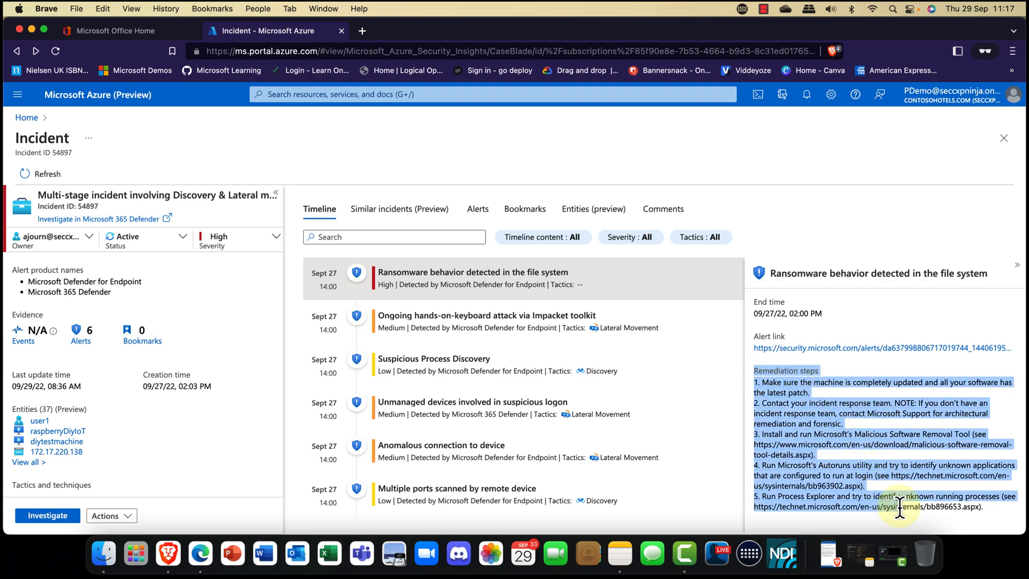
mouse_move(876, 496)
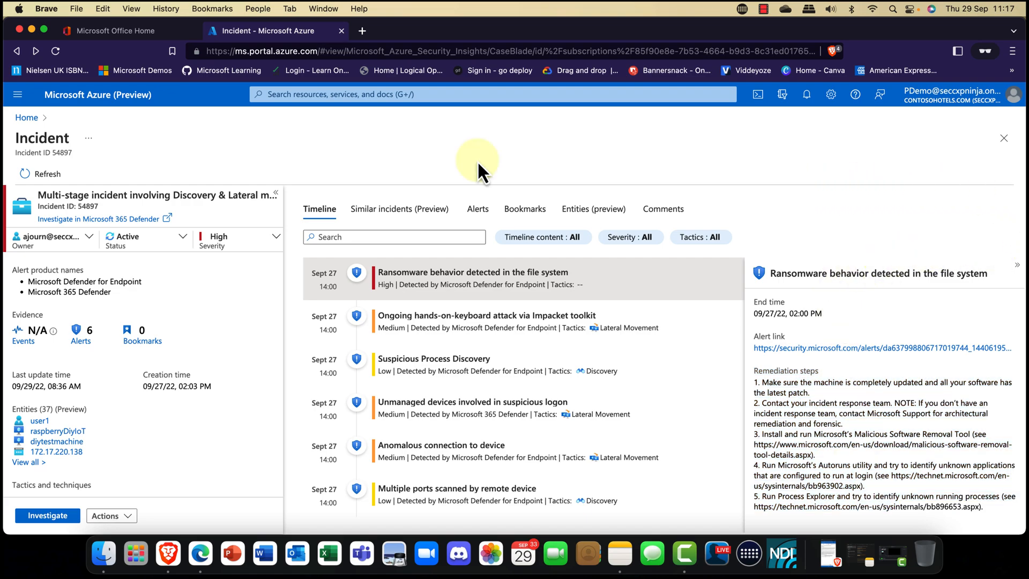
mouse_move(283, 179)
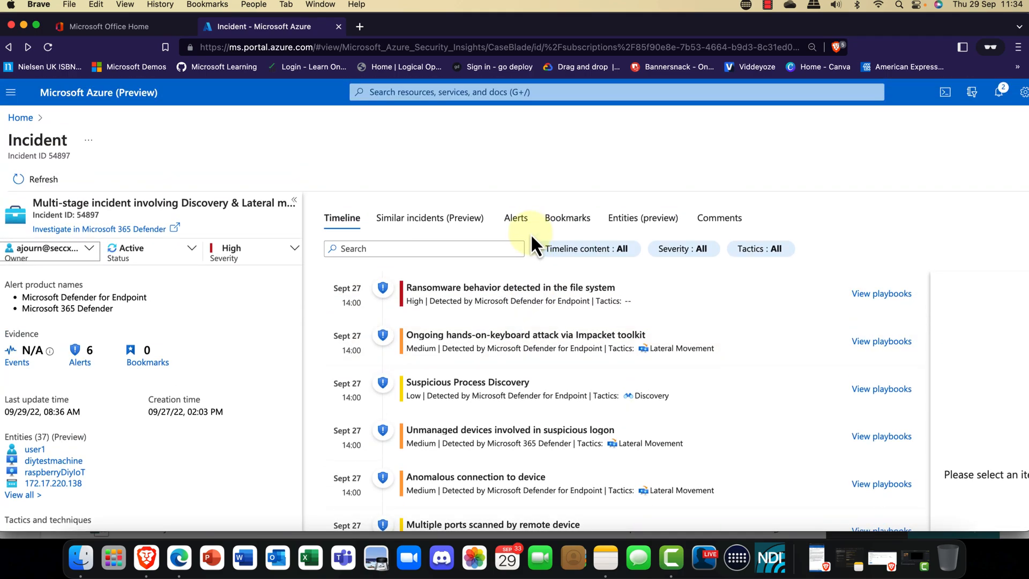
mouse_move(532, 247)
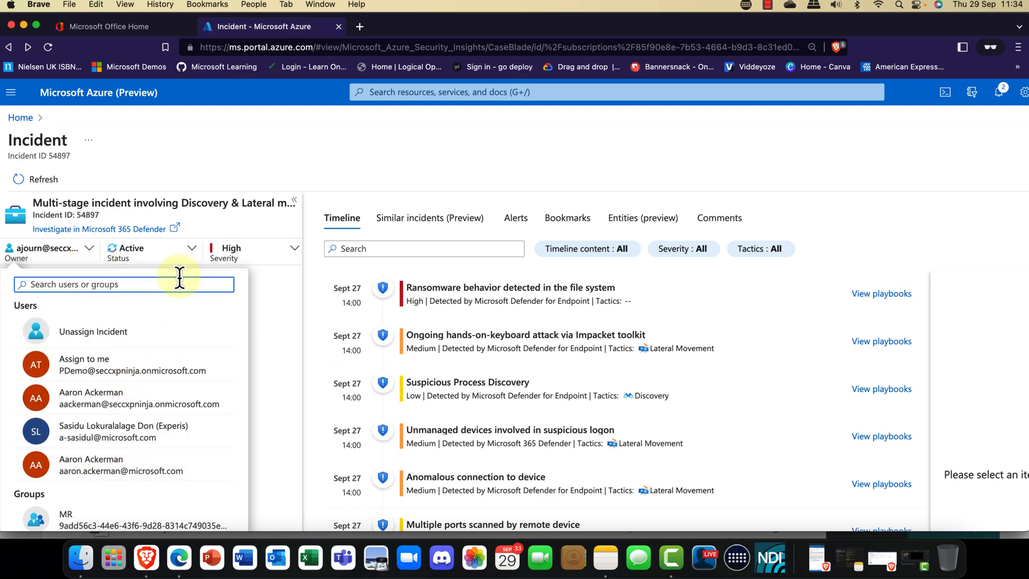
left_click(194, 163)
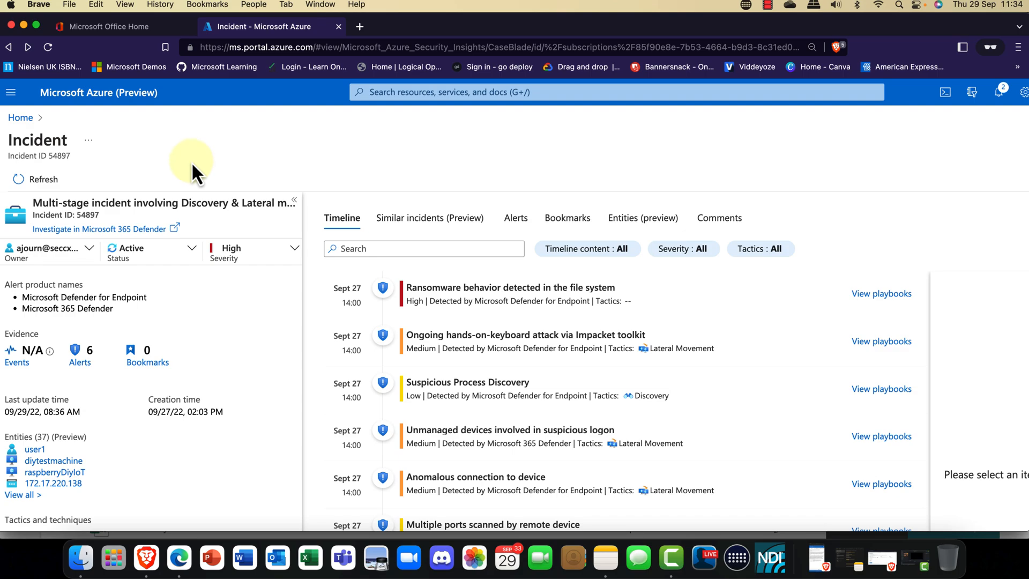
mouse_move(195, 177)
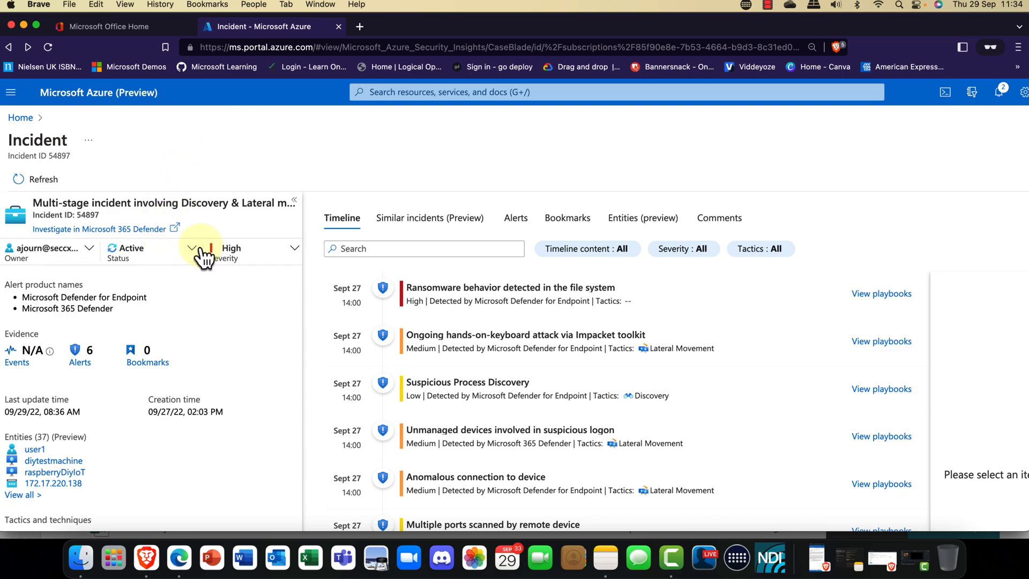
left_click(192, 248)
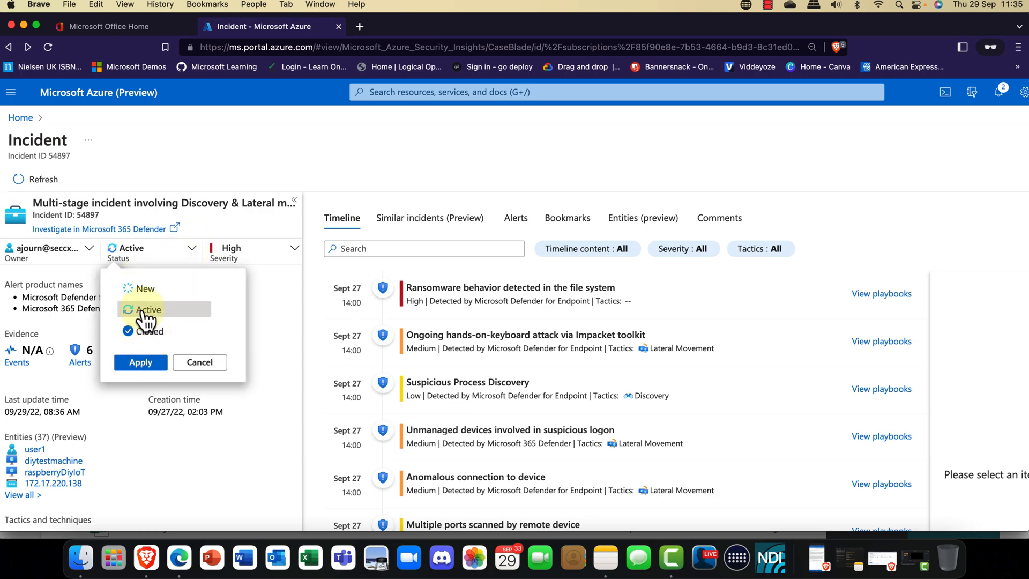
left_click(147, 331)
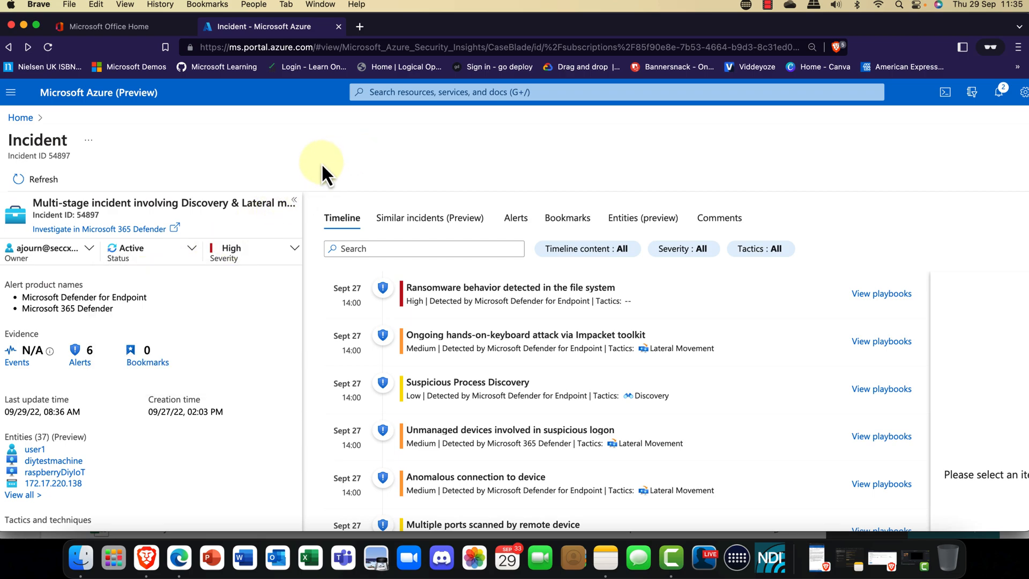
left_click(294, 248)
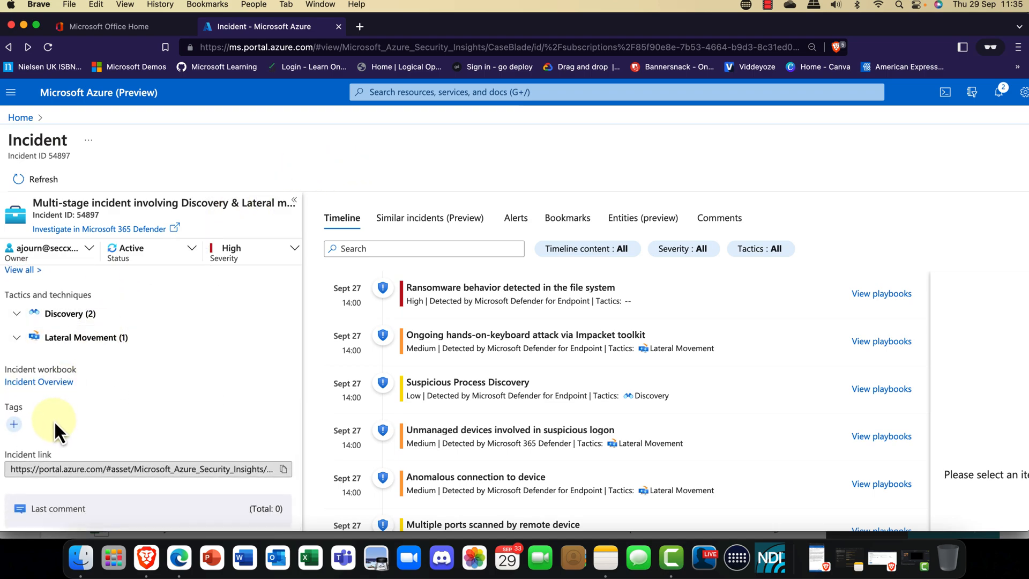
scroll("down", 3)
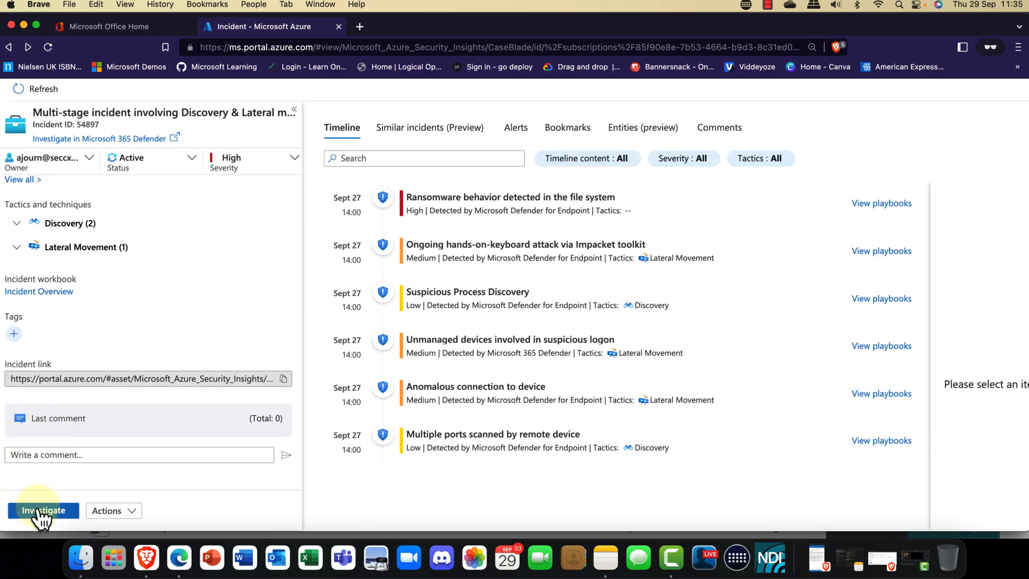
- Launch the investigation graph and select the user1 node to show its related alerts
left_click(44, 510)
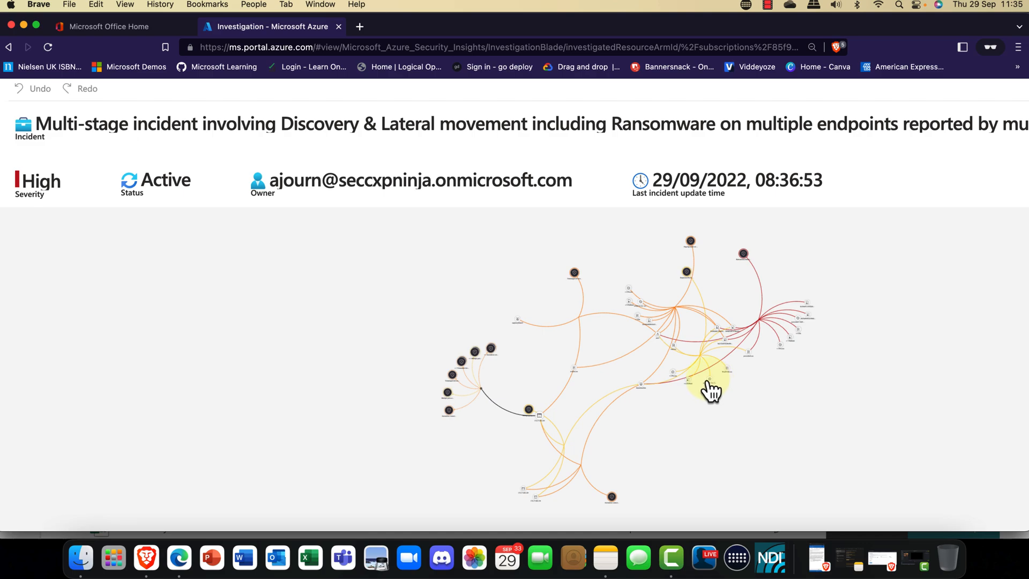
left_click(712, 384)
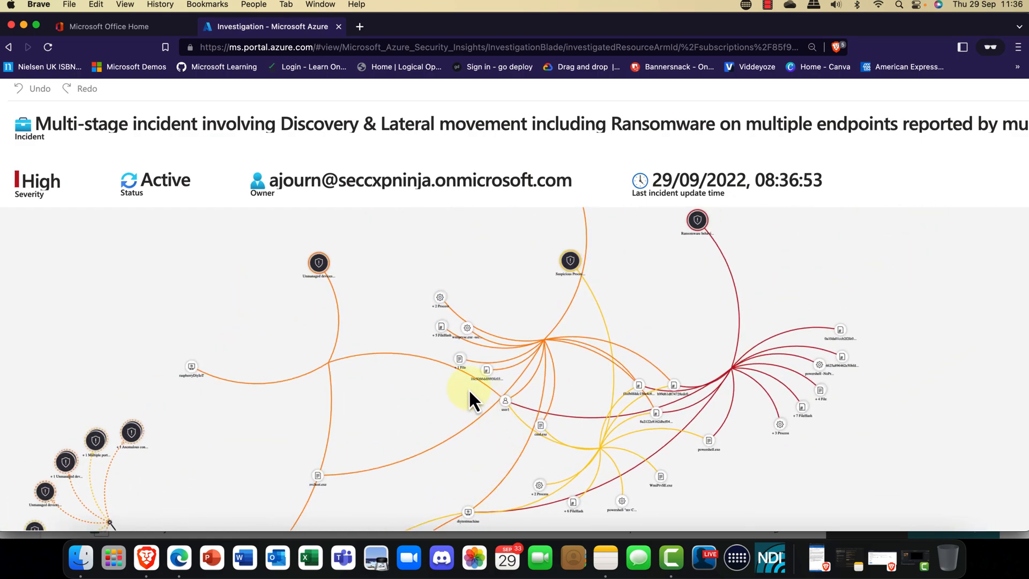
scroll("up", 3)
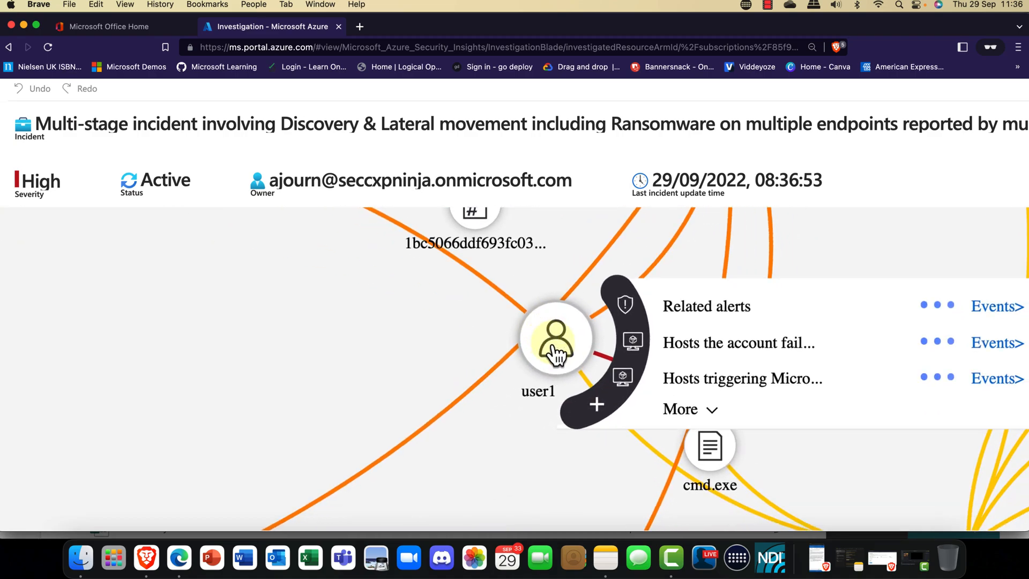
mouse_move(687, 314)
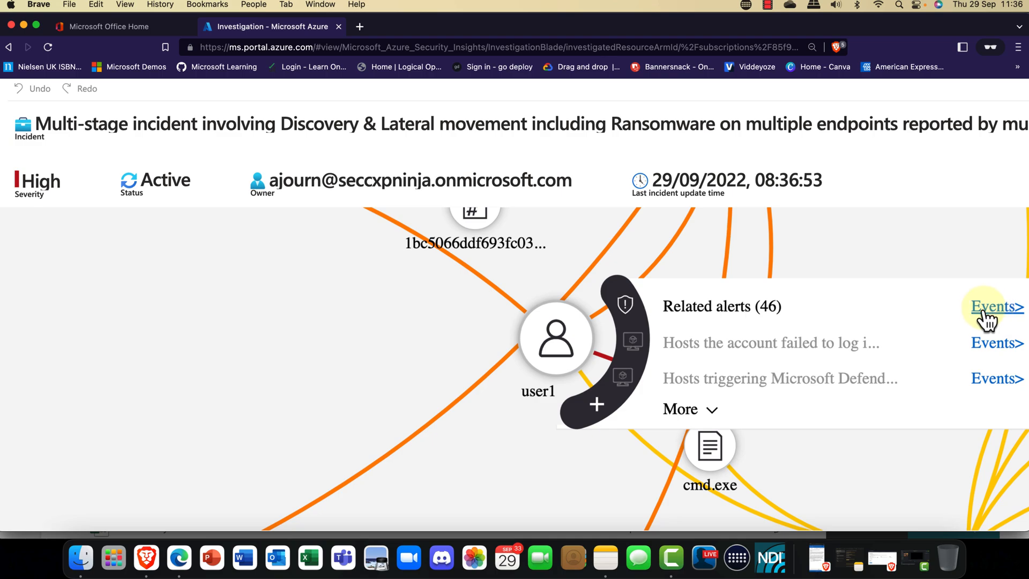
- View the Logs query for user1's related-alert events and browse the saved Queries list
left_click(995, 307)
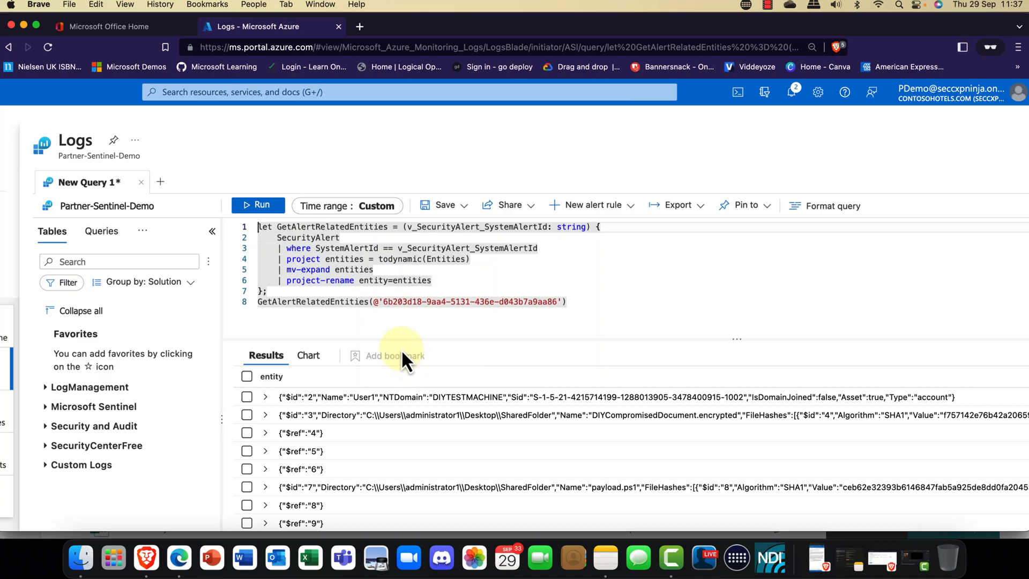
mouse_move(386, 331)
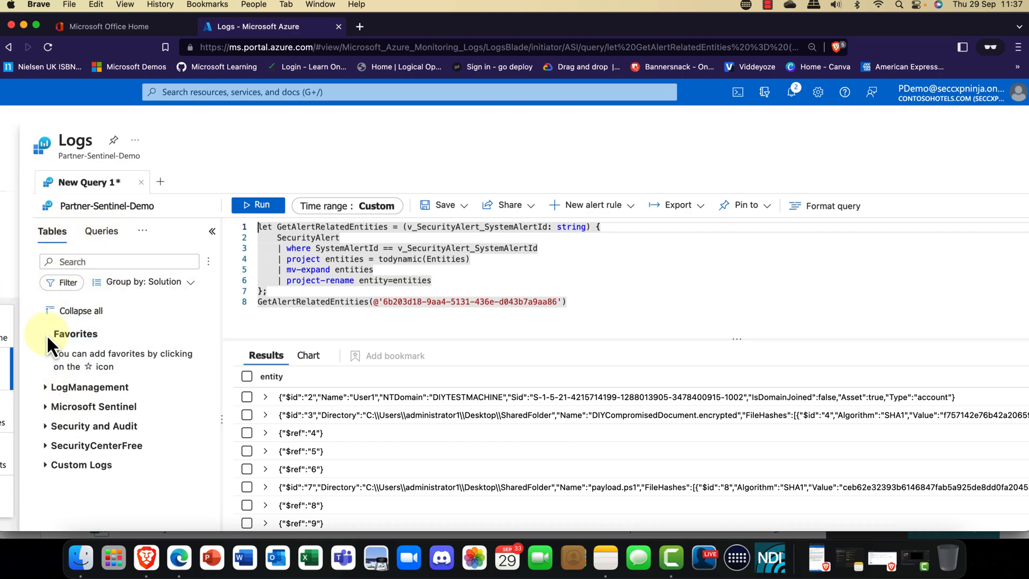
left_click(101, 231)
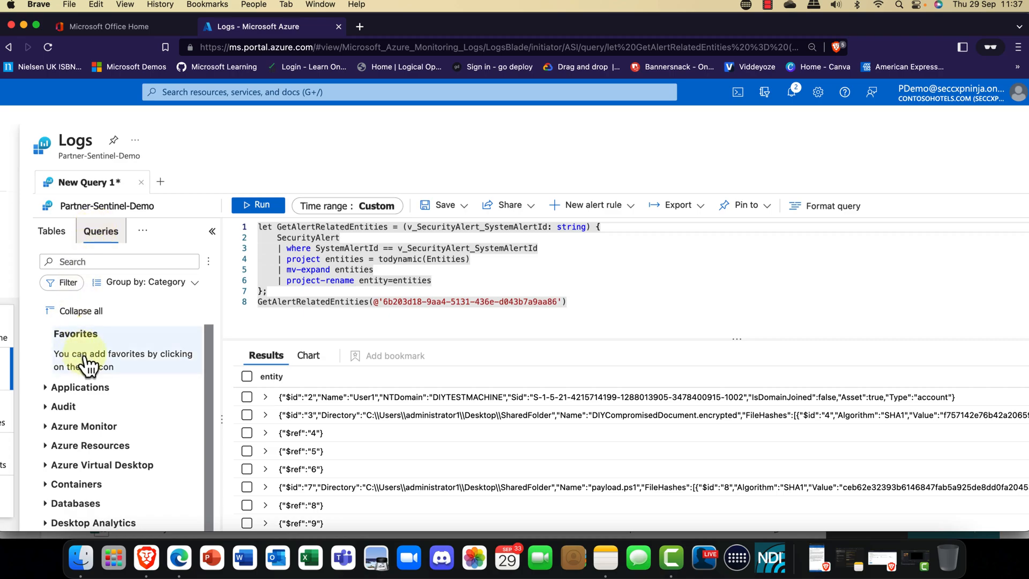
scroll("down", 3)
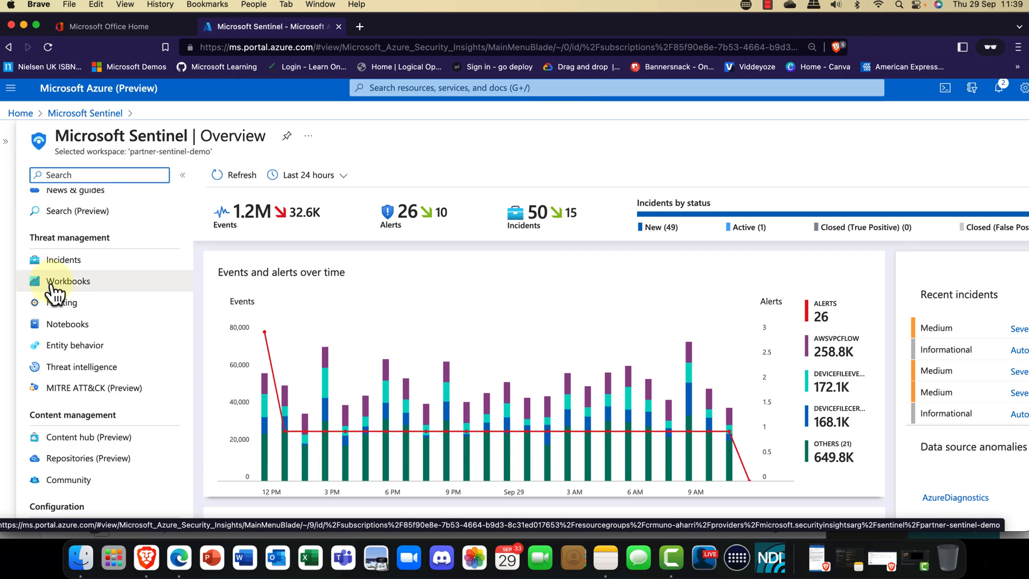
- Visit Workbooks and Entity behavior, then land on Threat intelligence showing 180K indicators
left_click(67, 280)
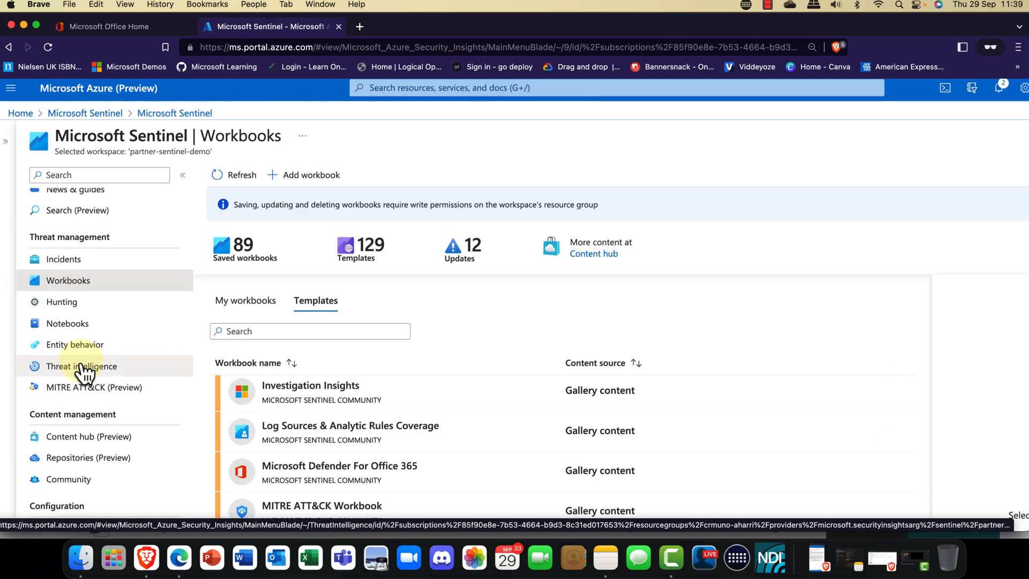
left_click(75, 333)
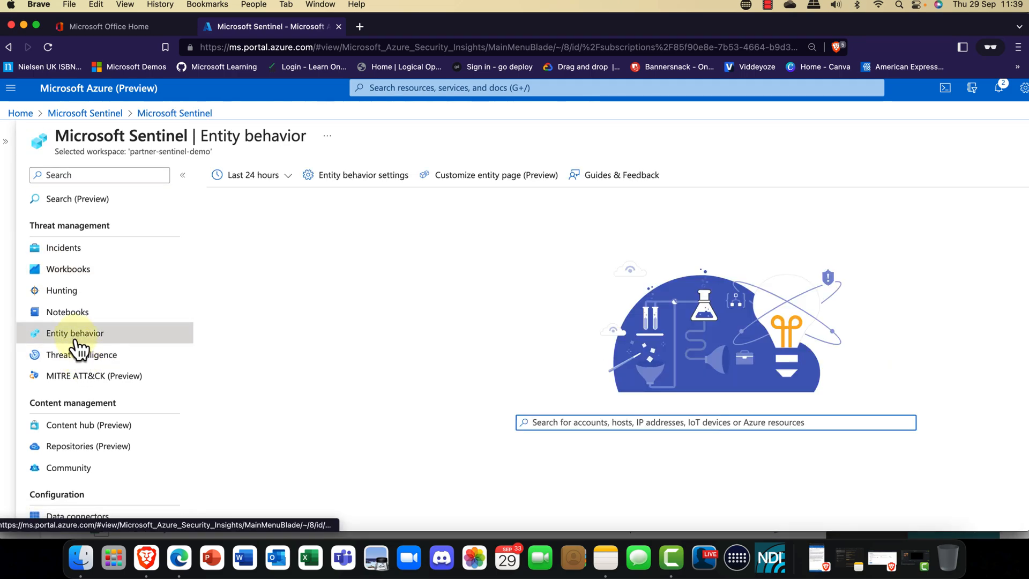
left_click(81, 355)
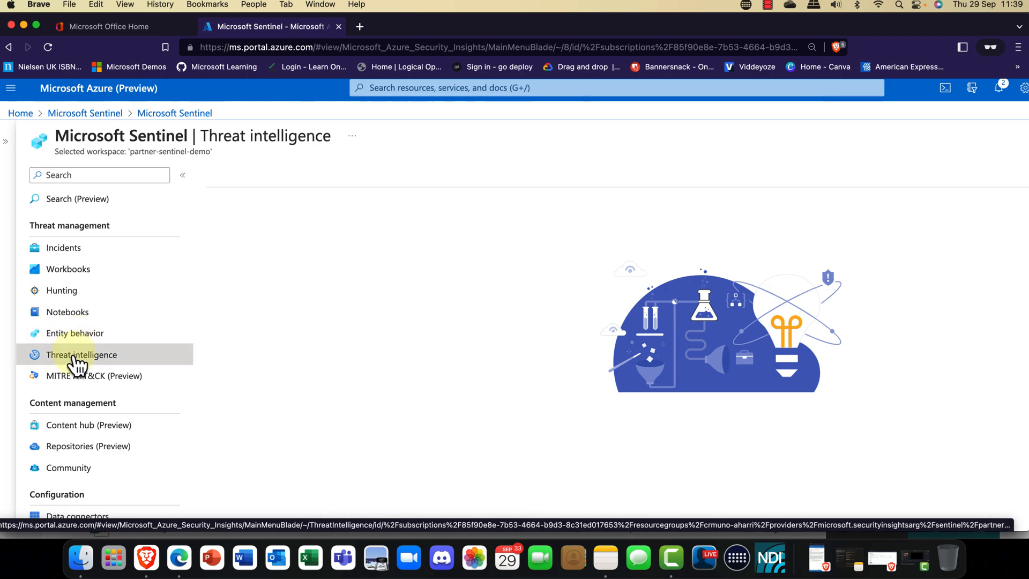
left_click(81, 355)
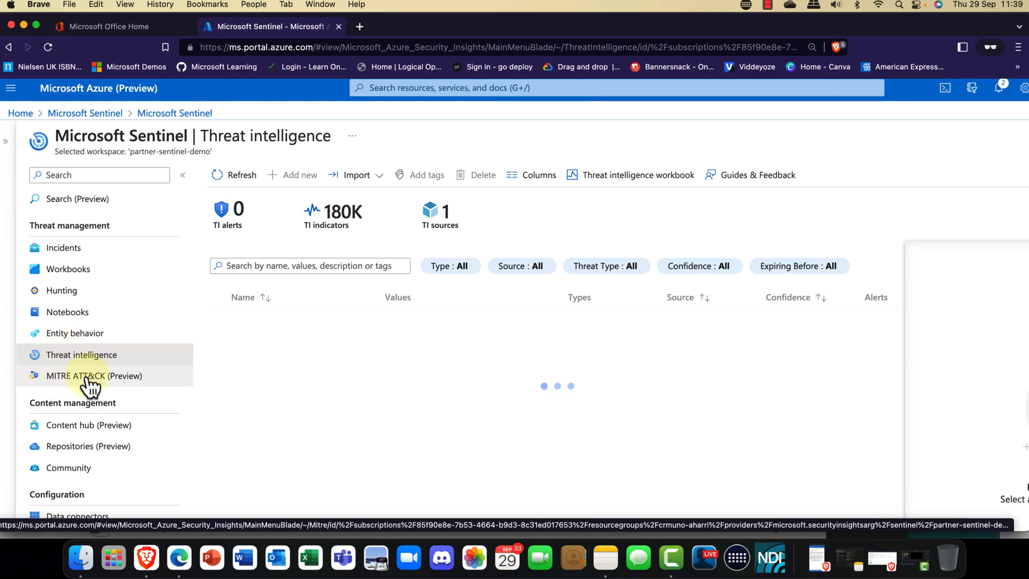
- Review the MITRE ATT&CK tactics matrix, then go to the Community page under Content management
left_click(93, 375)
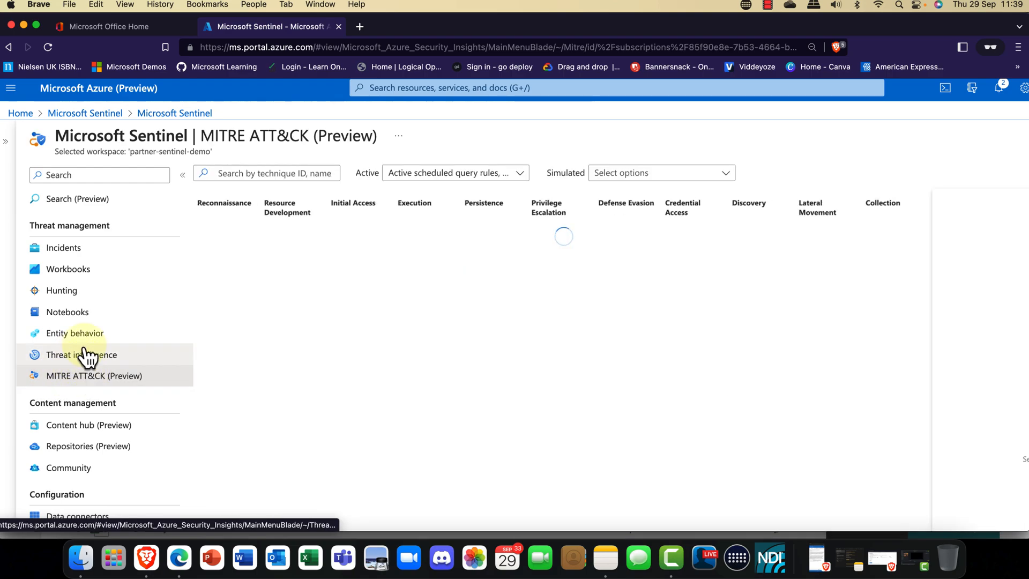
left_click(93, 376)
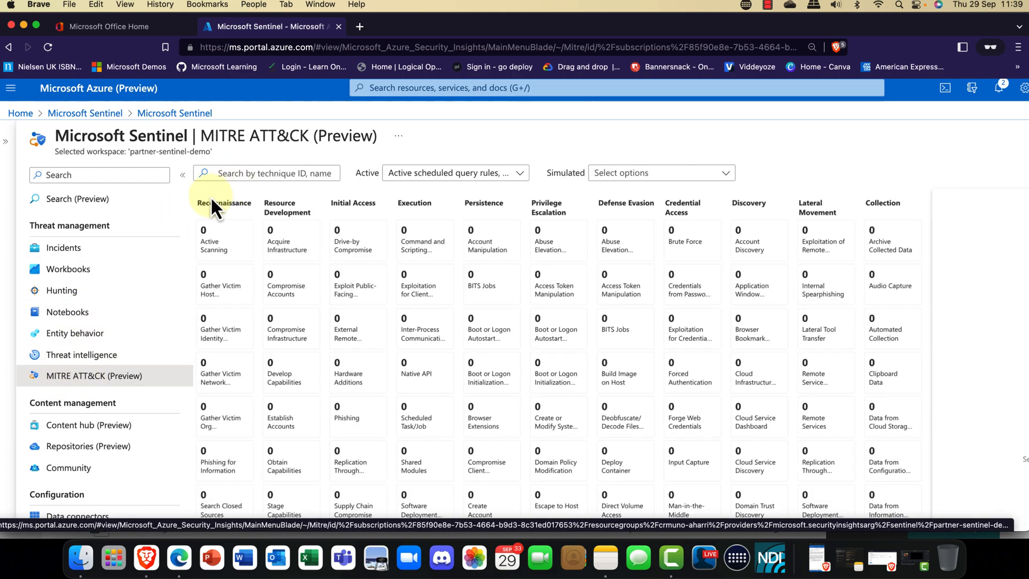
mouse_move(365, 226)
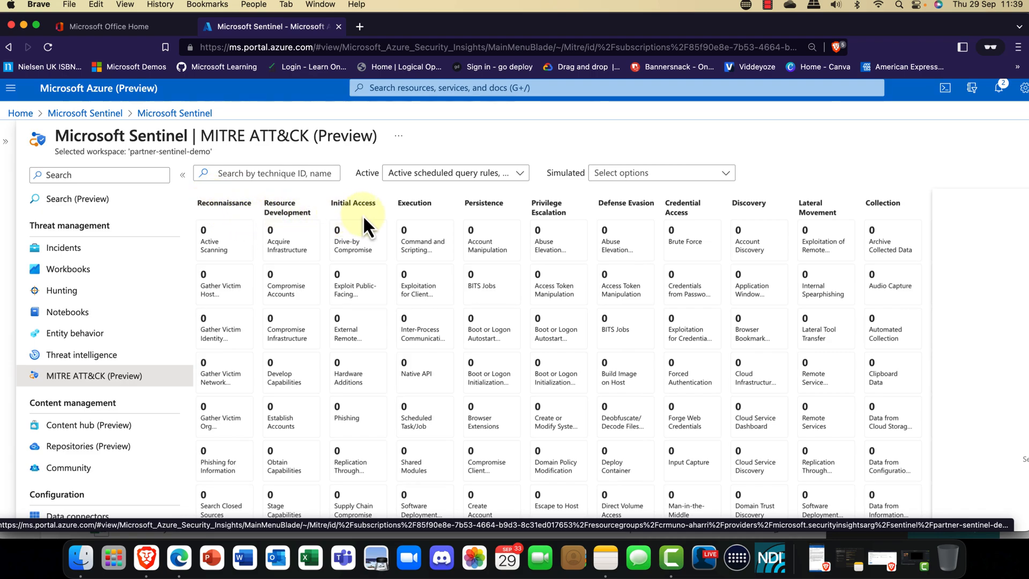
mouse_move(539, 211)
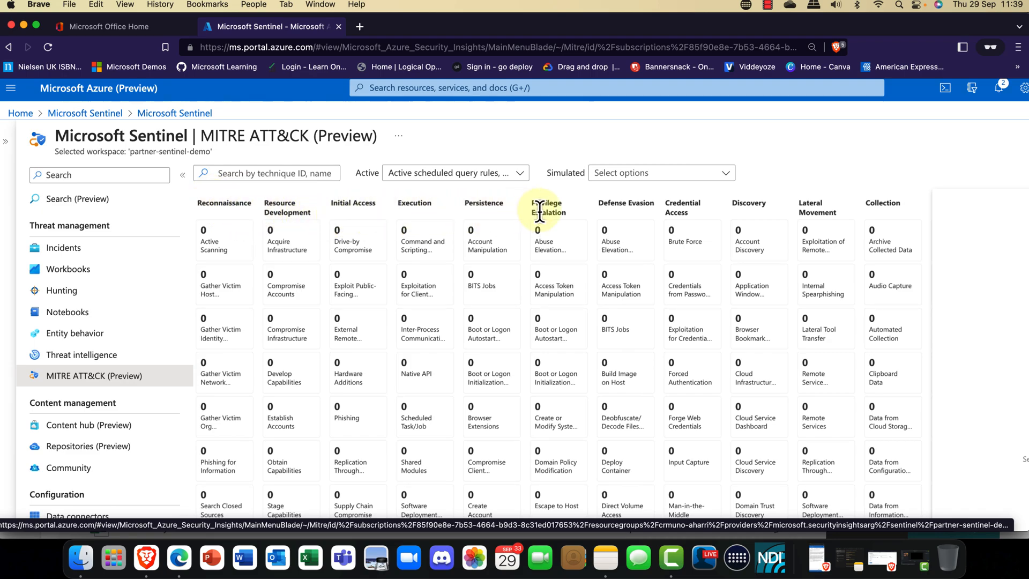
mouse_move(594, 220)
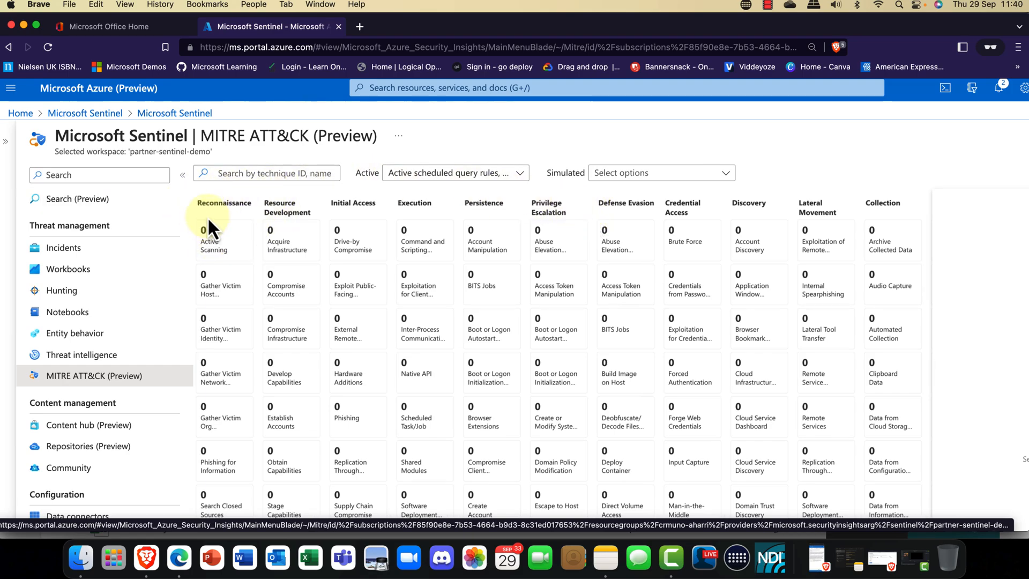
mouse_move(364, 226)
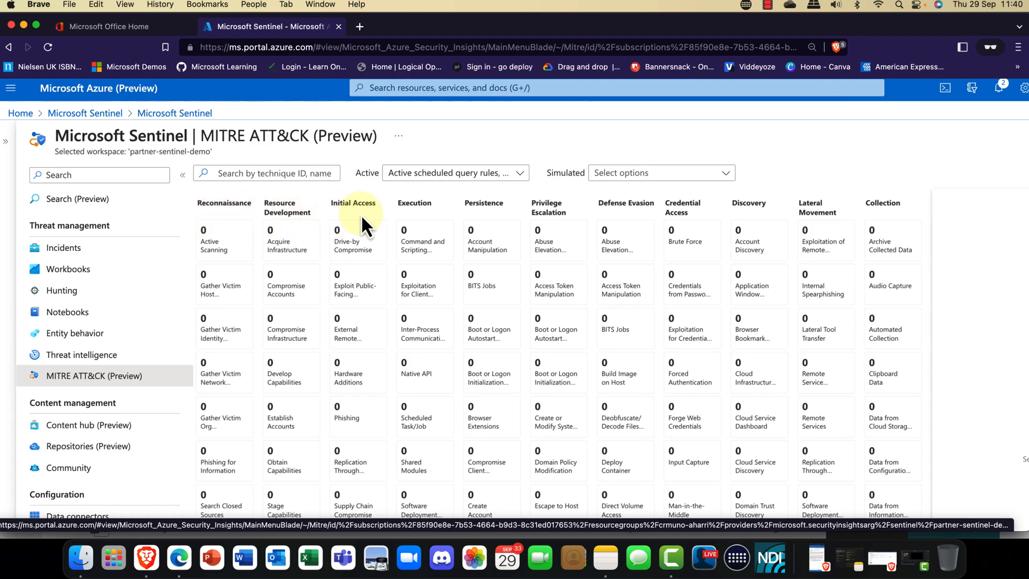
mouse_move(420, 206)
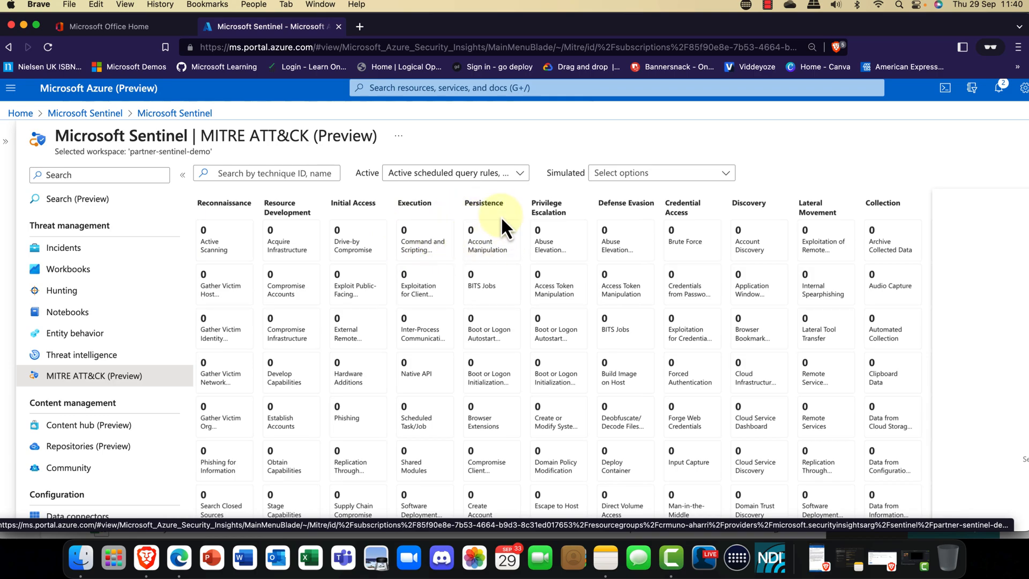
scroll("down", 3)
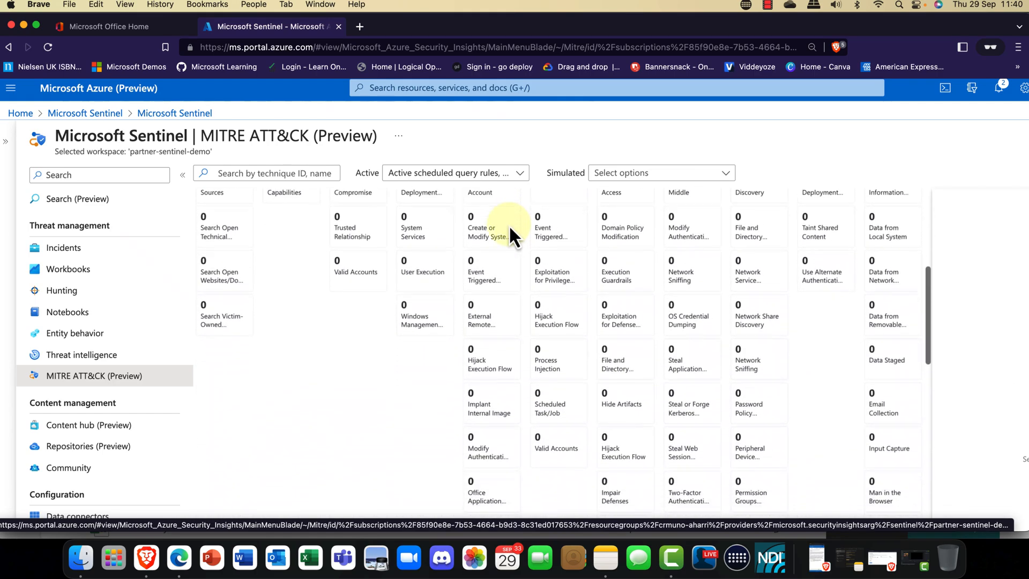
scroll("down", 3)
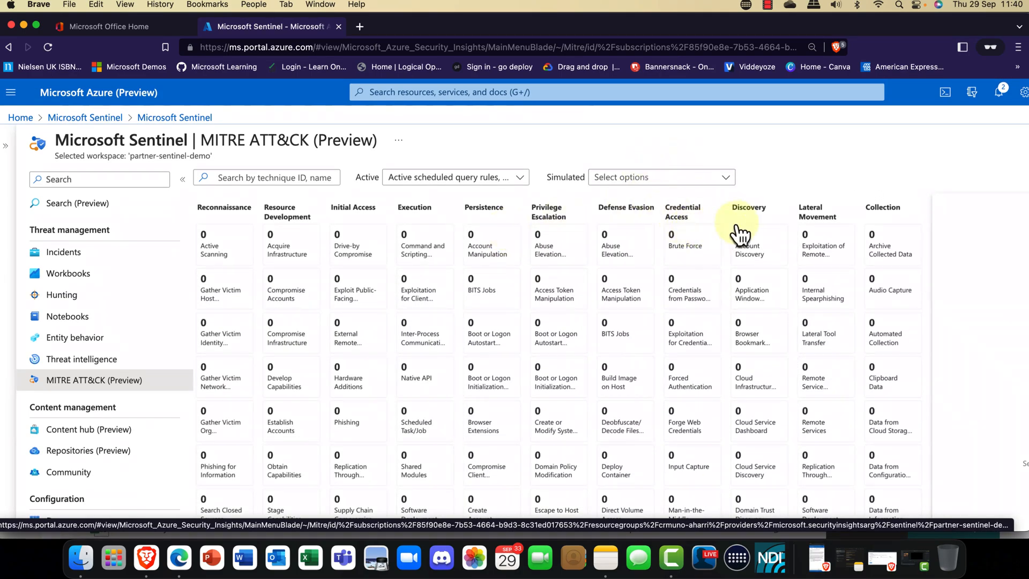
mouse_move(424, 269)
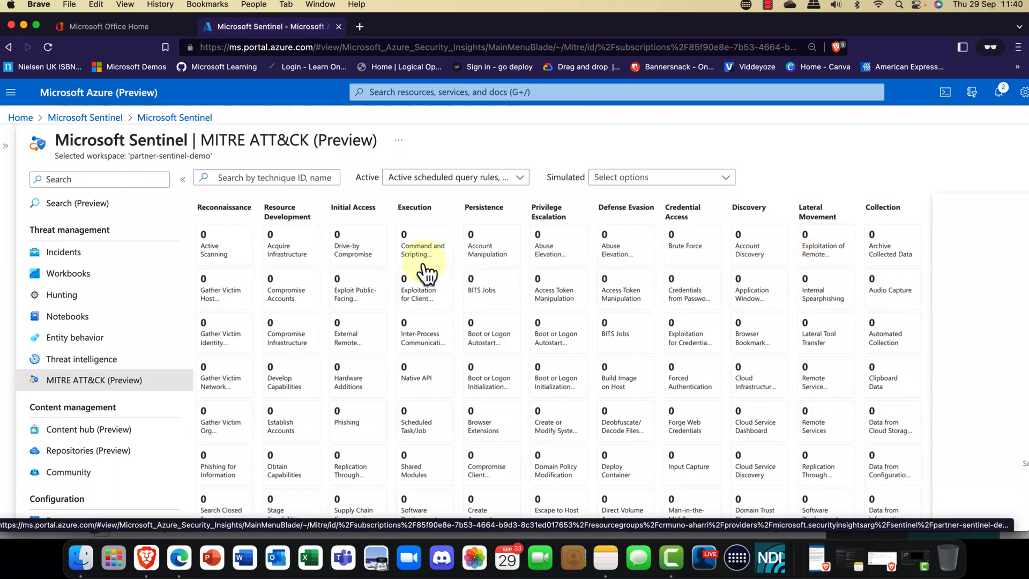
mouse_move(40, 565)
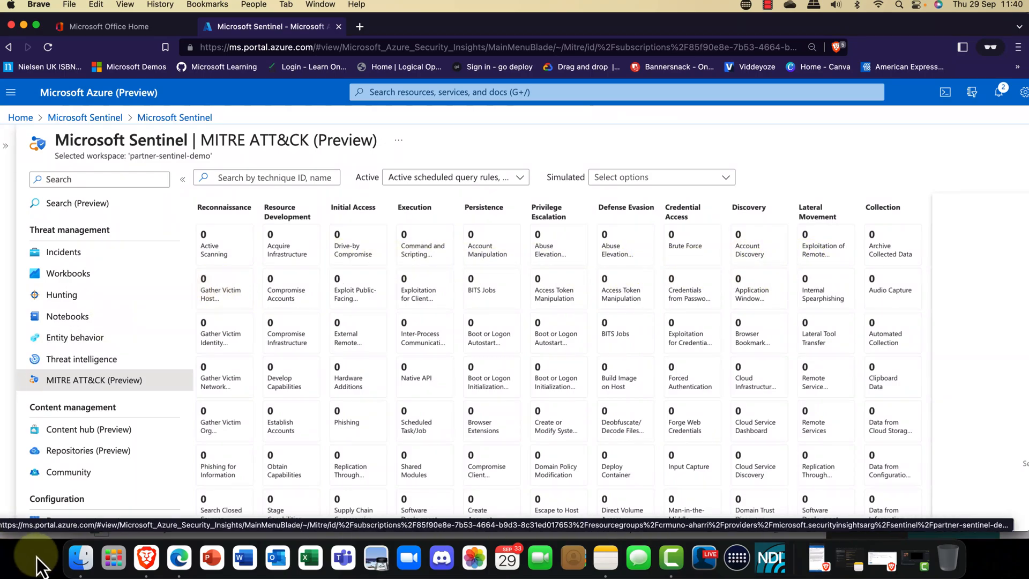
left_click(89, 451)
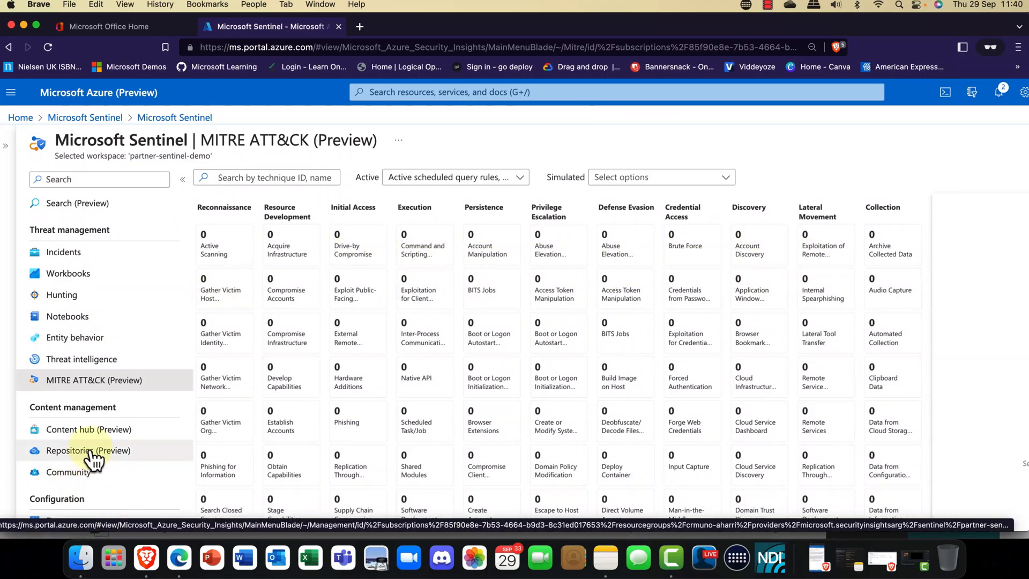
scroll("down", 3)
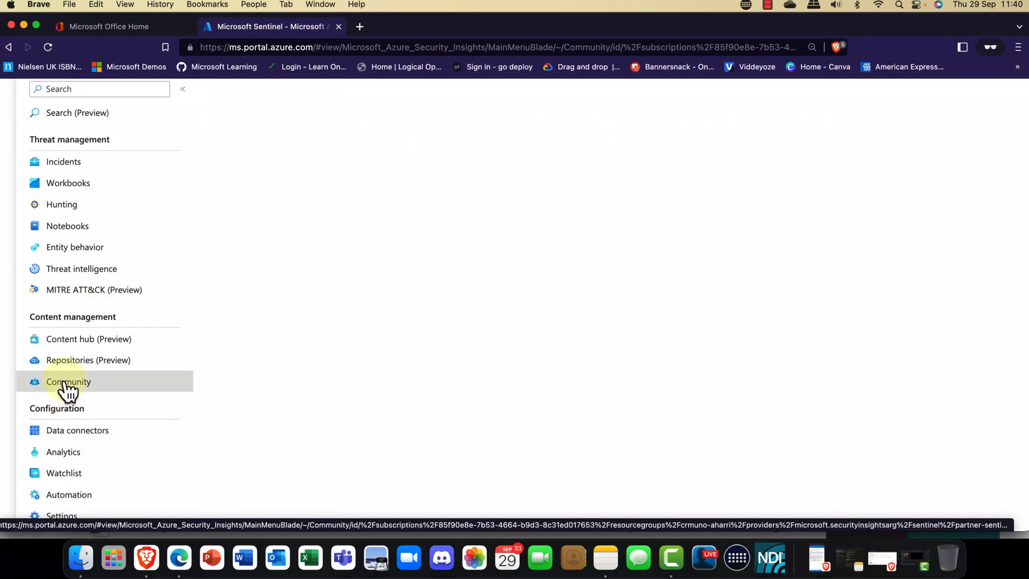
left_click(67, 382)
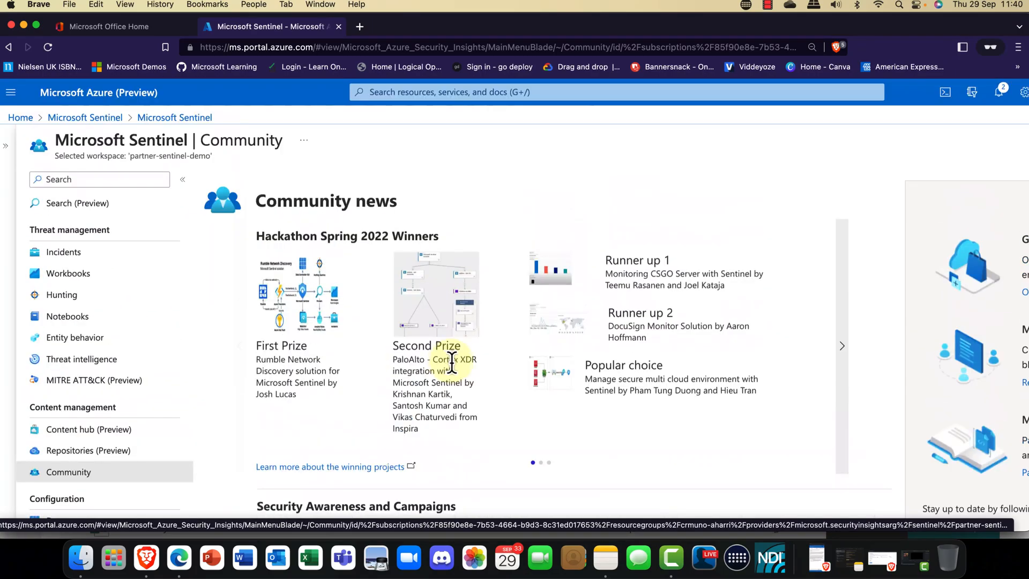
scroll("down", 3)
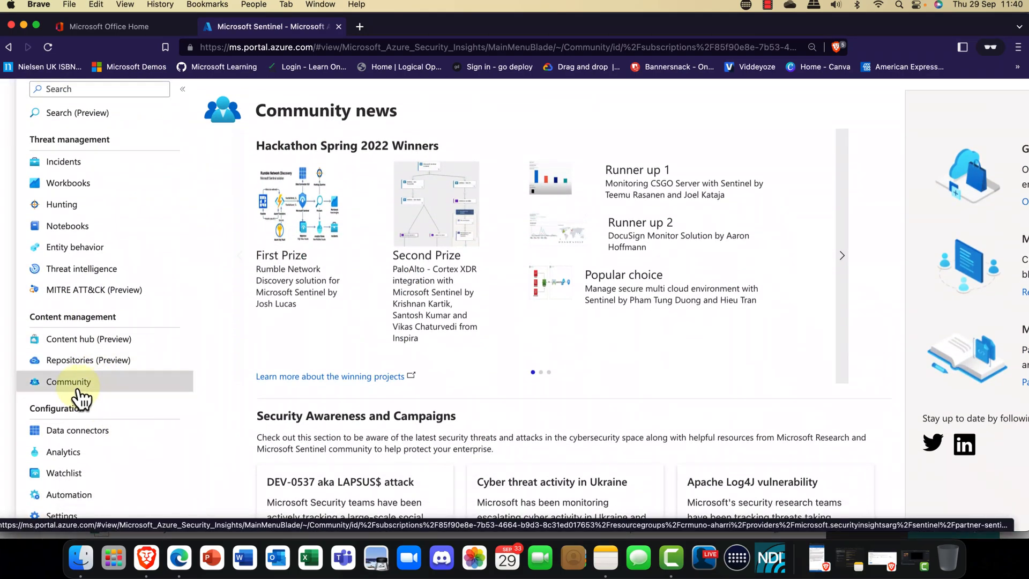
mouse_move(97, 420)
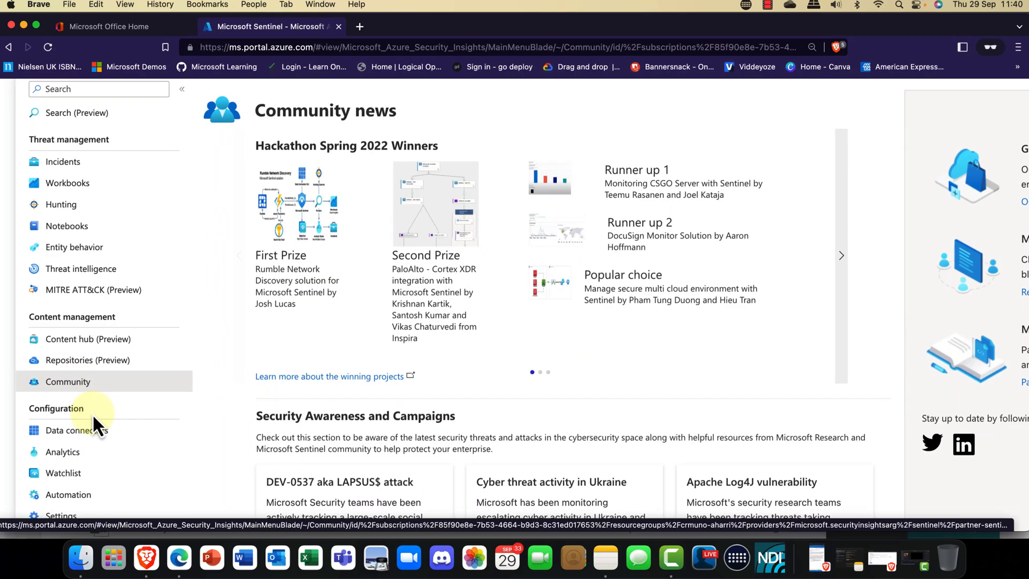
left_click(76, 430)
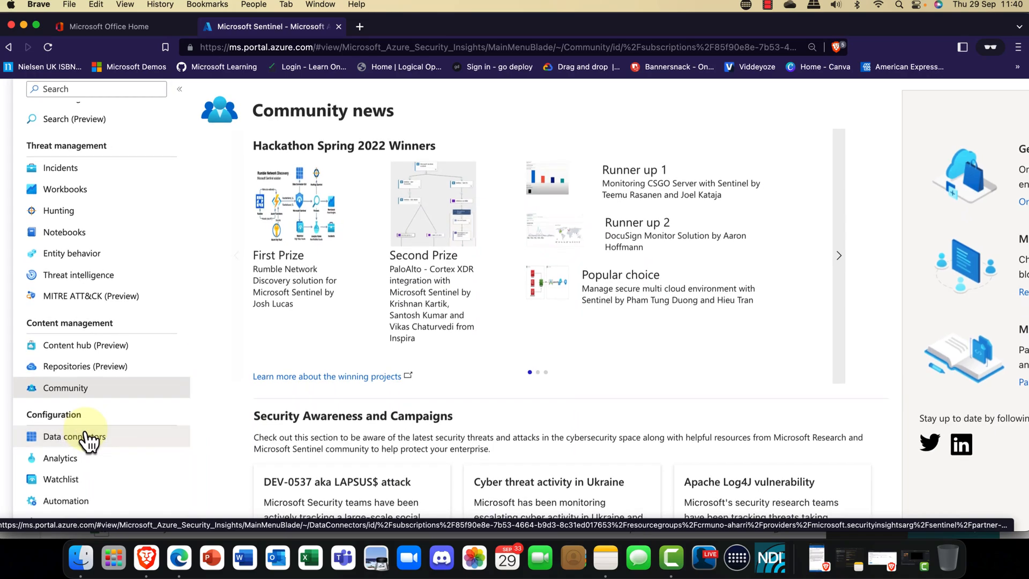
- Browse the Data connectors list and show the Azure Active Directory Identity Protection connector as Disconnected
left_click(74, 437)
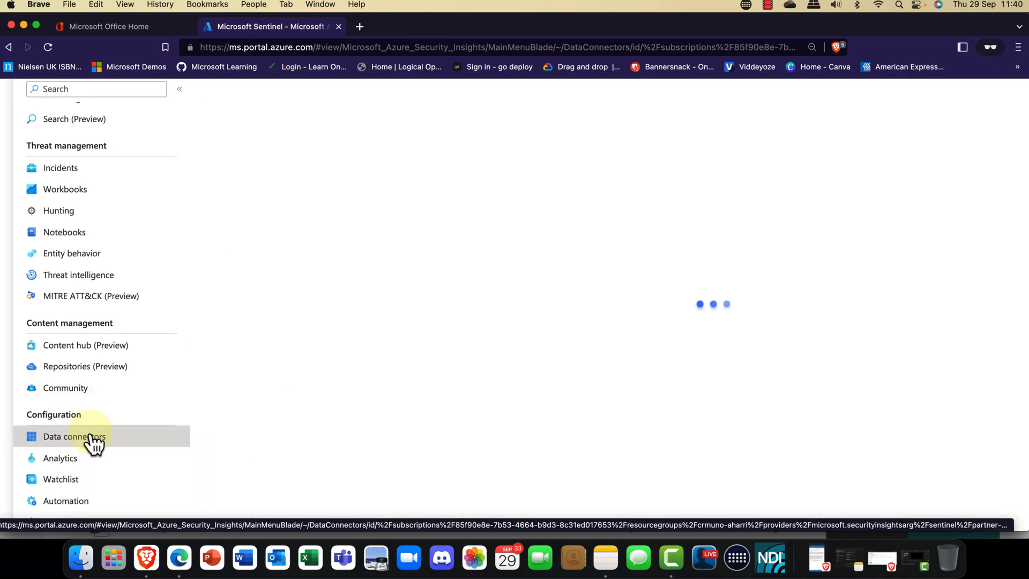
left_click(74, 436)
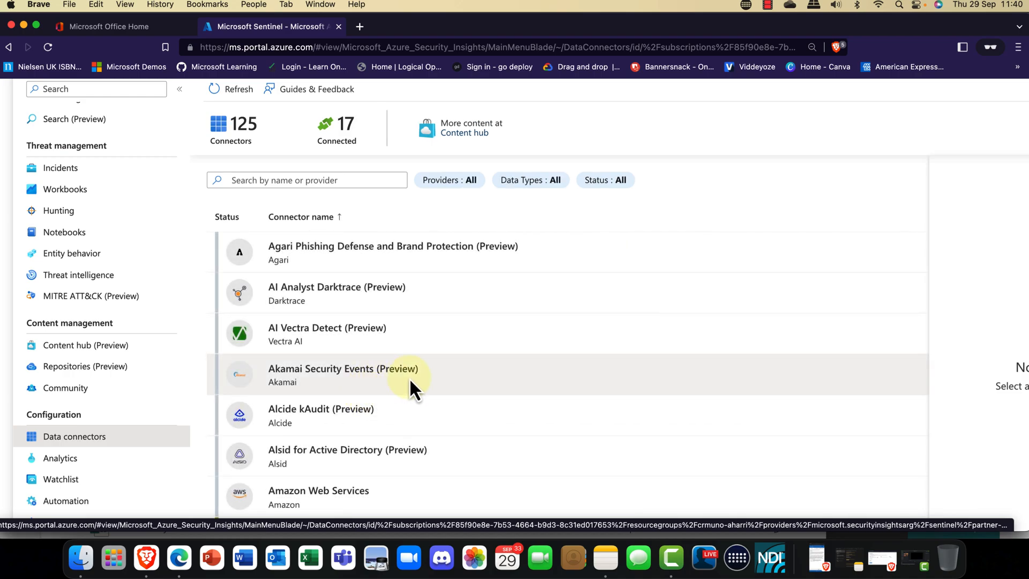
scroll("down", 3)
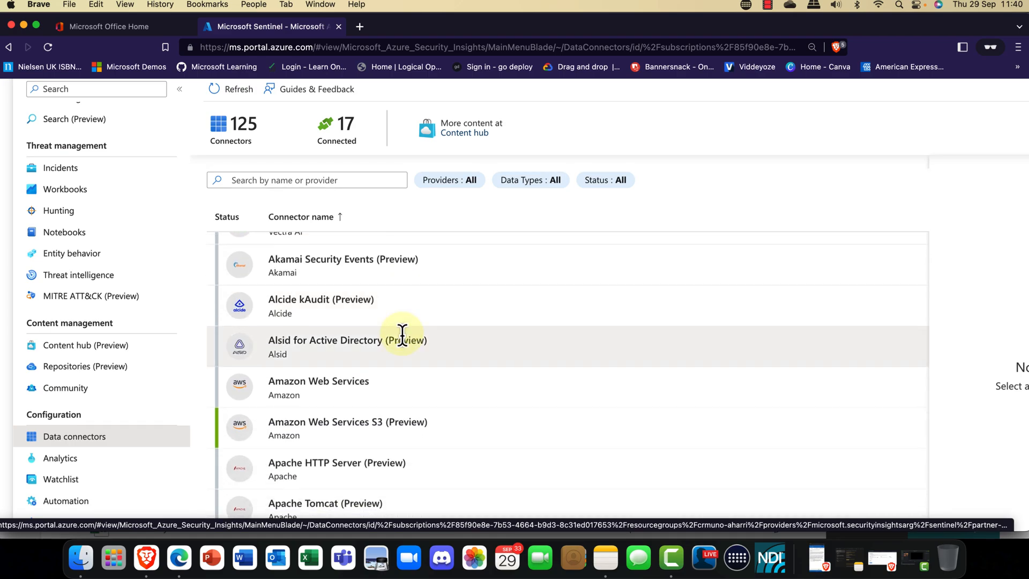
scroll("down", 3)
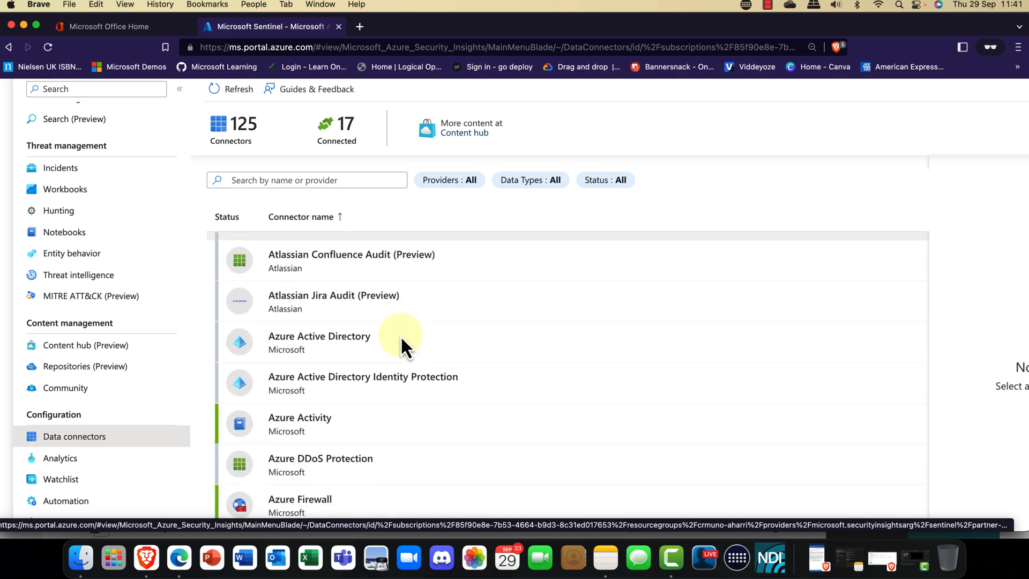
scroll("down", 3)
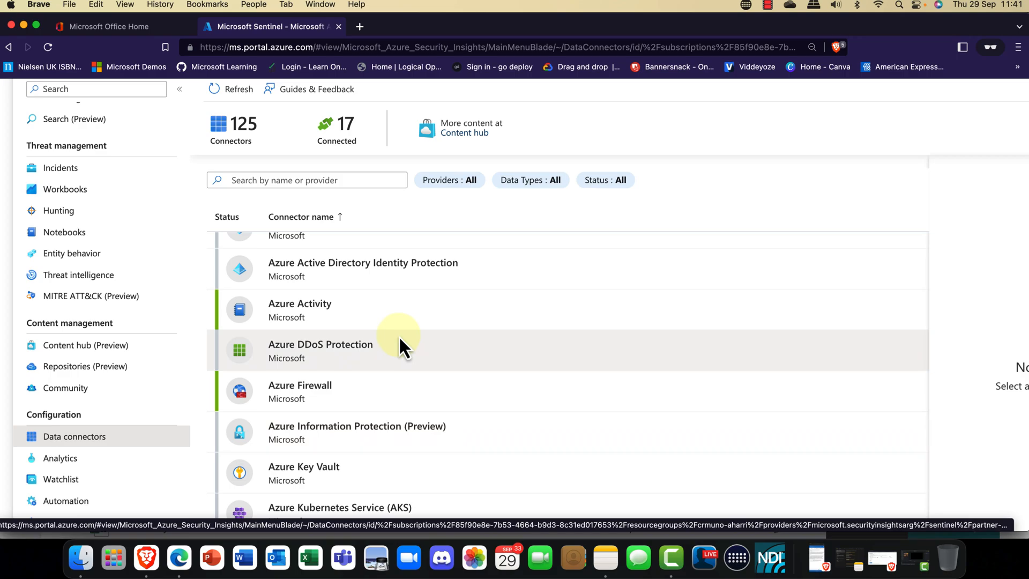
mouse_move(277, 275)
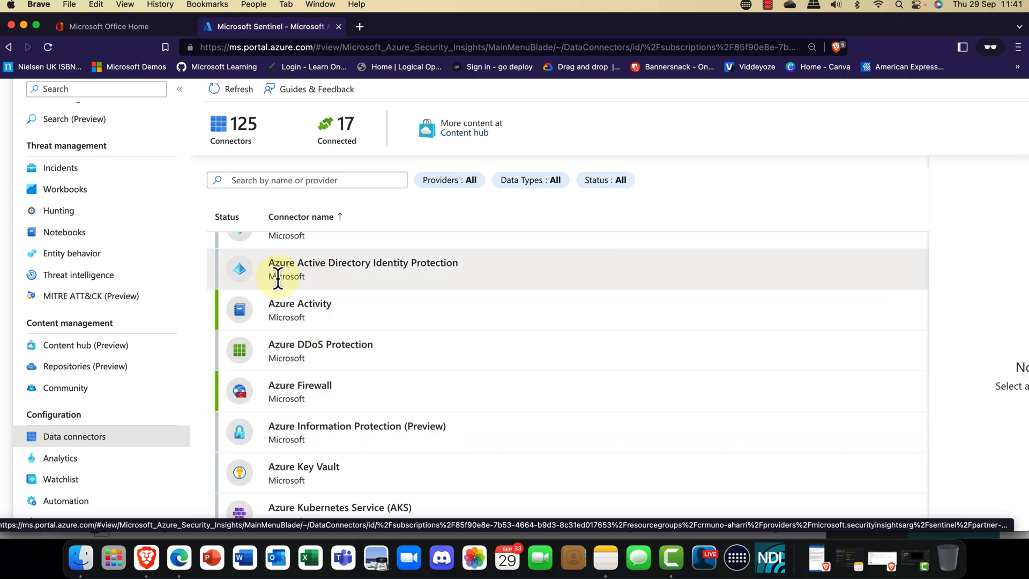
left_click(363, 269)
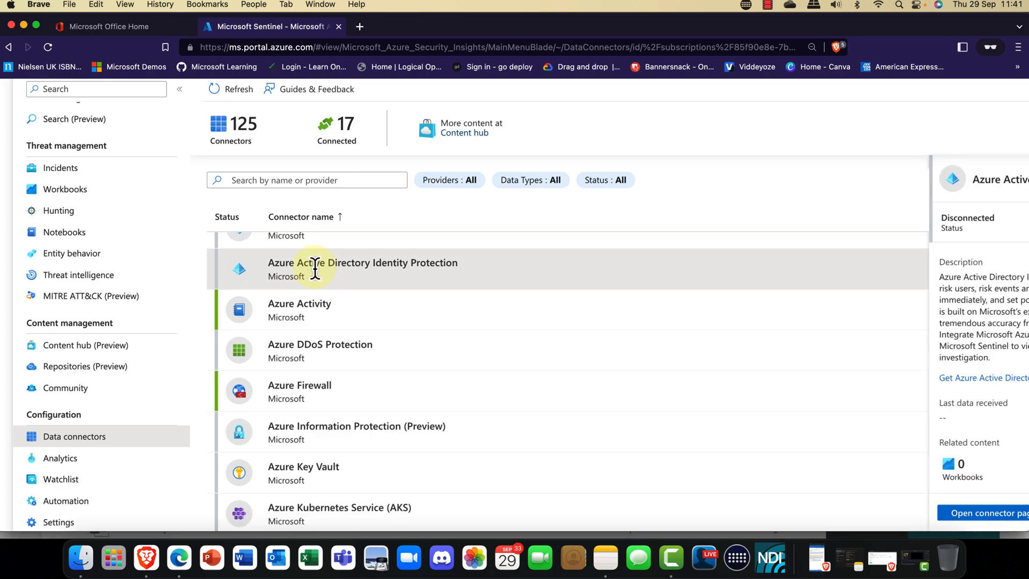
left_click(179, 89)
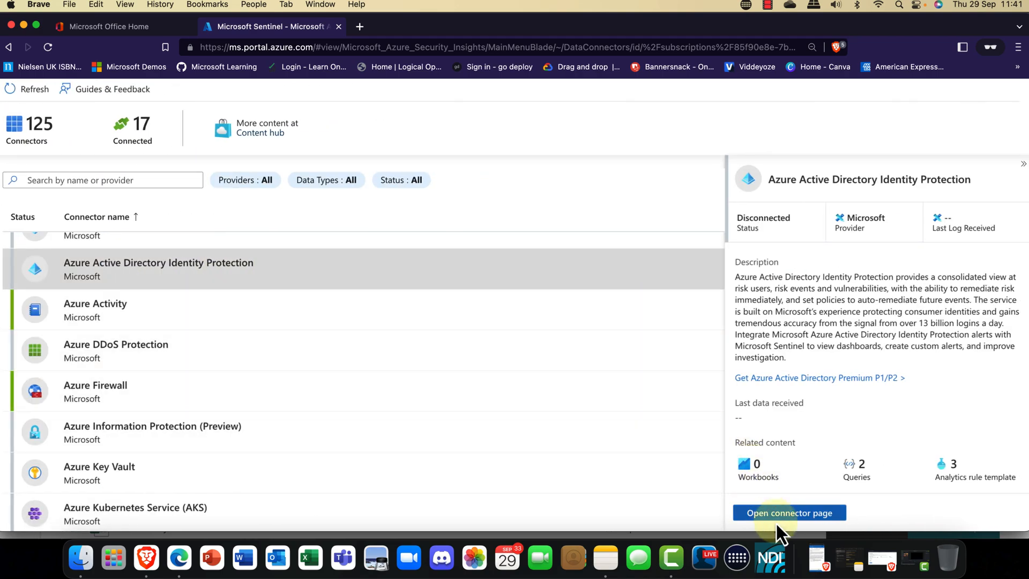
- Open the connector's setup instructions and scroll through the full data connector catalogue
left_click(790, 513)
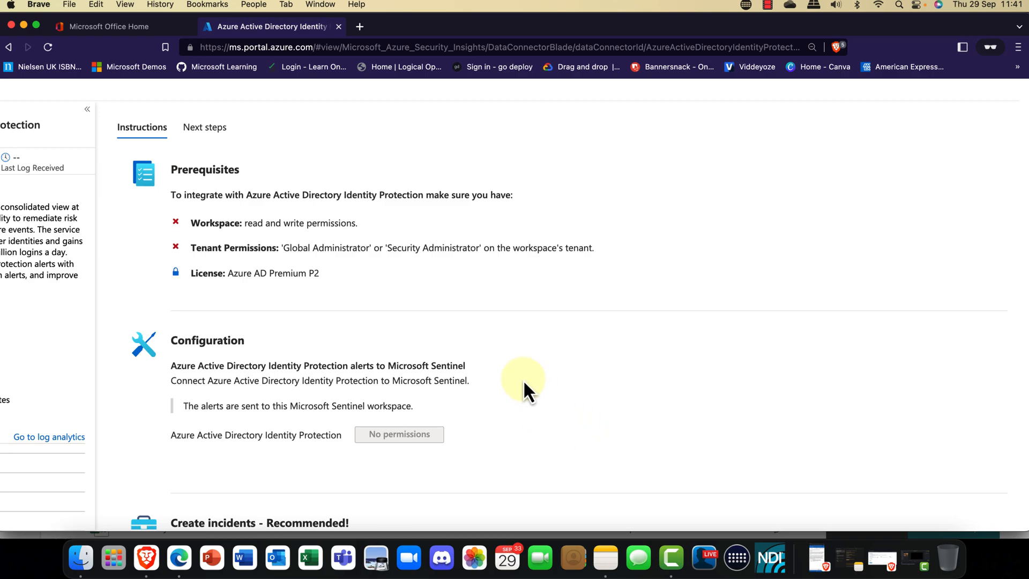
mouse_move(341, 250)
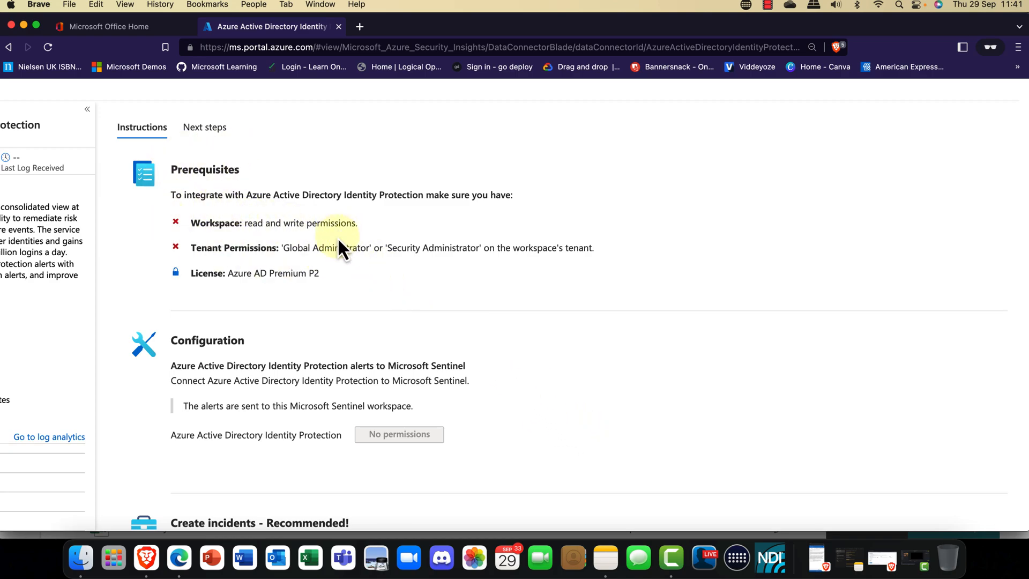
scroll("down", 3)
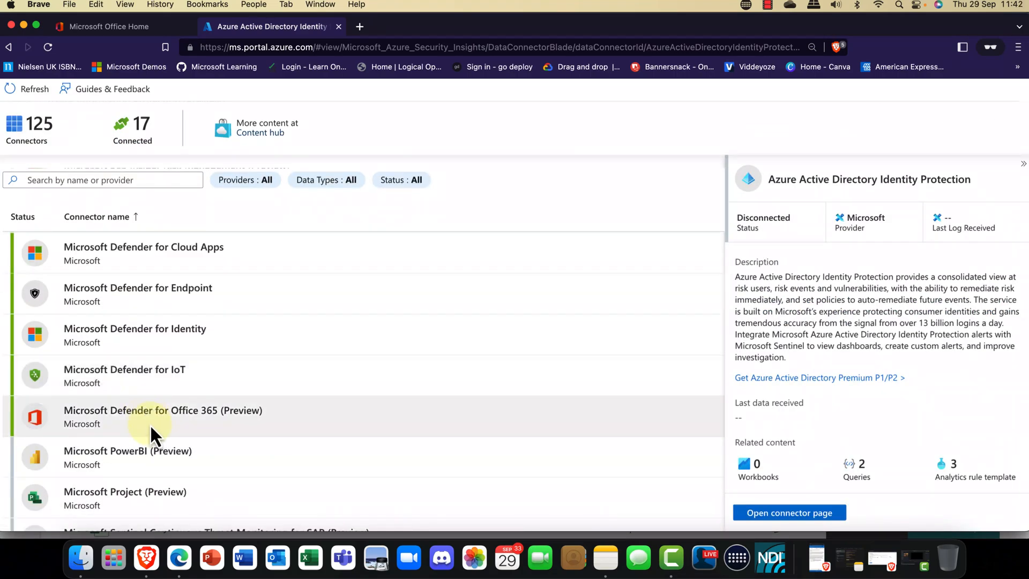
scroll("down", 3)
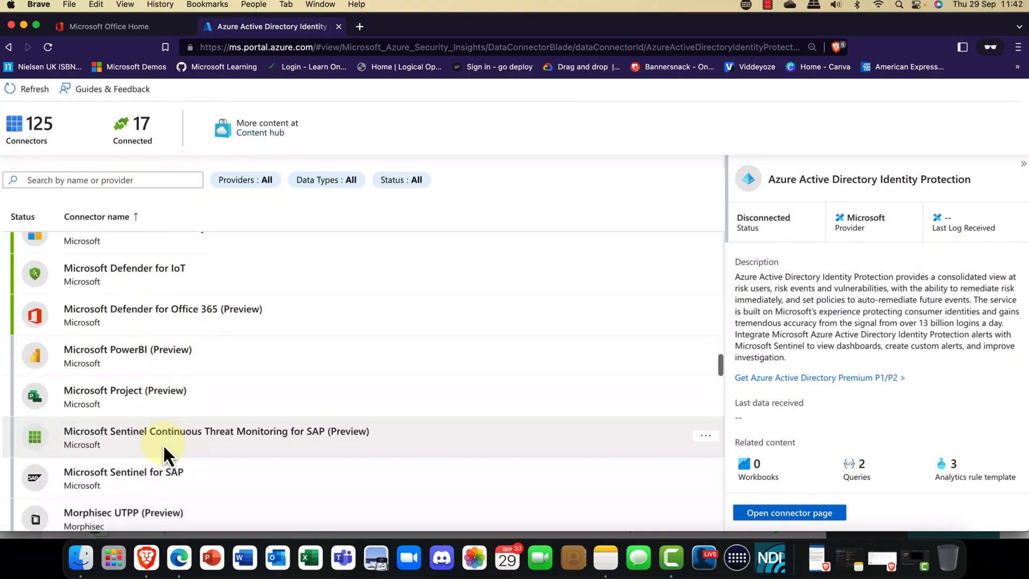
scroll("down", 3)
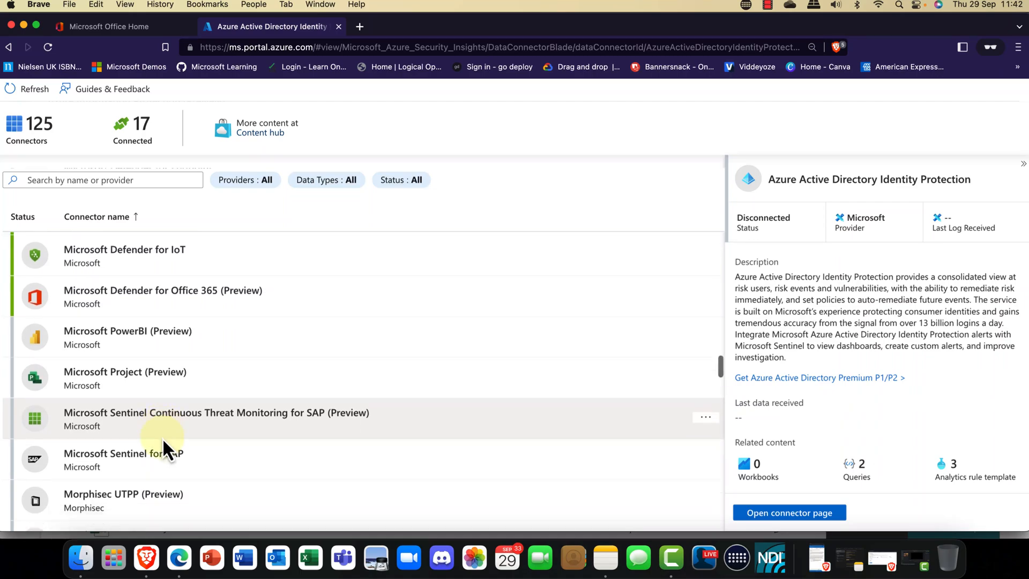
scroll("down", 3)
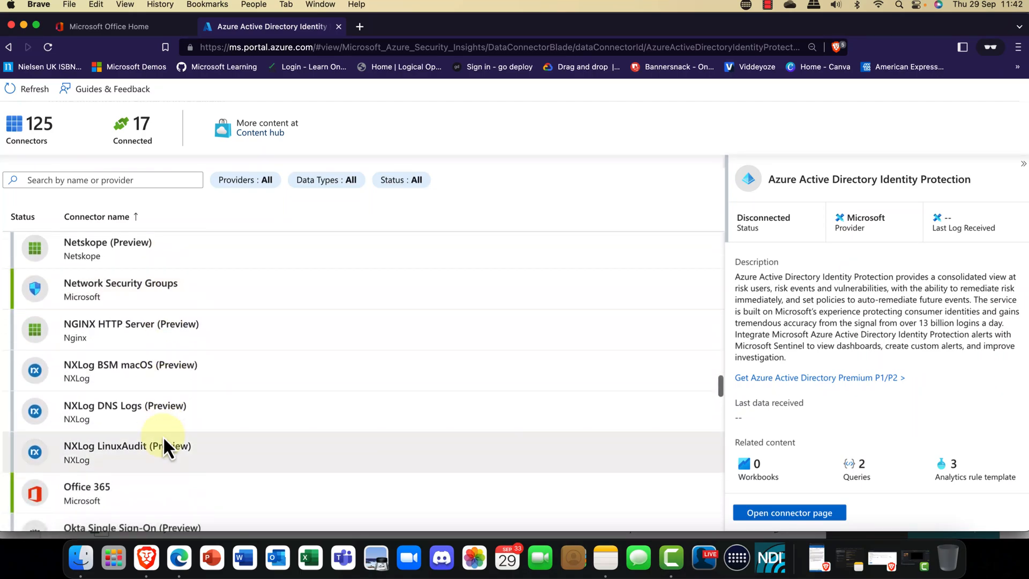
scroll("down", 3)
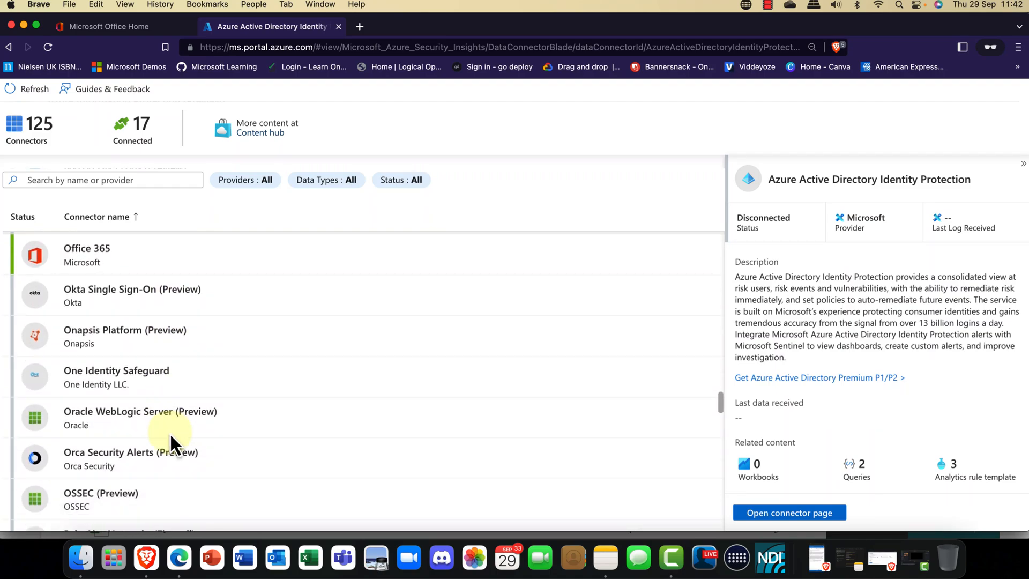
scroll("down", 3)
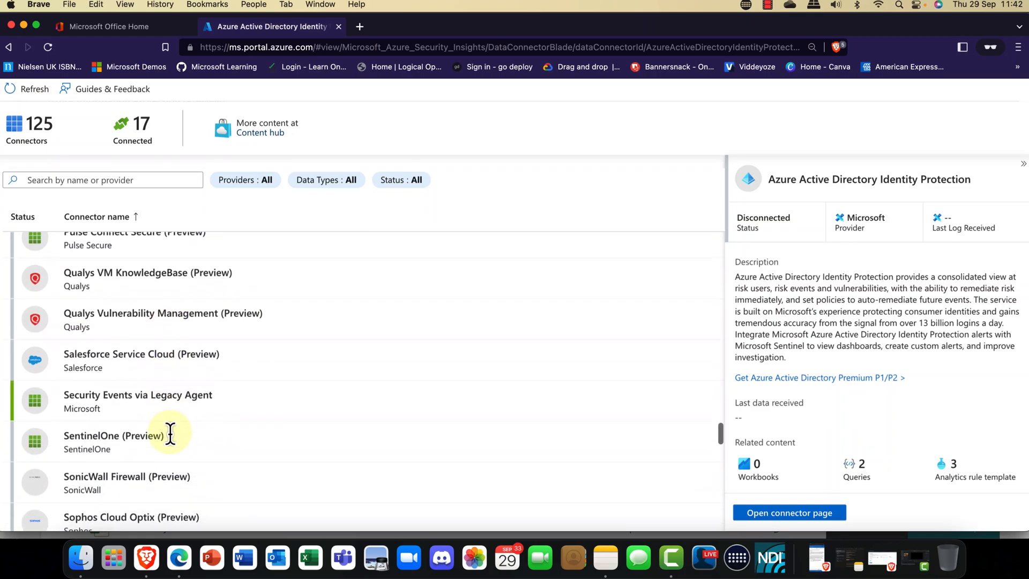
scroll("down", 3)
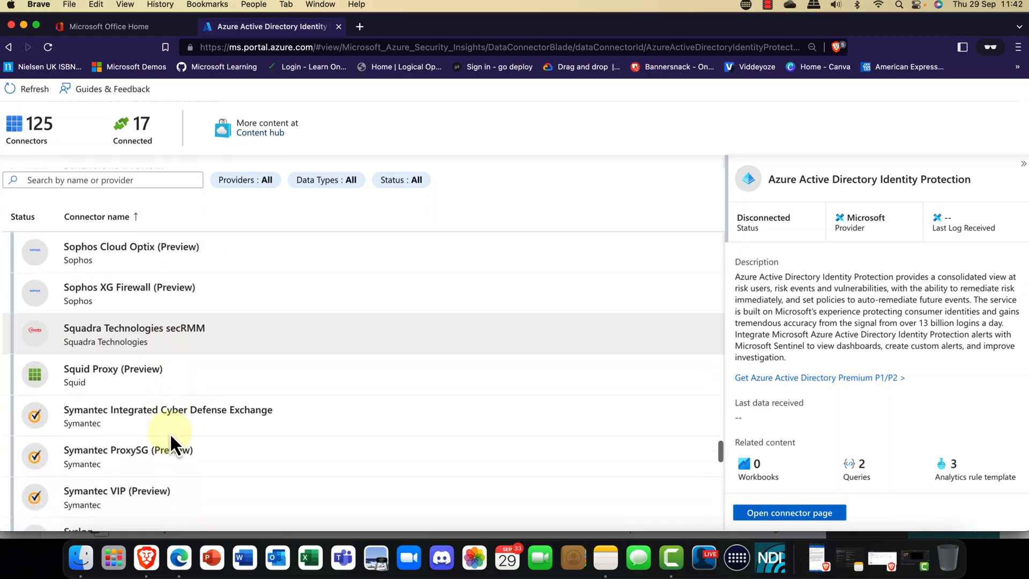
scroll("down", 3)
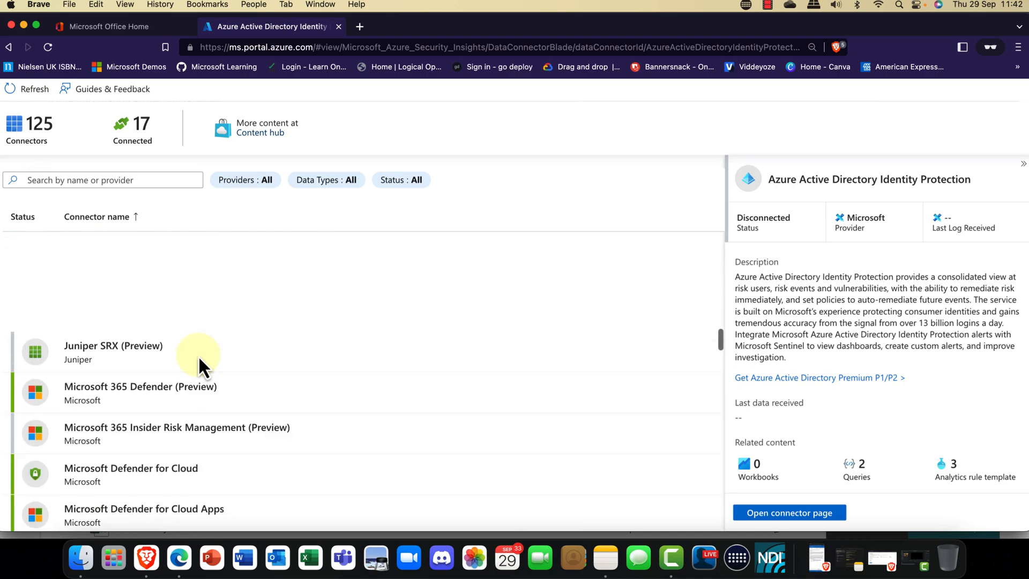
scroll("down", 3)
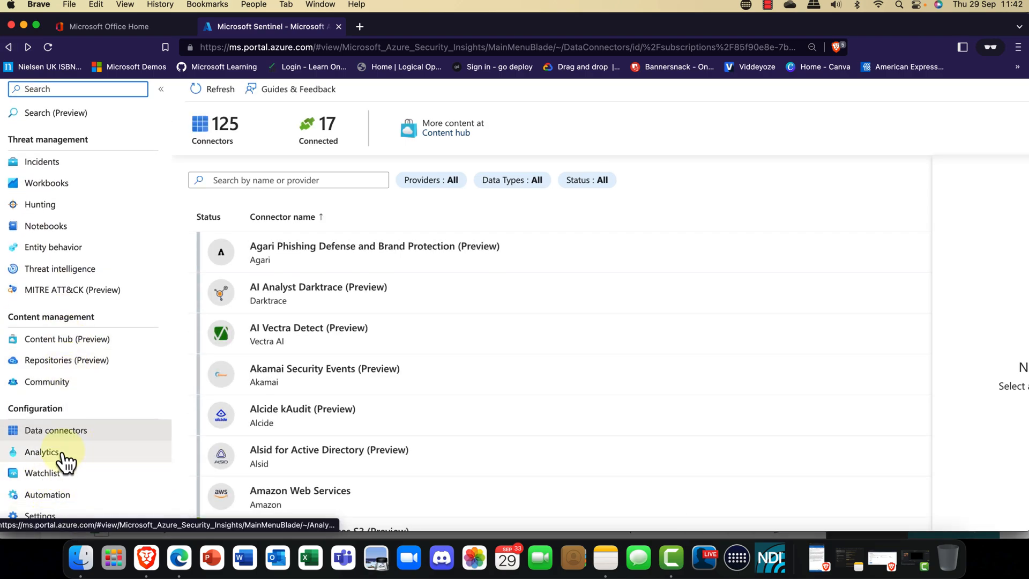
- View the Automation rules, the Active playbooks list and the Playbook templates (Preview)
left_click(47, 496)
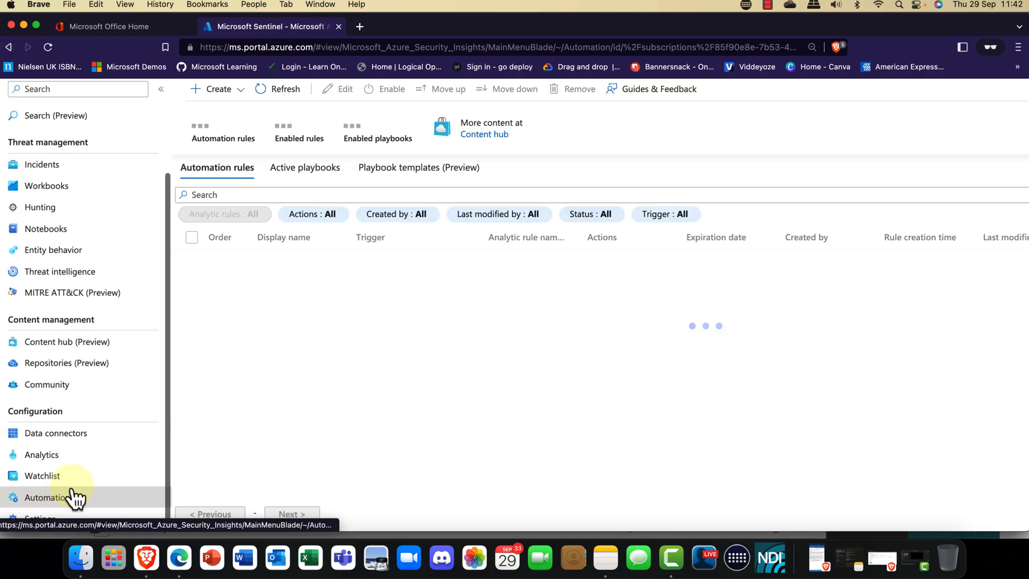
left_click(46, 496)
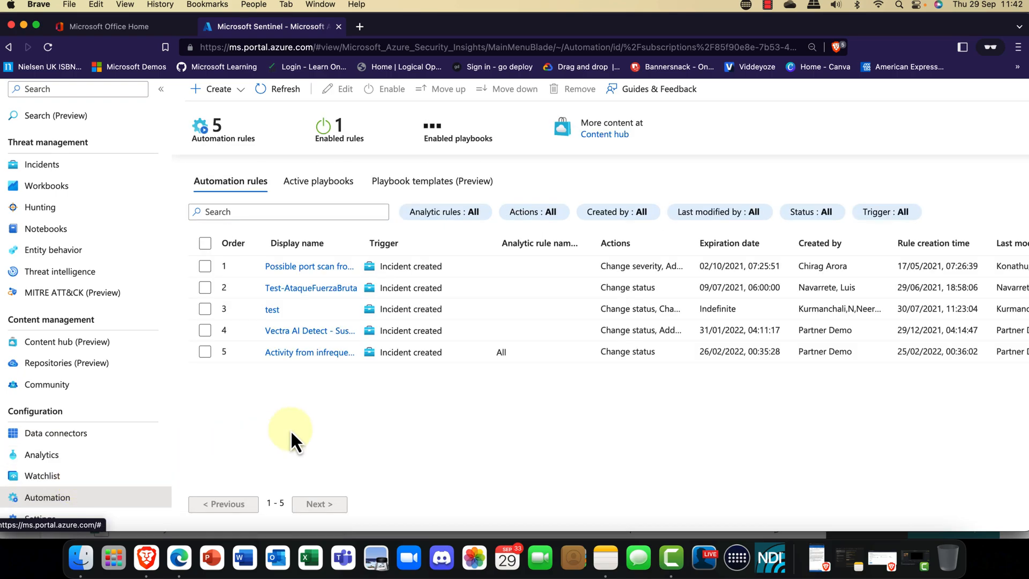
left_click(319, 181)
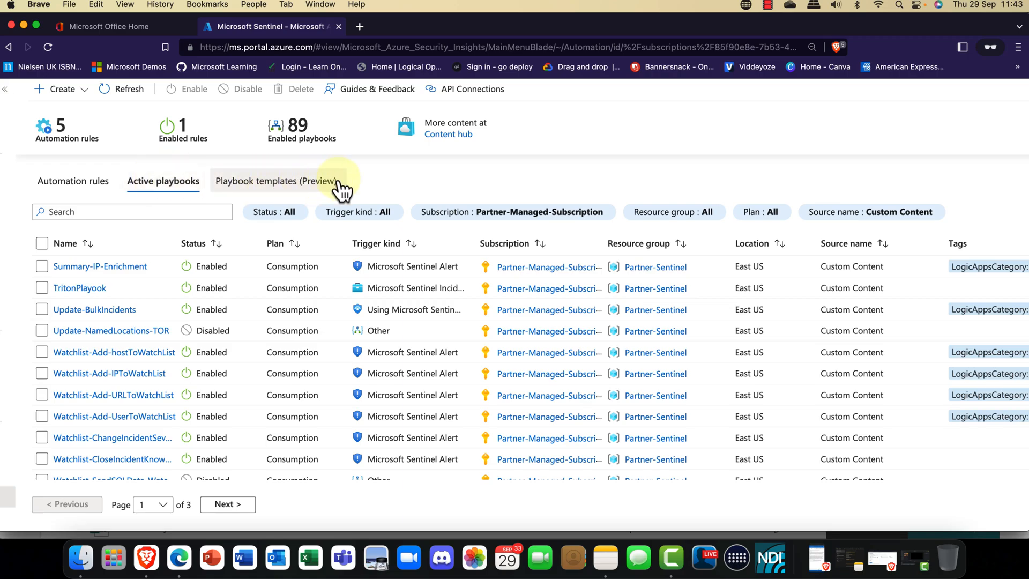
left_click(277, 181)
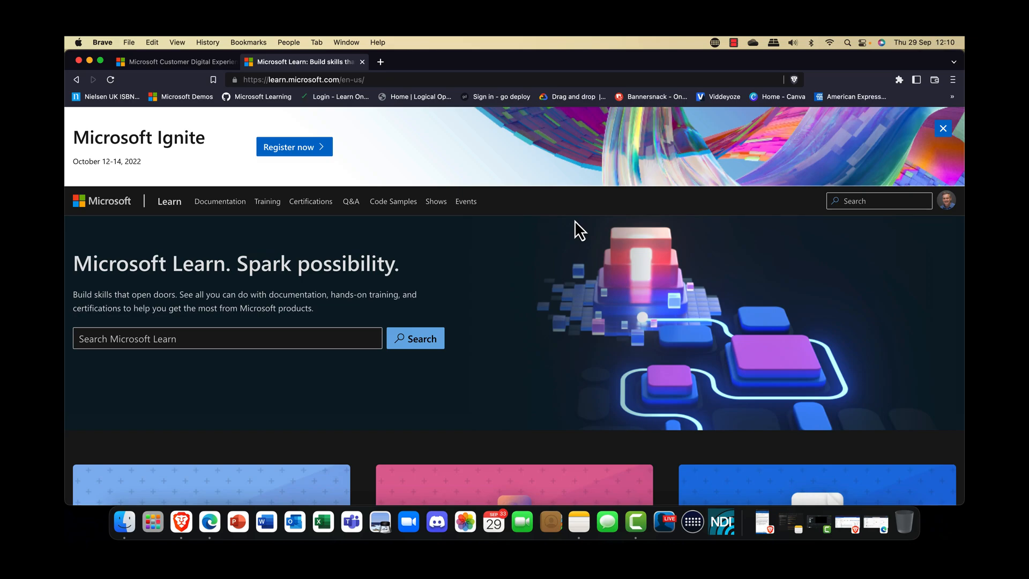
mouse_move(495, 199)
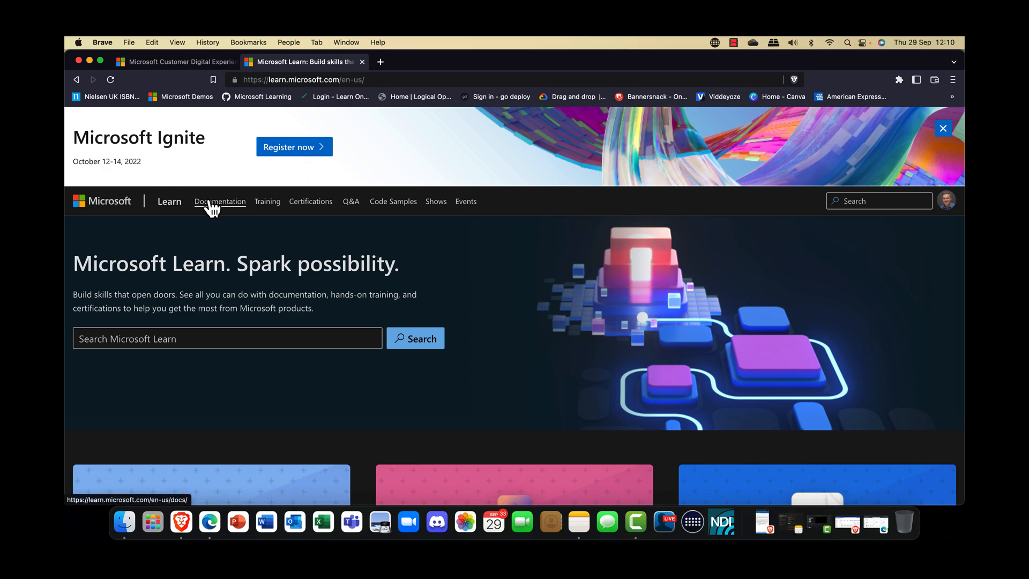
left_click(220, 202)
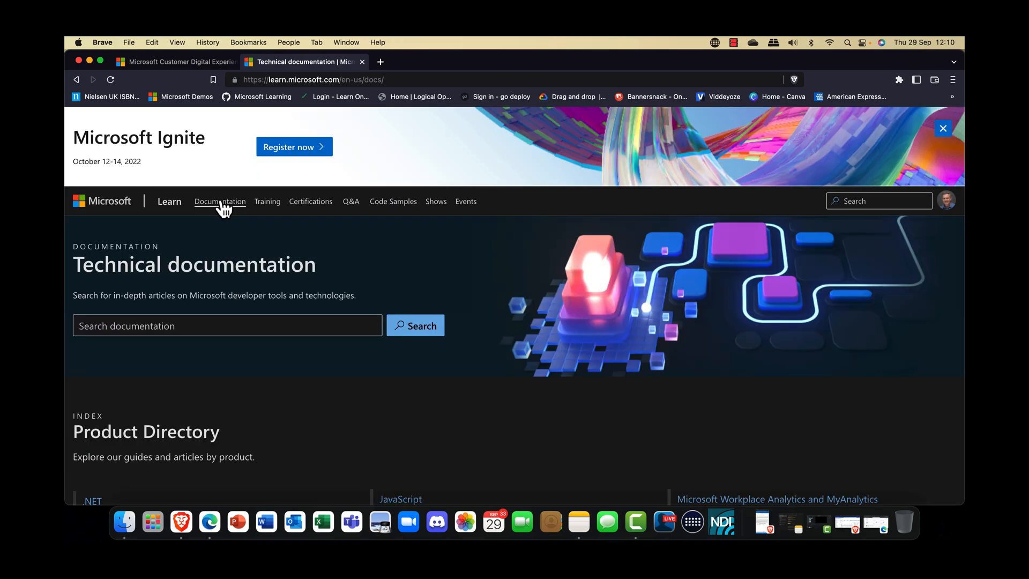
scroll("down", 3)
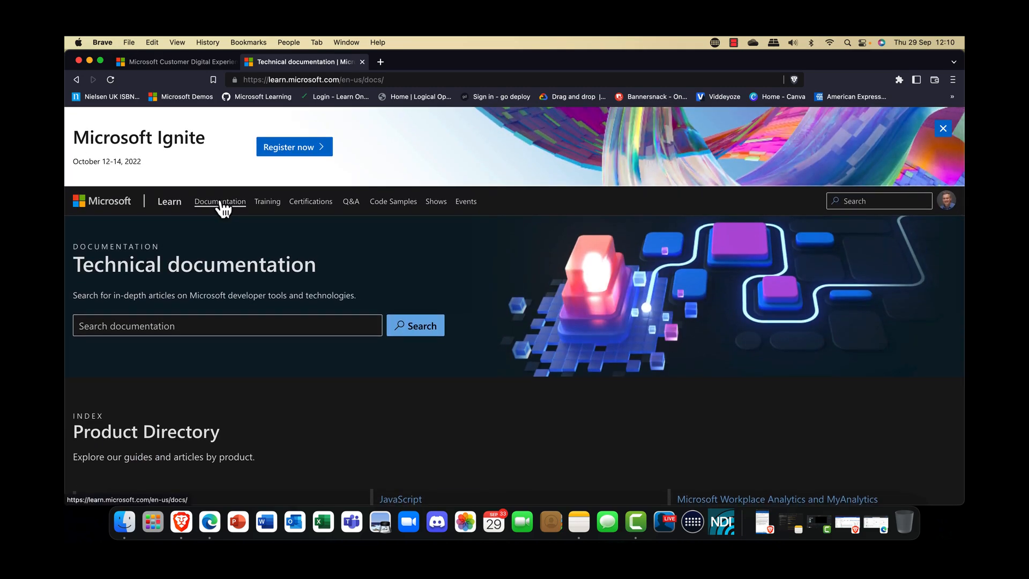
left_click(267, 201)
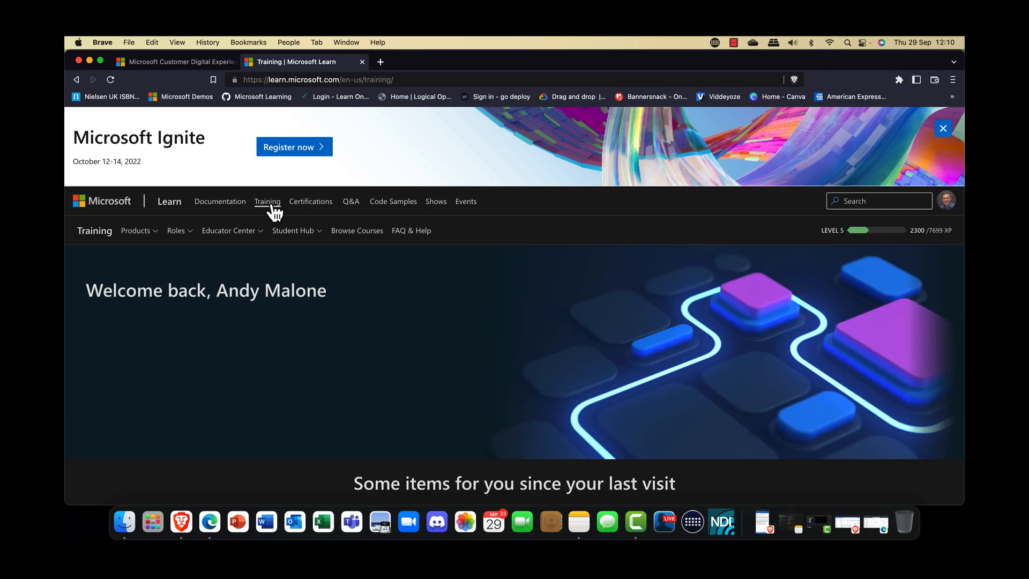
mouse_move(311, 202)
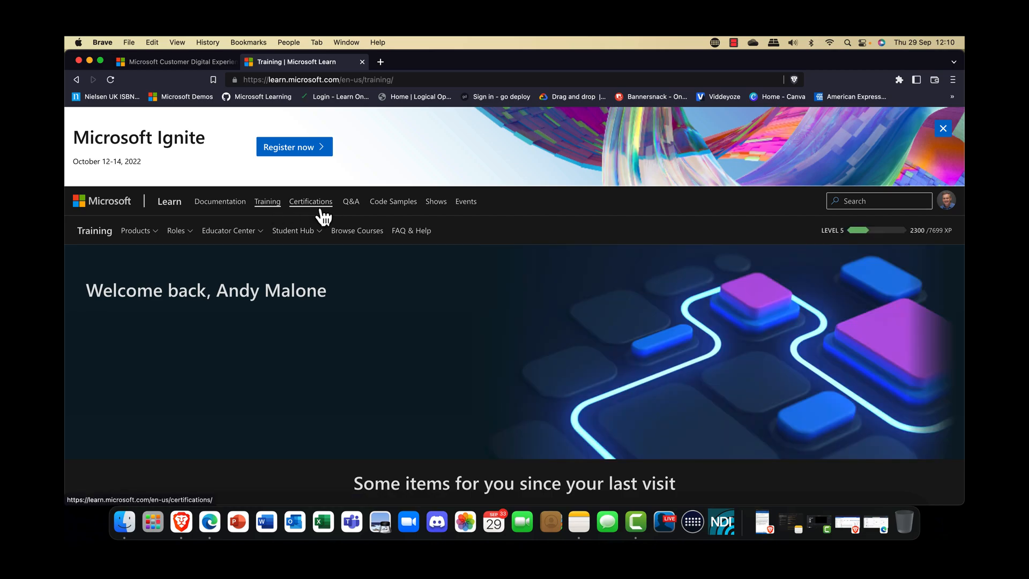
left_click(311, 200)
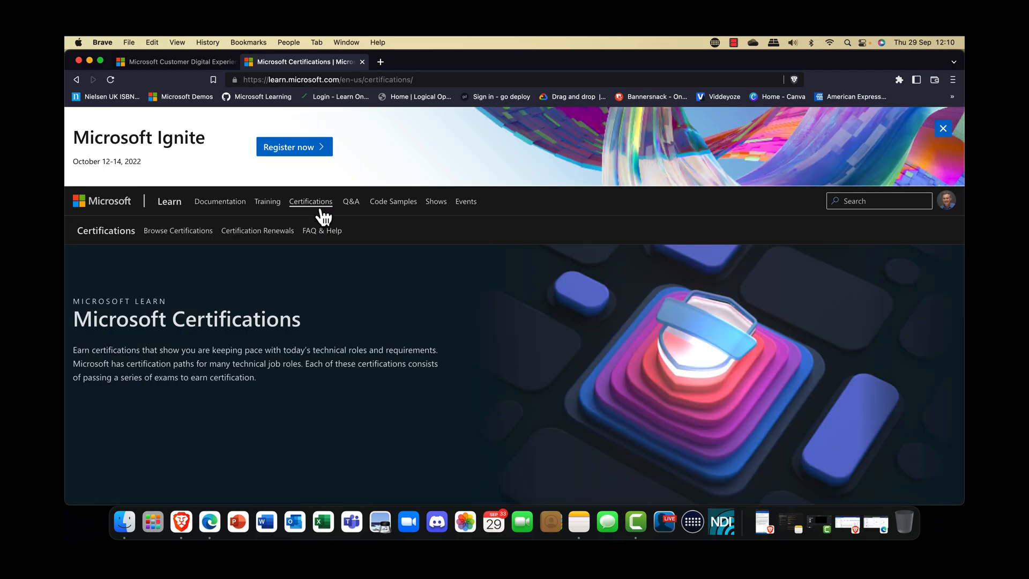
mouse_move(350, 202)
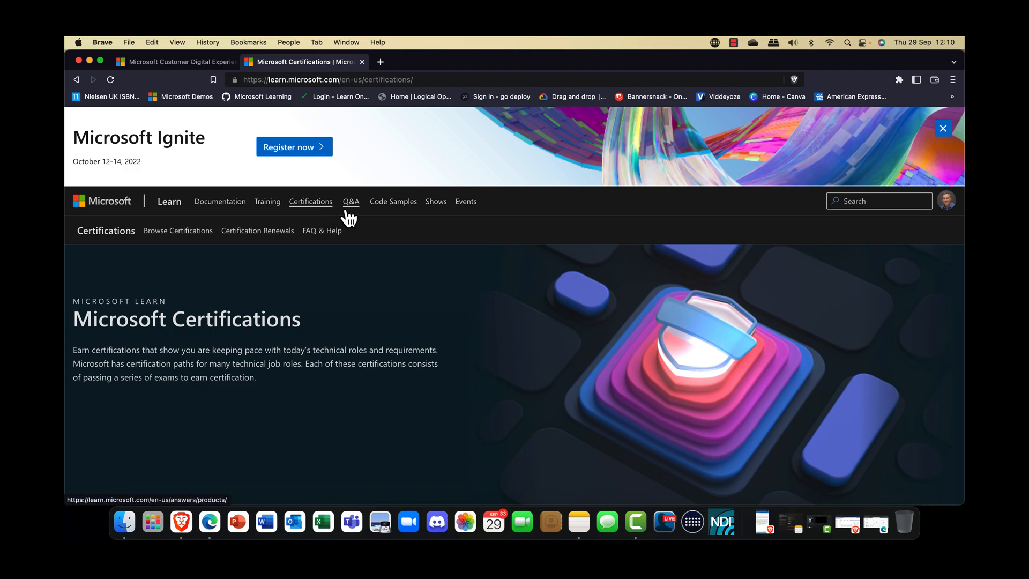
mouse_move(326, 217)
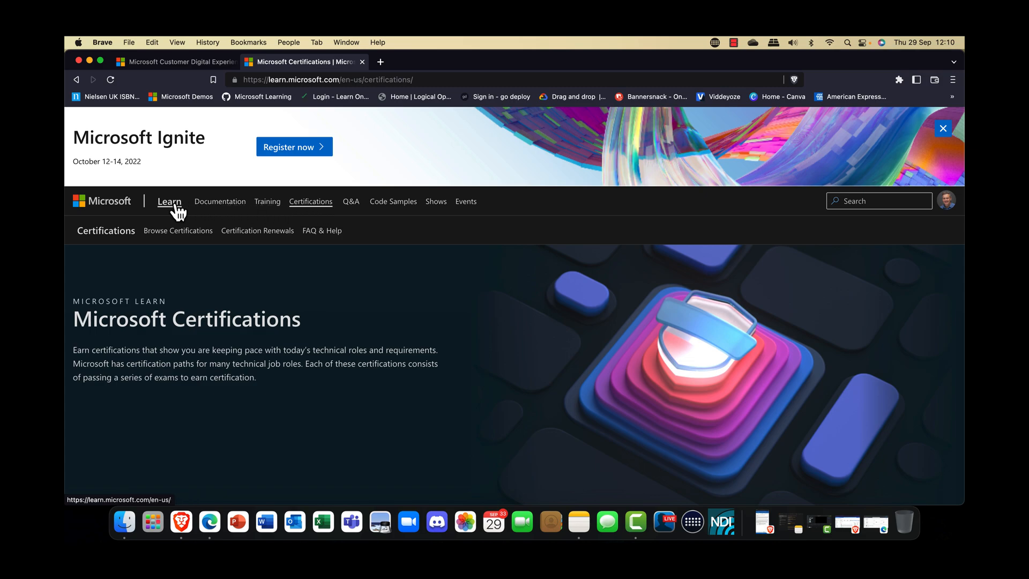
left_click(168, 201)
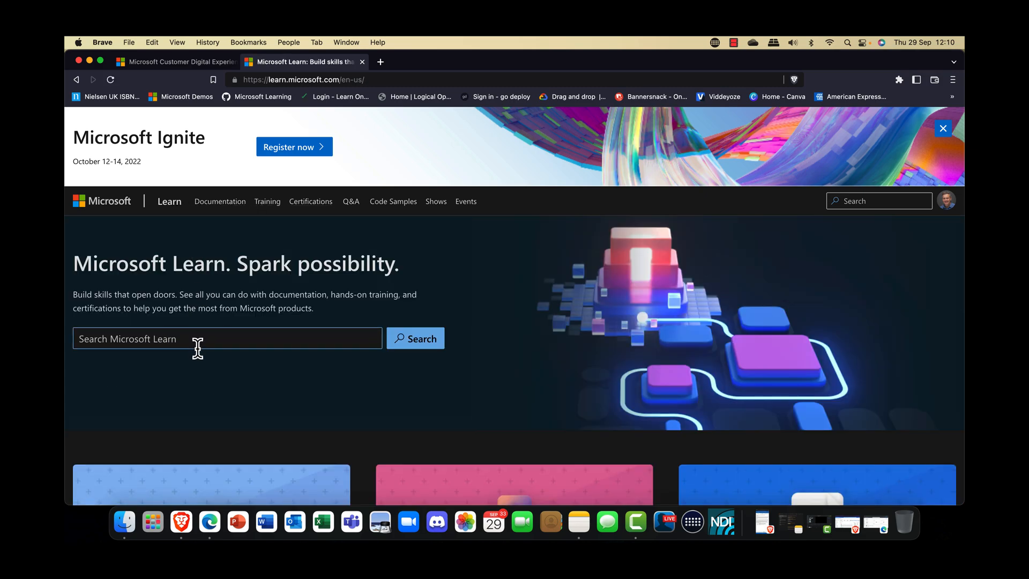
- Search Microsoft Learn for 'Azure sentinel' and scroll through its 1,183,873 results
type("Azure sentinel")
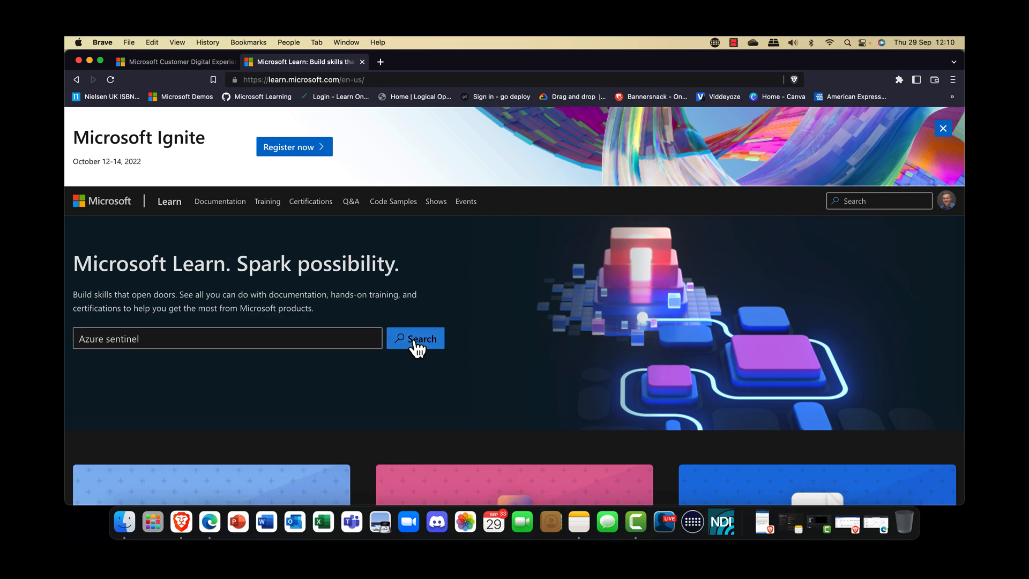
left_click(415, 339)
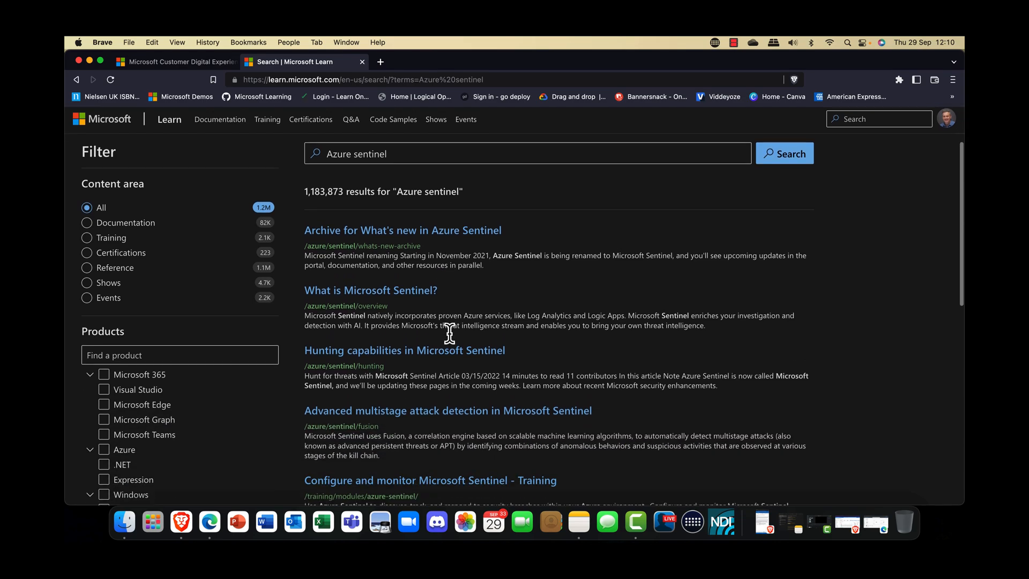
scroll("down", 3)
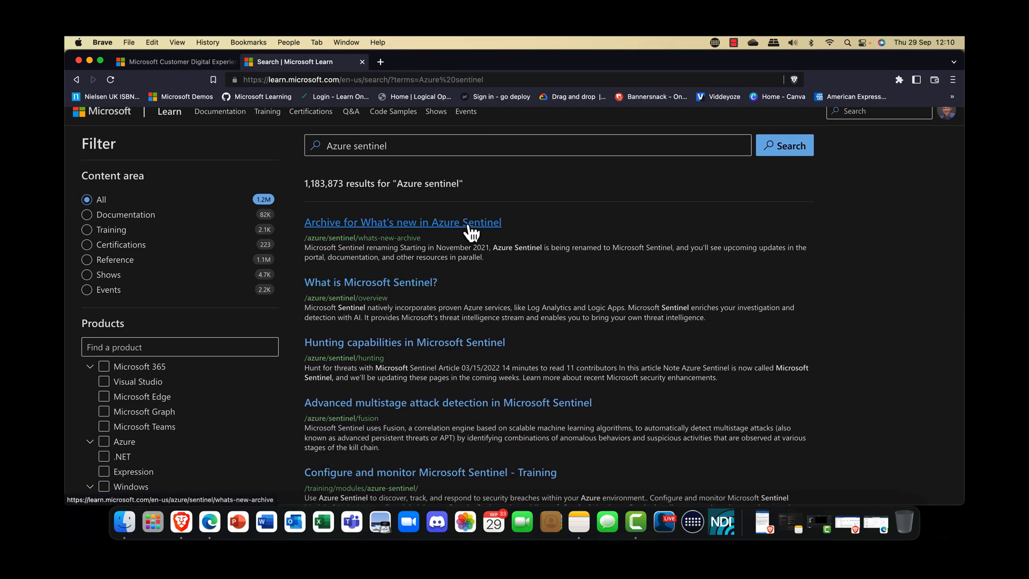
mouse_move(429, 372)
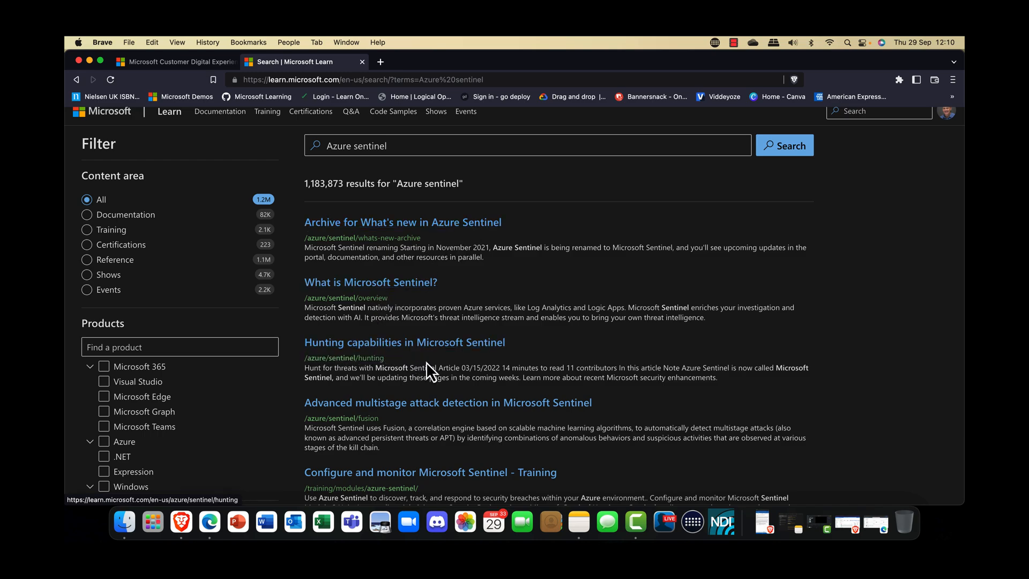
scroll("down", 3)
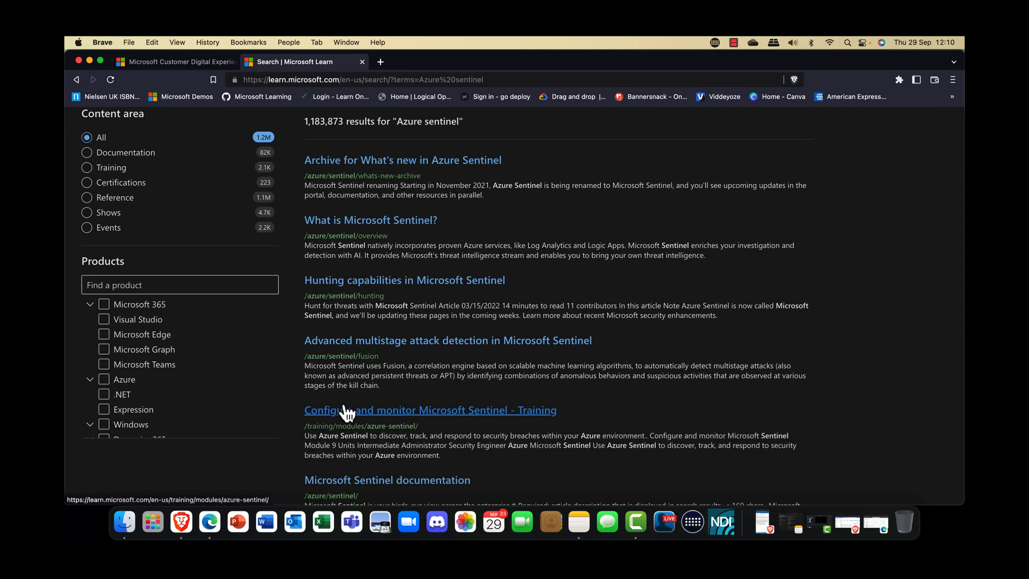
mouse_move(507, 356)
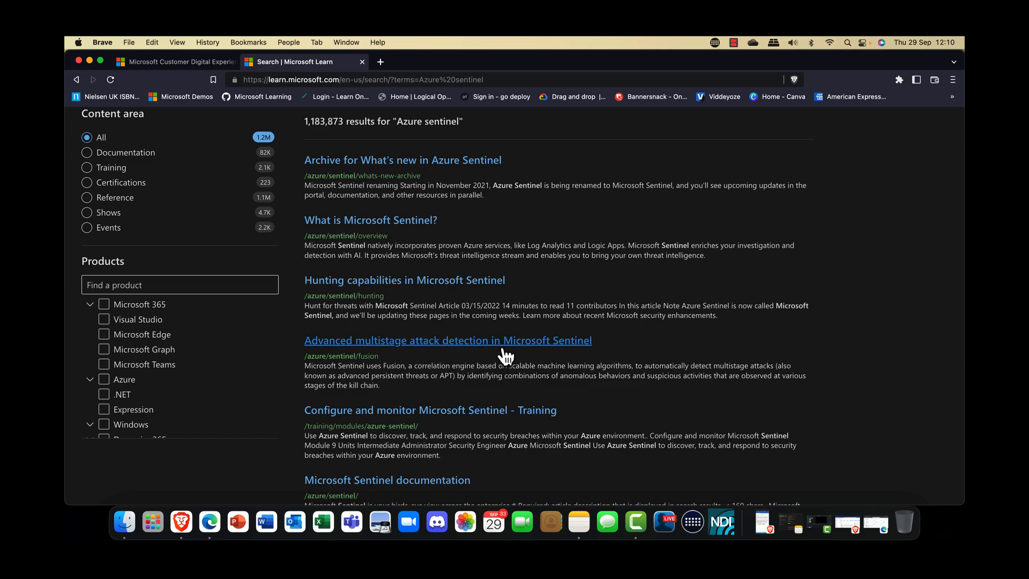
mouse_move(542, 356)
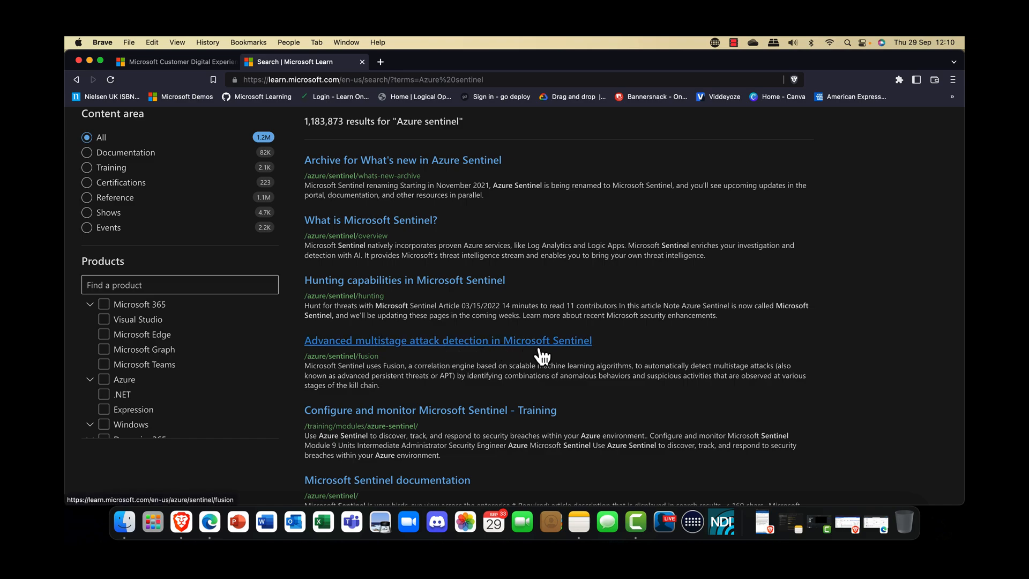
scroll("down", 3)
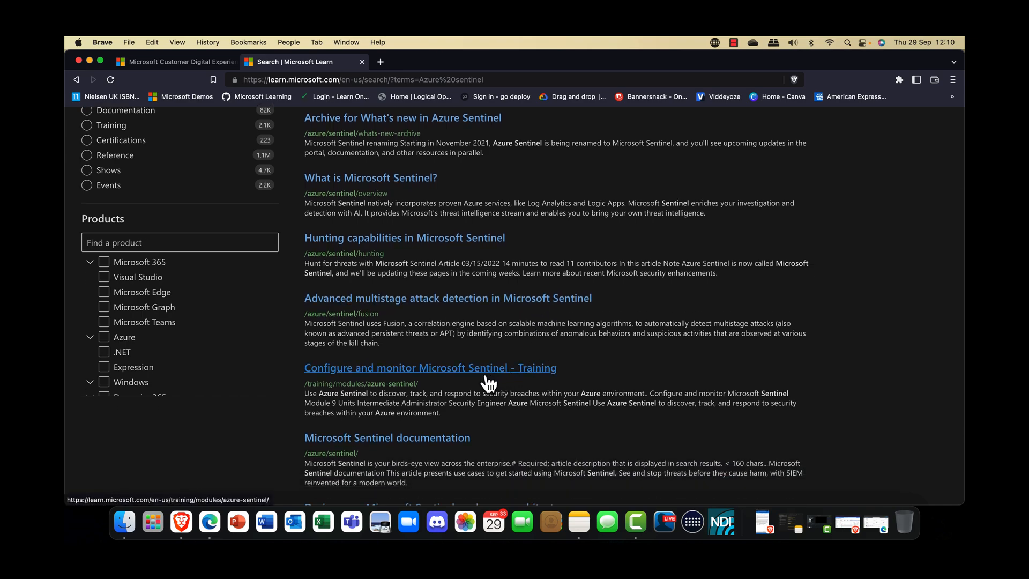
- Open 'Configure and monitor Microsoft Sentinel' and scroll to its nine units ending with Summary
left_click(431, 367)
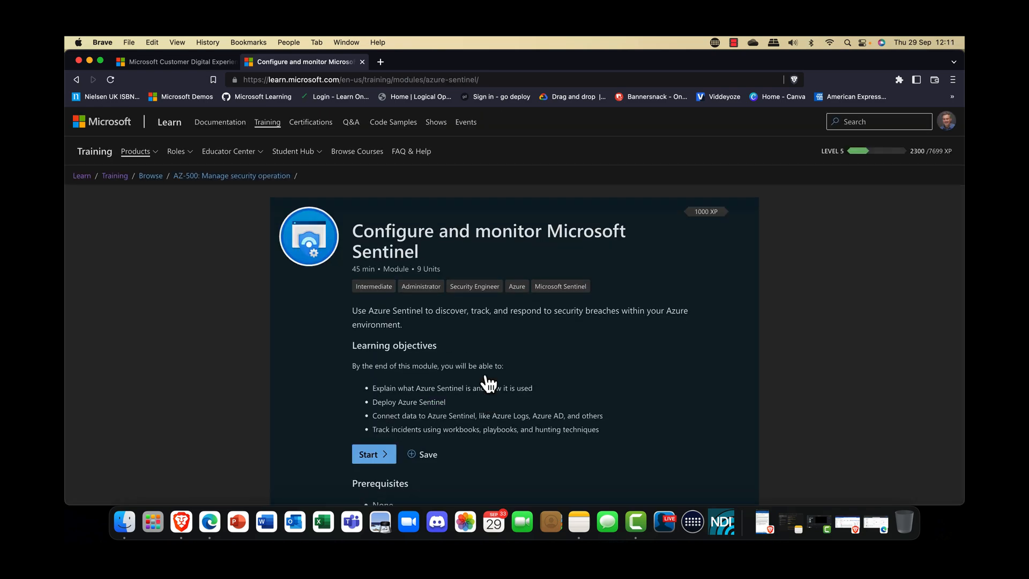
scroll("down", 3)
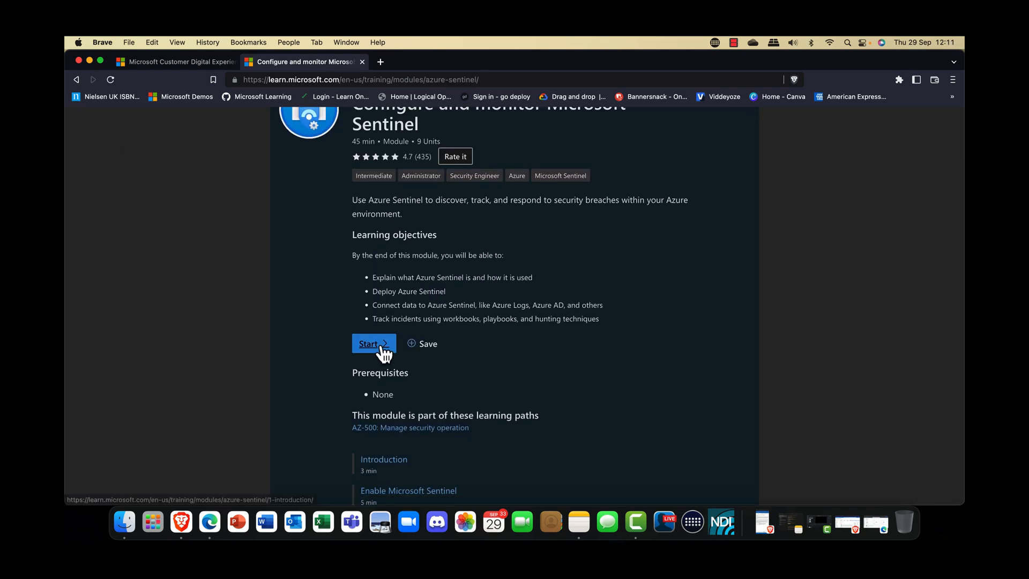
scroll("down", 3)
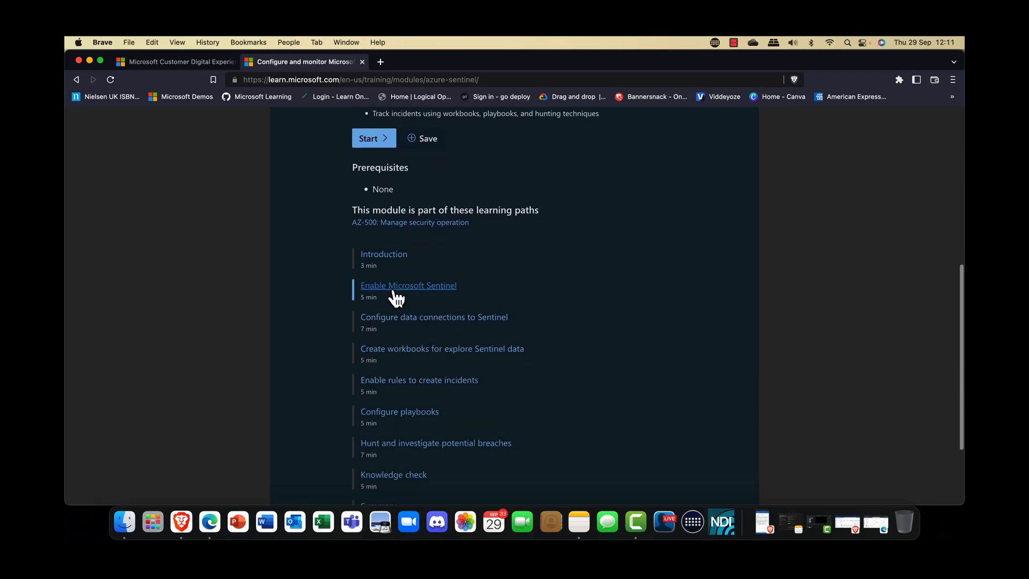
scroll("down", 3)
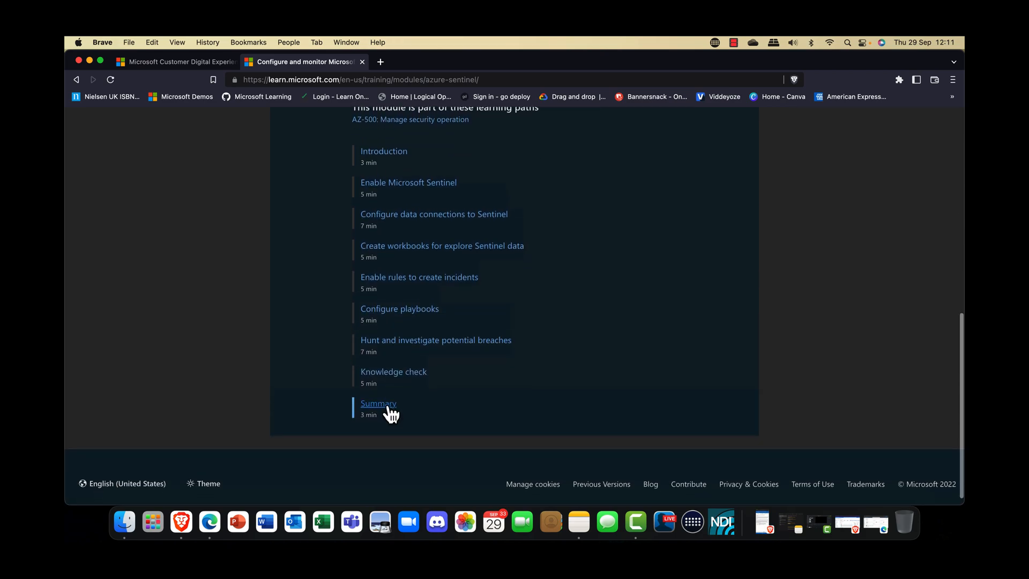